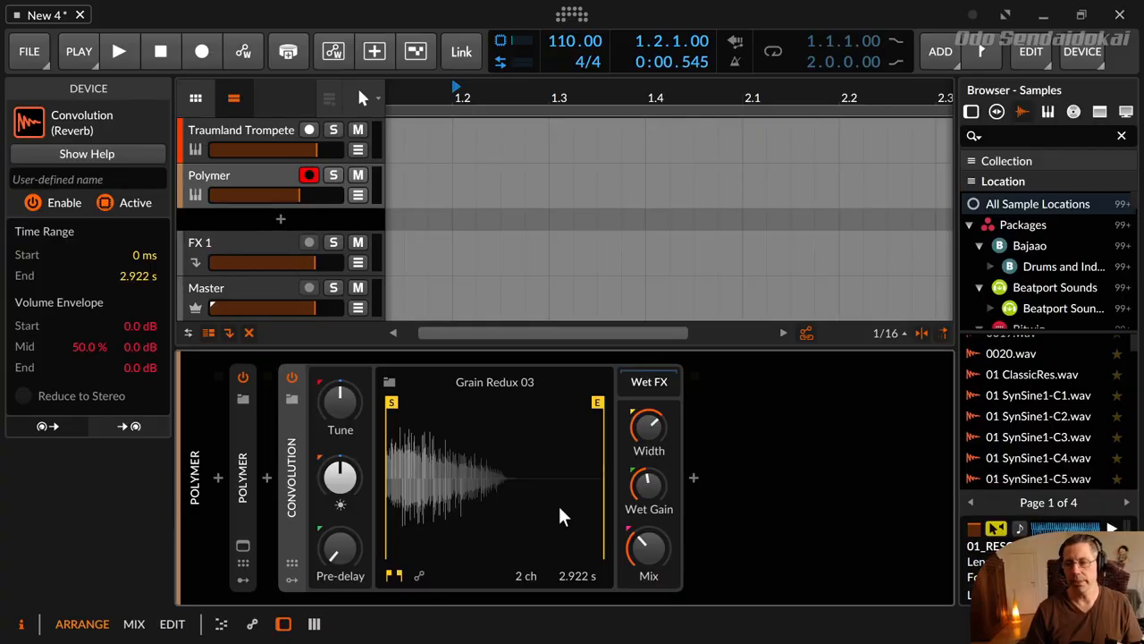
mouse_move(415, 474)
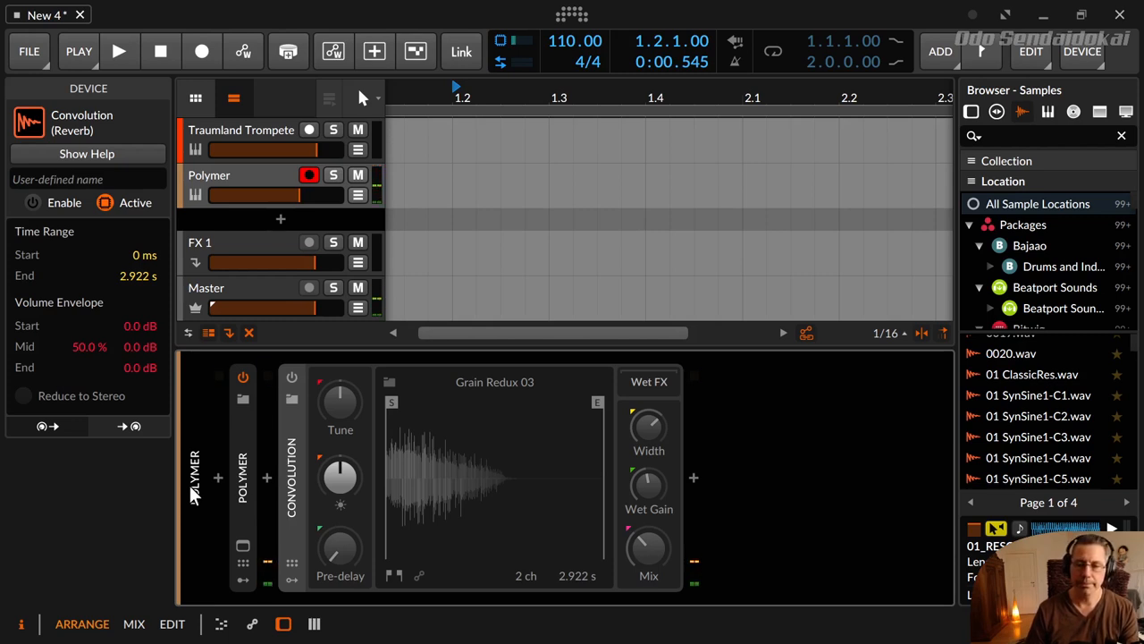
mouse_move(293, 377)
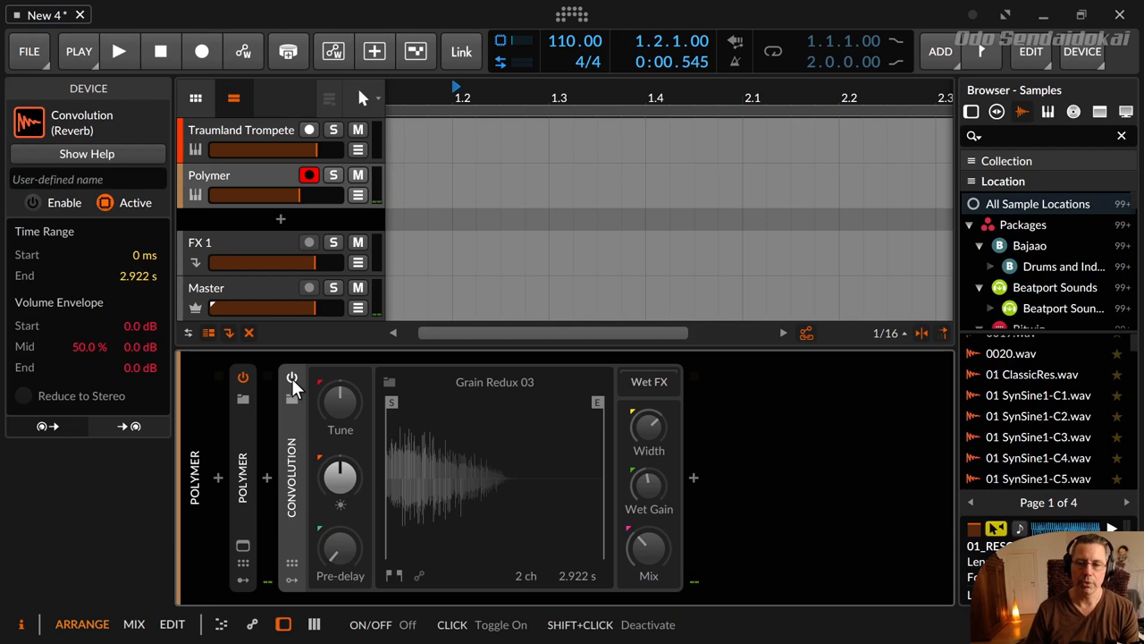
Sweep Convolution's impulse Tune between -12 and +12 semitones, reset it to default, then insert EQ+ after Convolution.
click(294, 379)
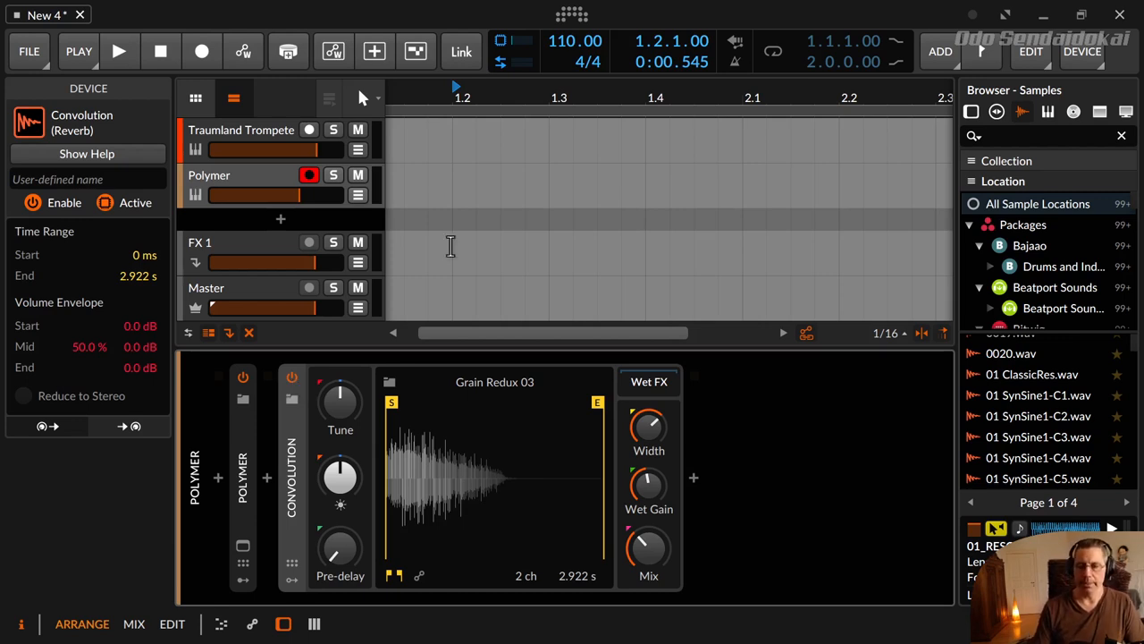
mouse_move(555, 533)
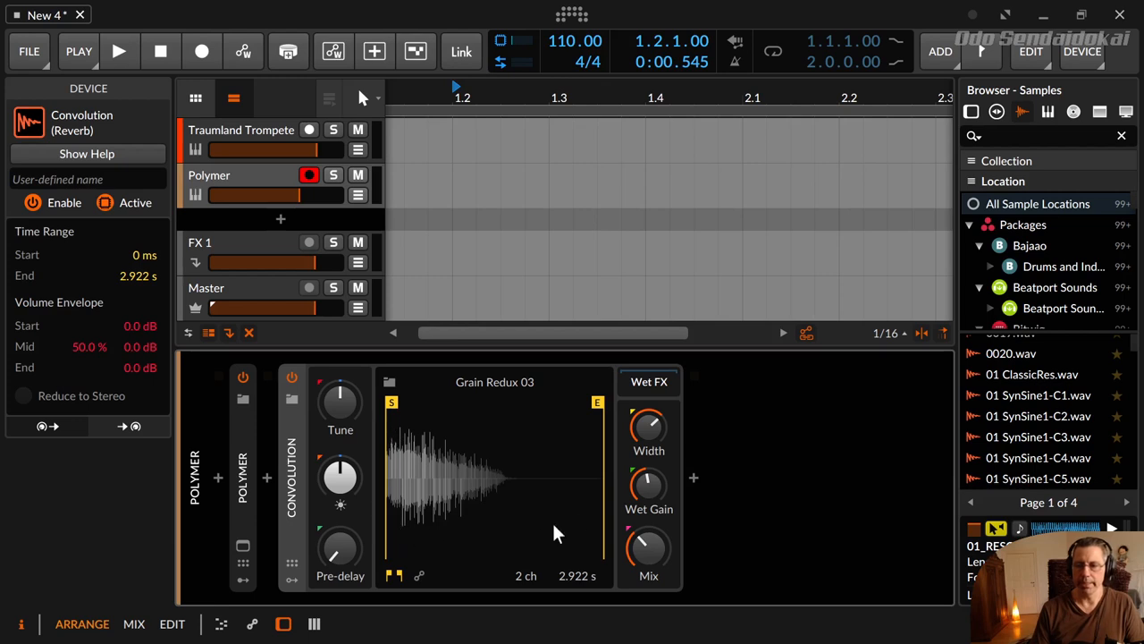
mouse_move(397, 472)
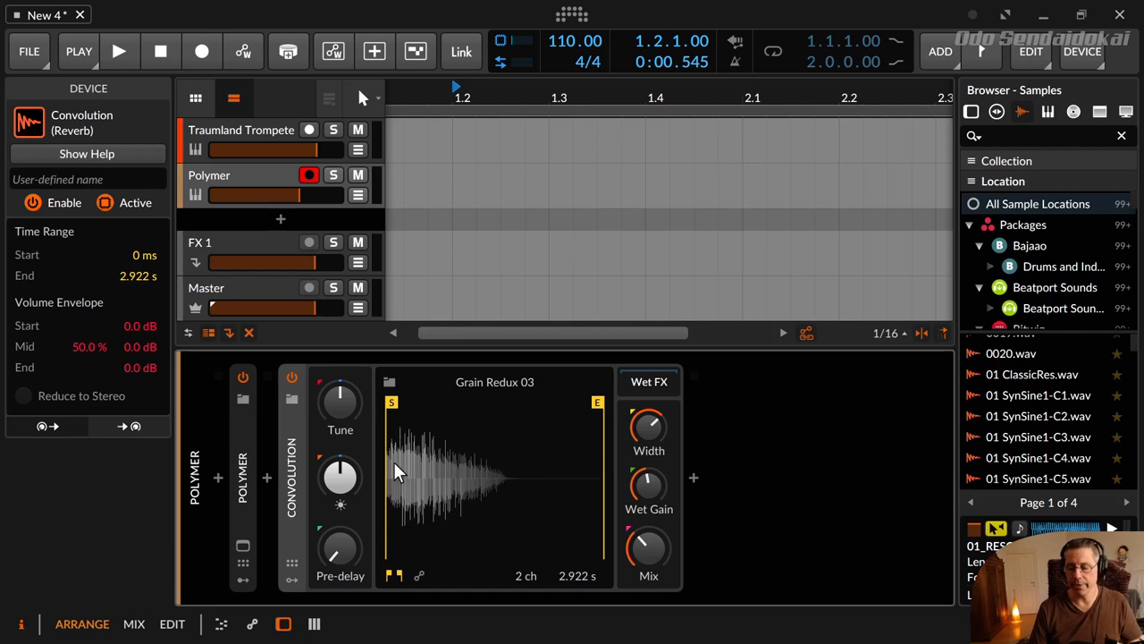
mouse_move(394, 438)
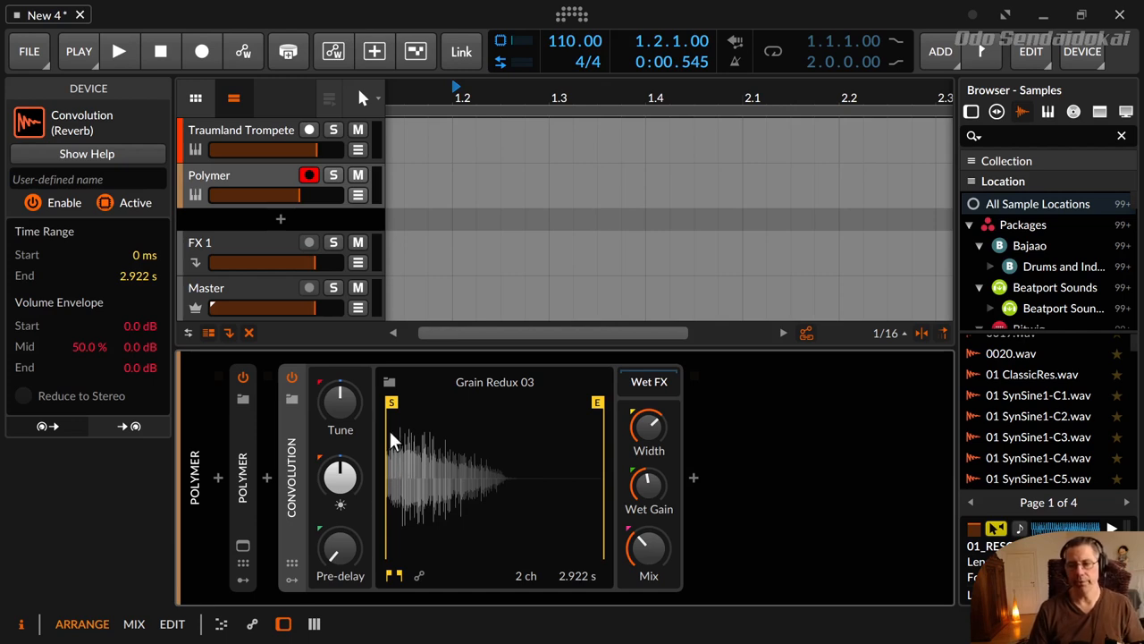
mouse_move(422, 486)
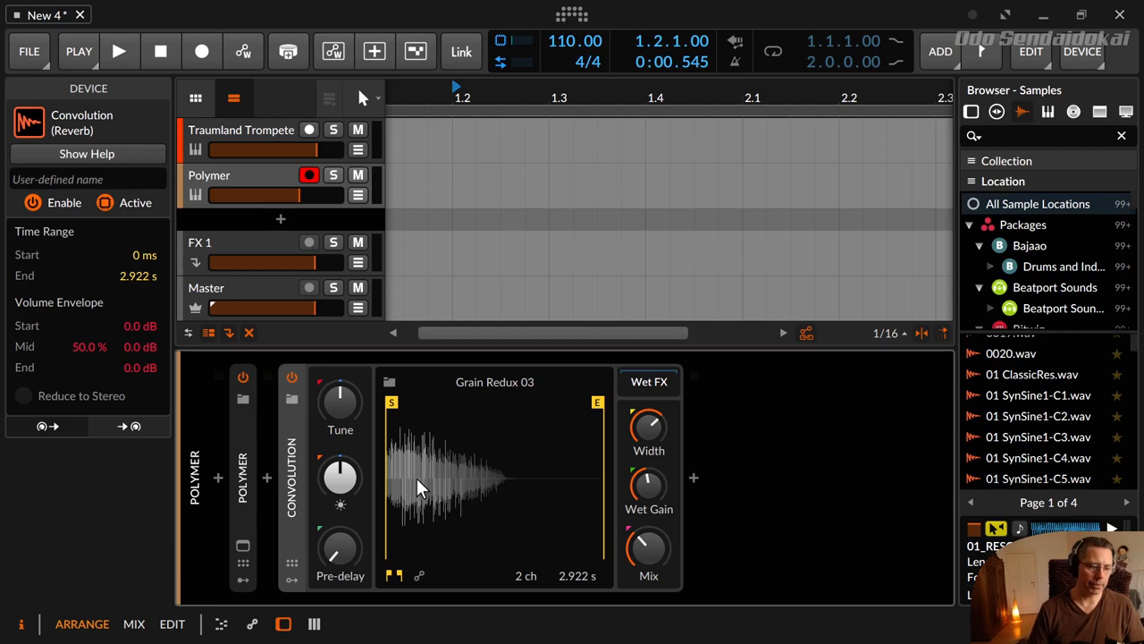
mouse_move(402, 429)
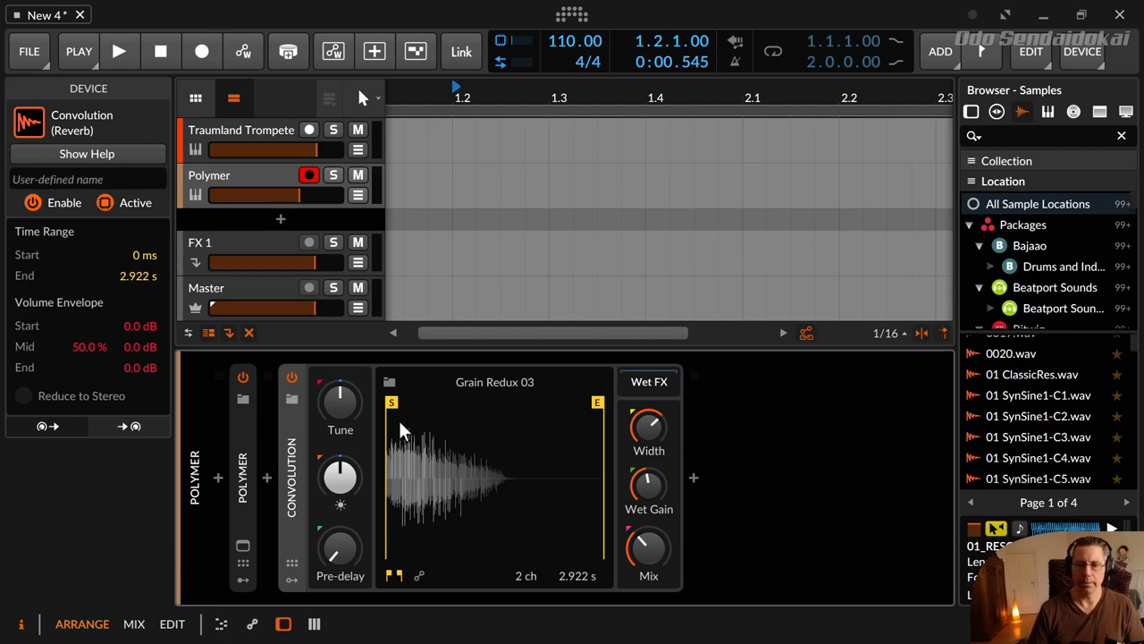
mouse_move(429, 465)
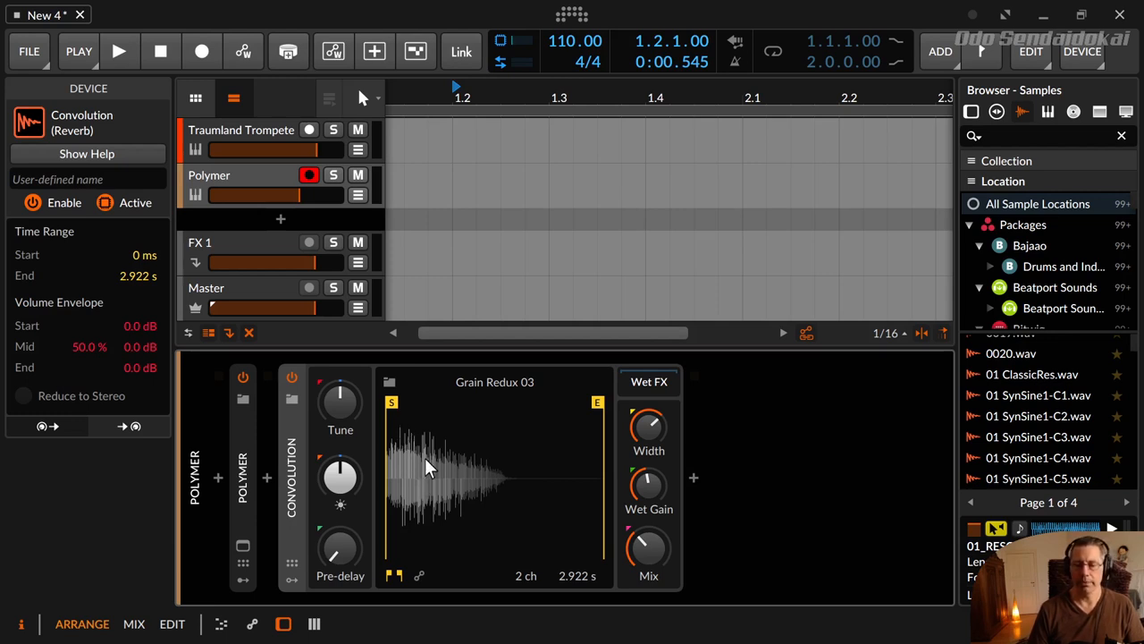
mouse_move(563, 458)
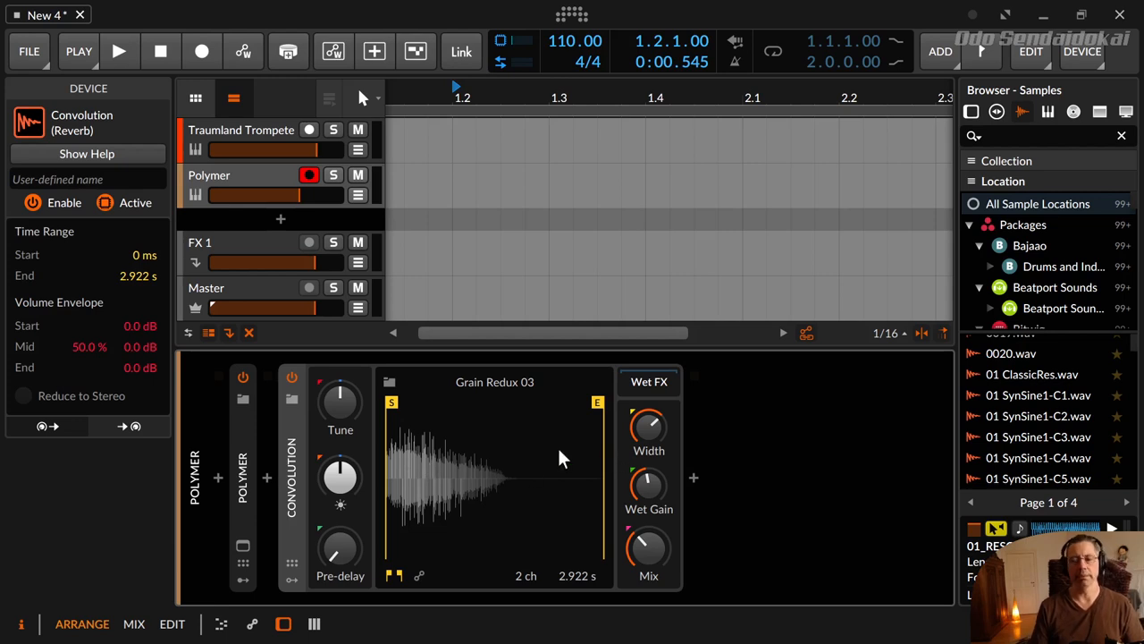
mouse_move(340, 403)
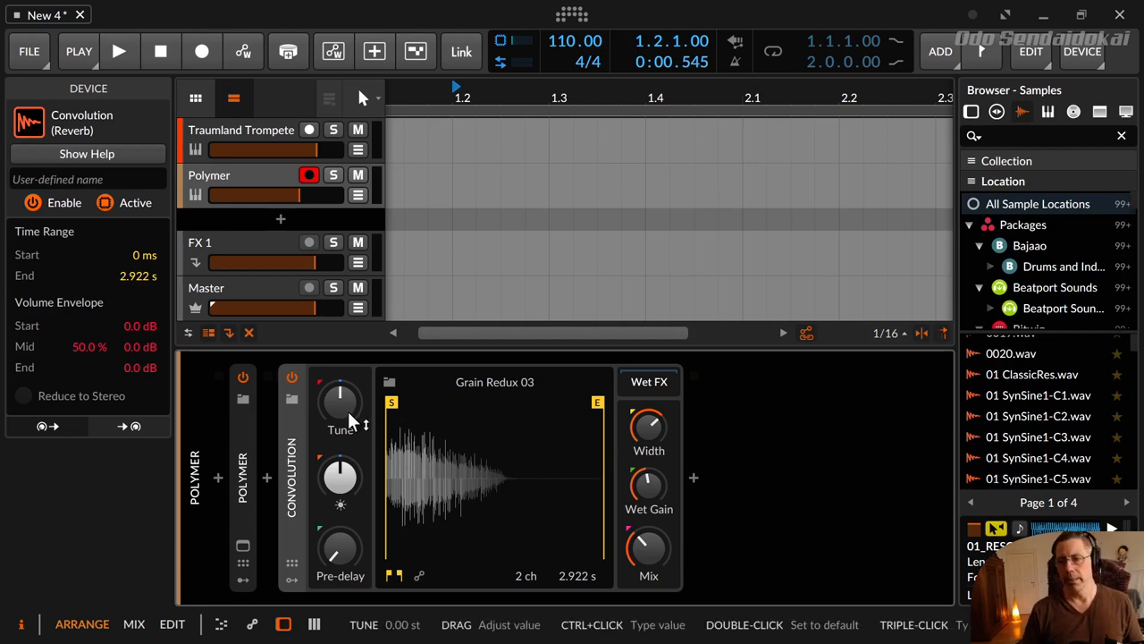
mouse_move(368, 411)
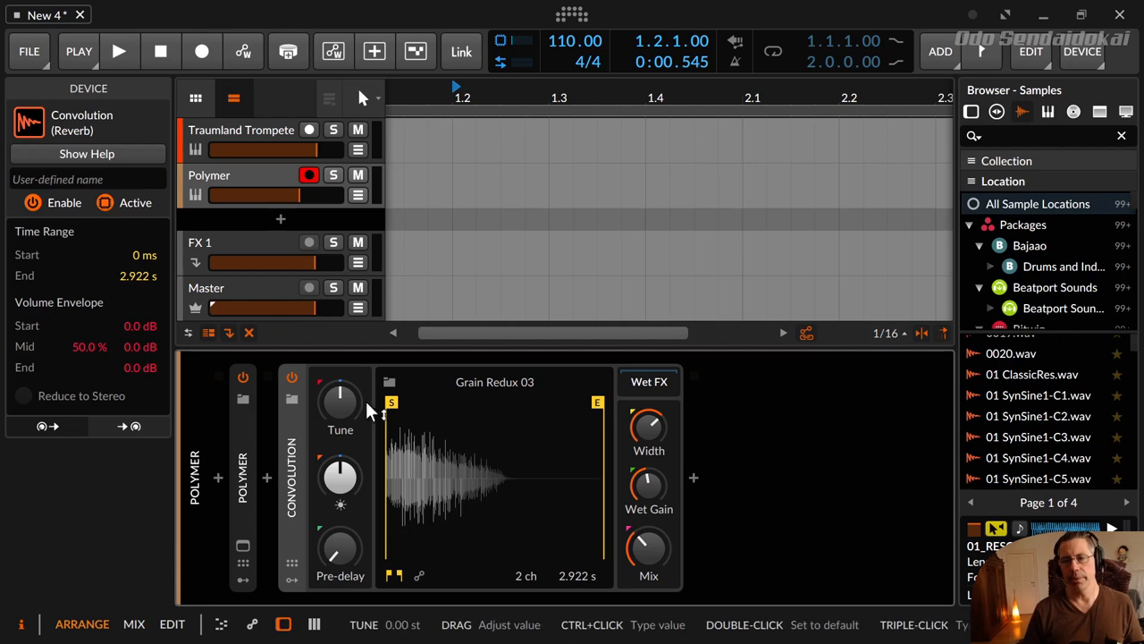
mouse_move(373, 431)
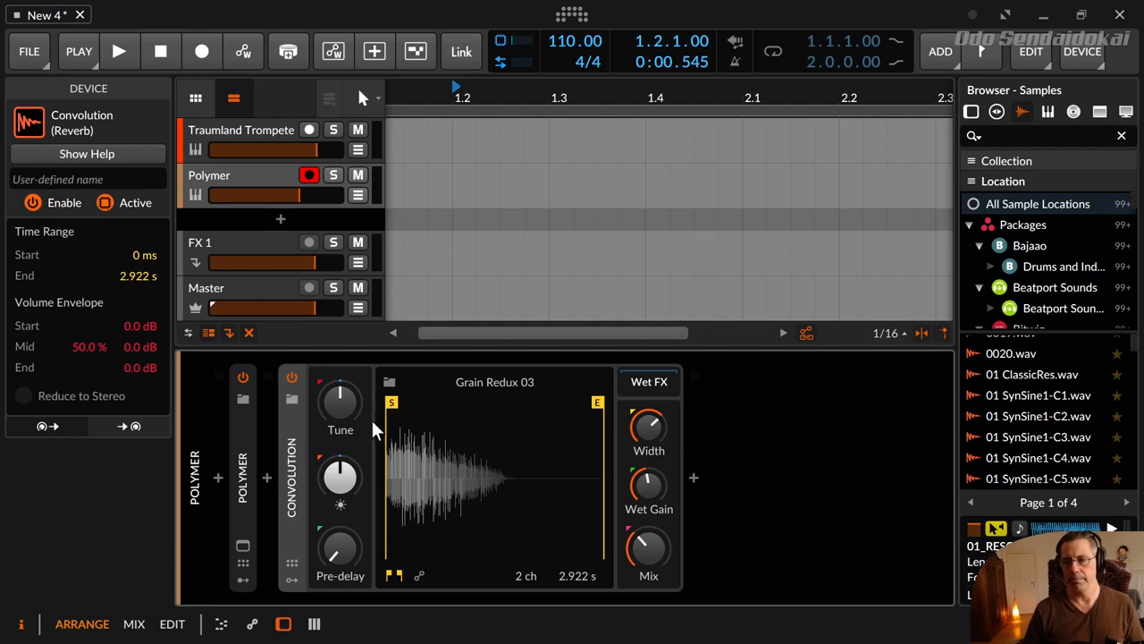
mouse_move(536, 547)
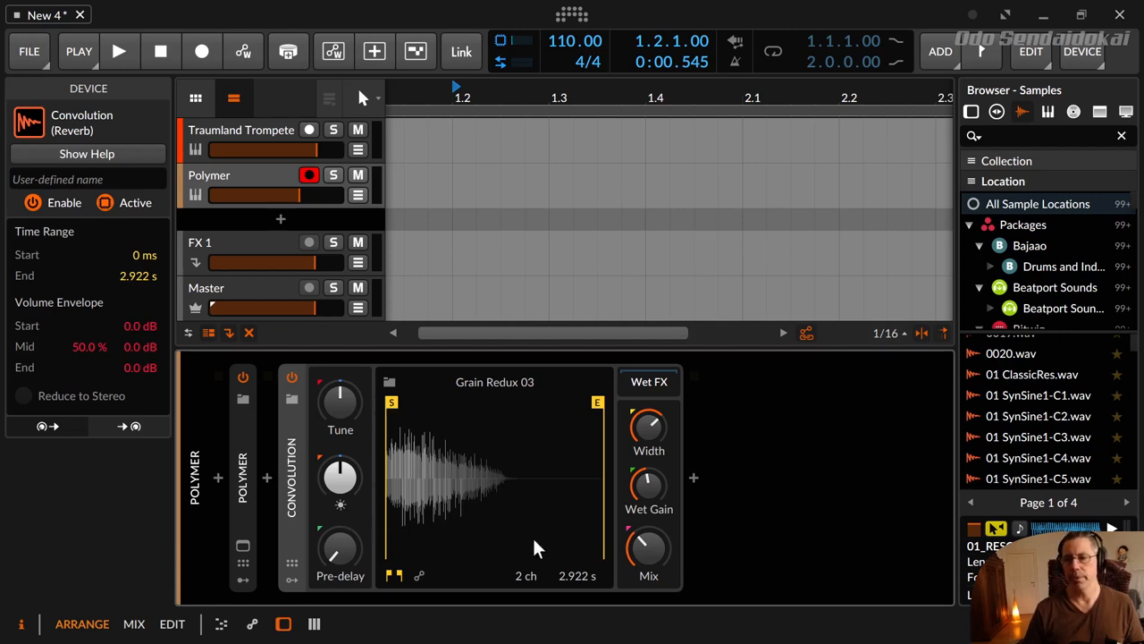
mouse_move(393, 404)
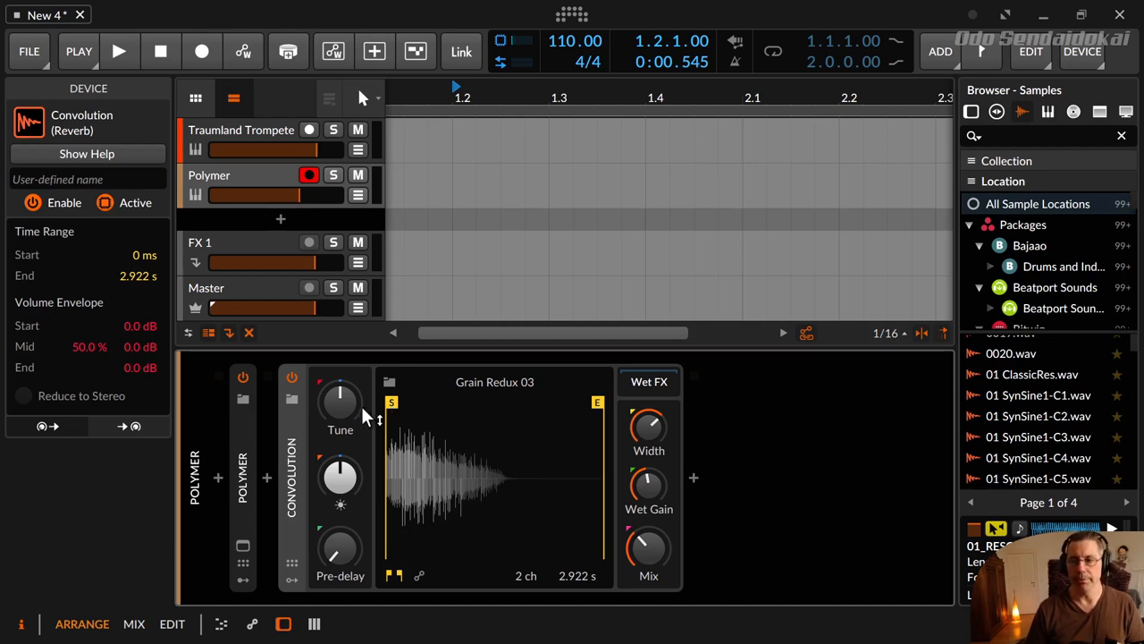
drag(340, 402, 340, 385)
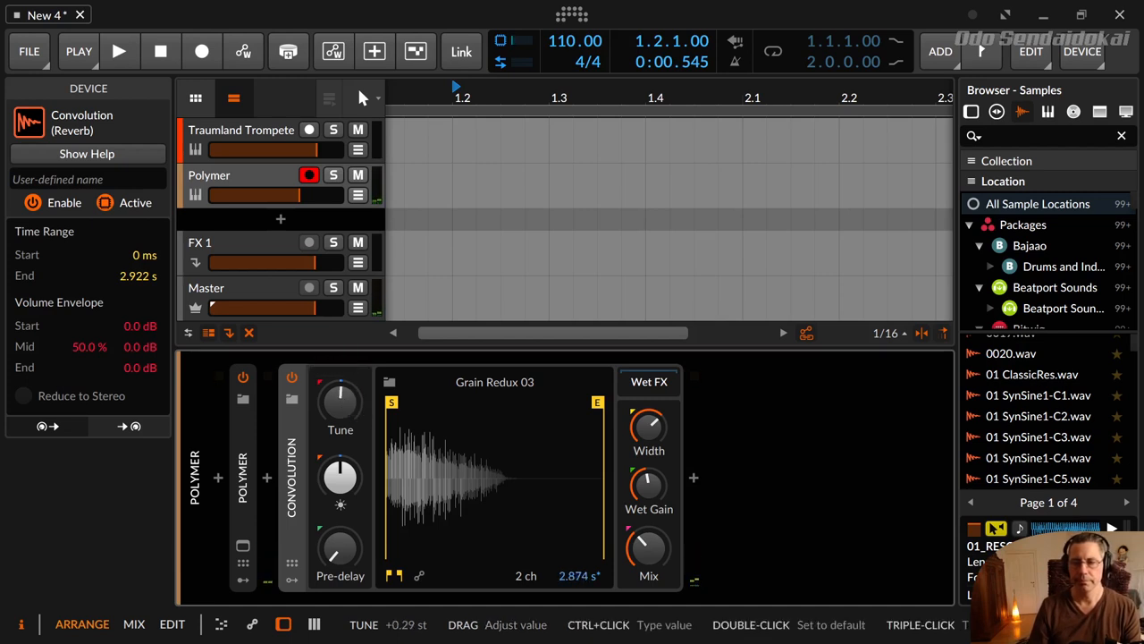
drag(340, 397, 340, 375)
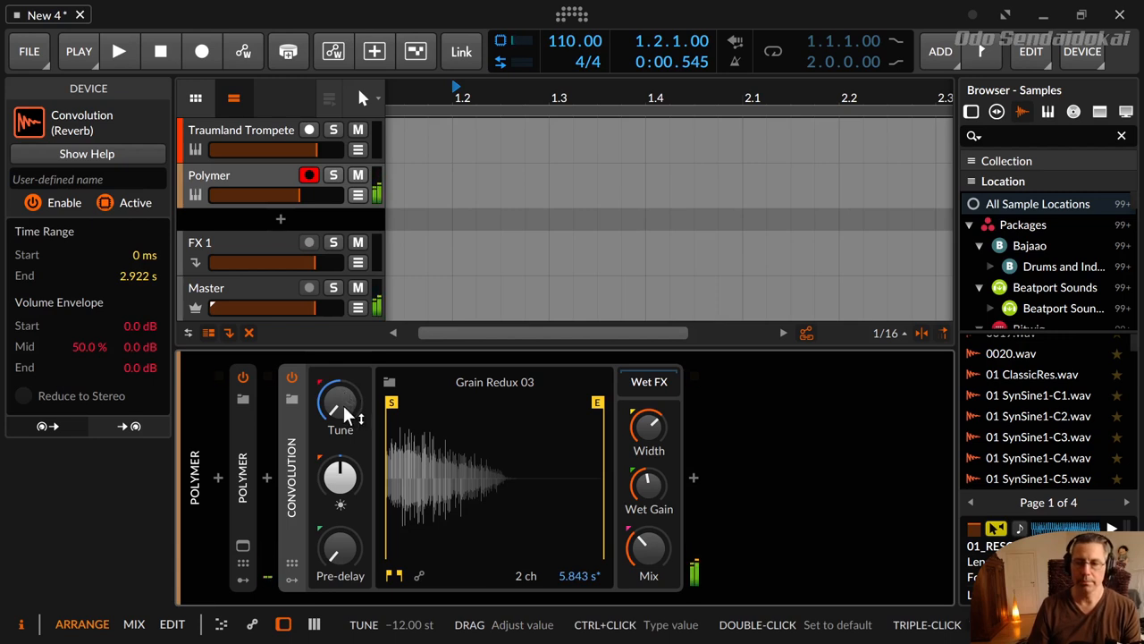
drag(340, 403, 340, 376)
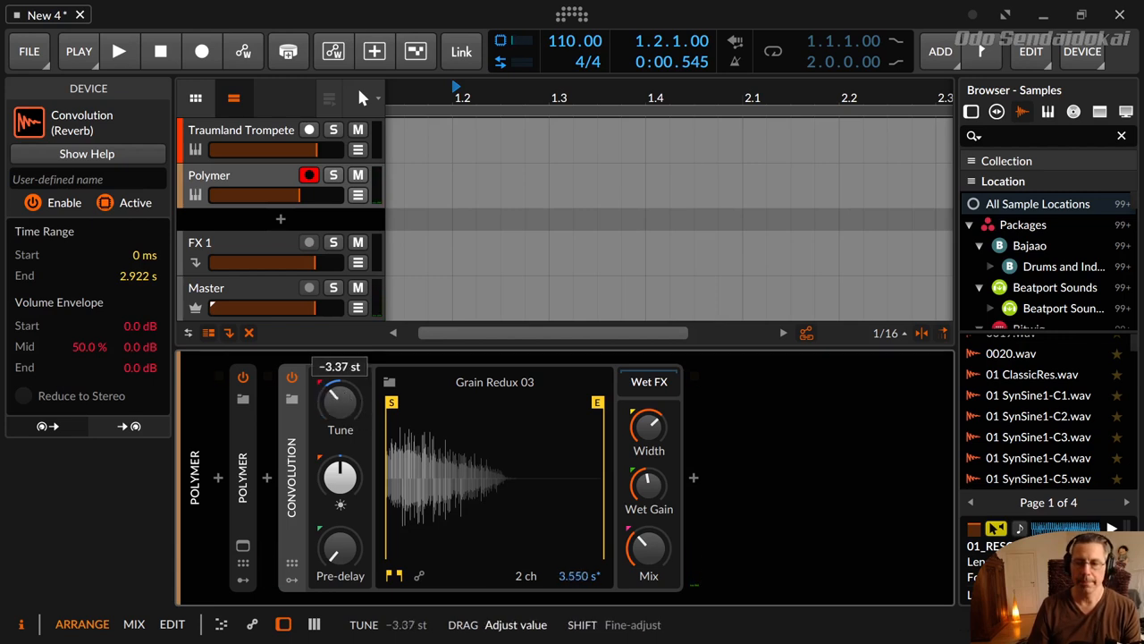
drag(339, 403, 349, 384)
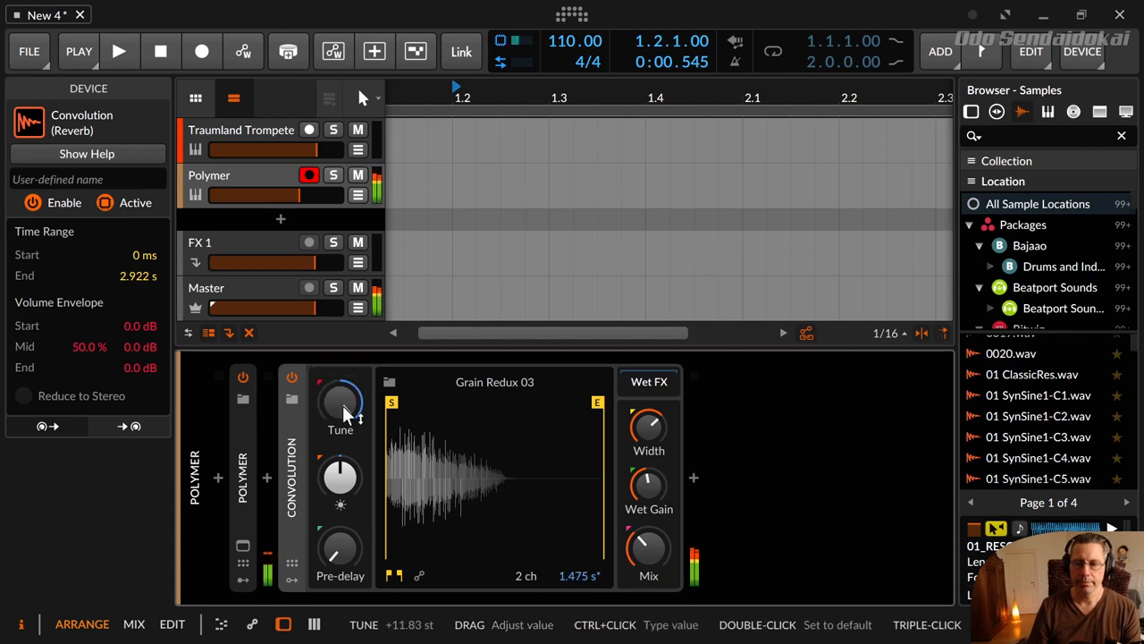
double_click(339, 402)
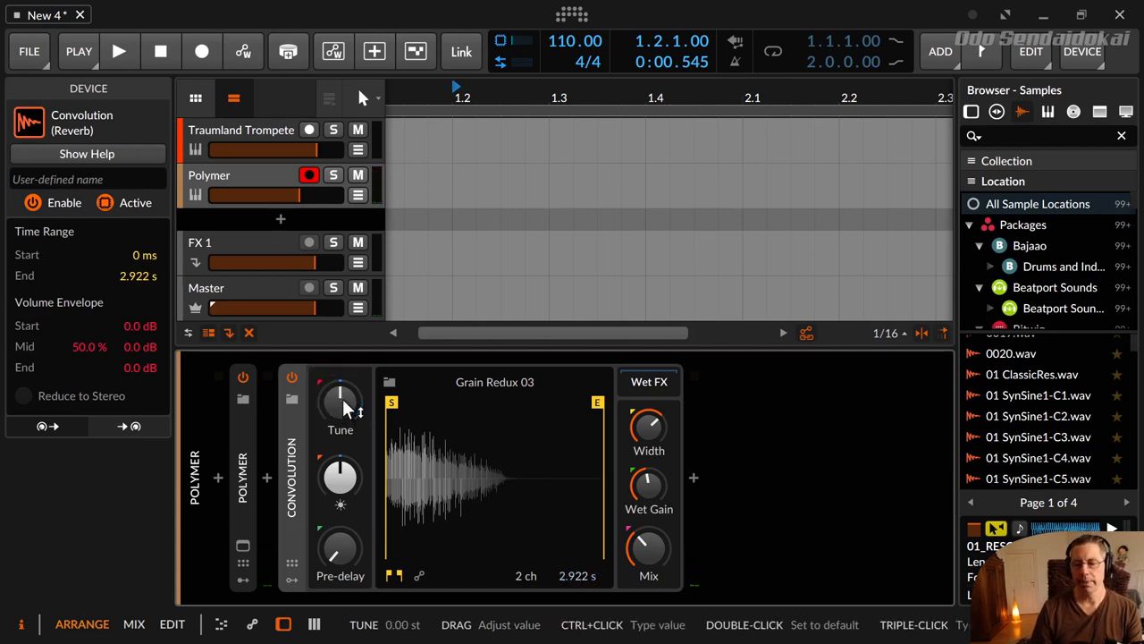
mouse_move(340, 479)
text(eq)
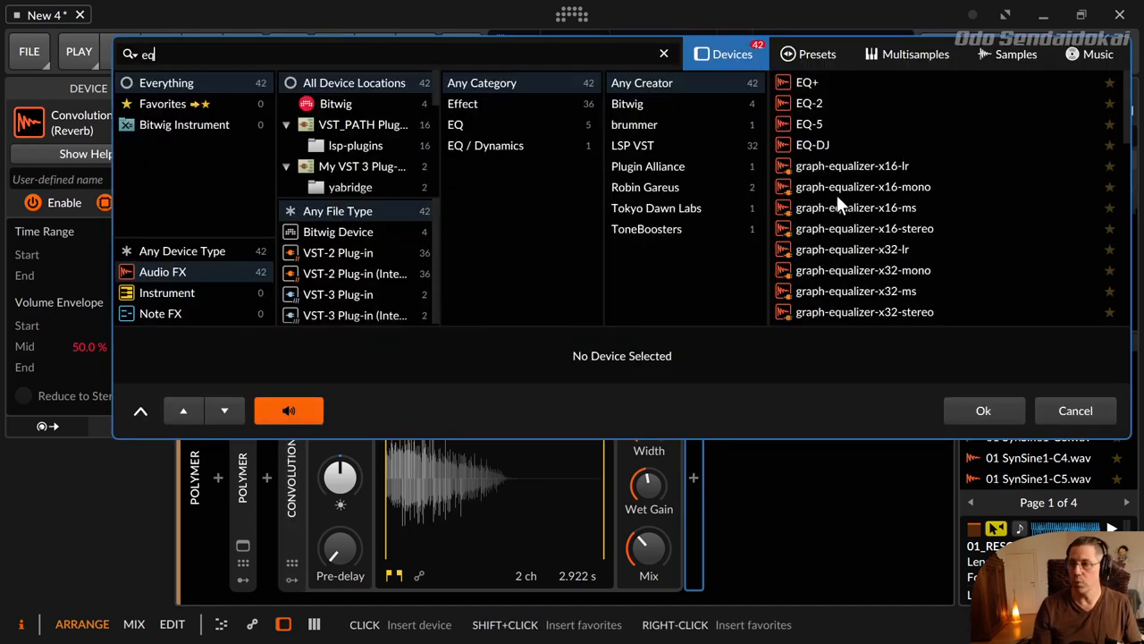
click(984, 410)
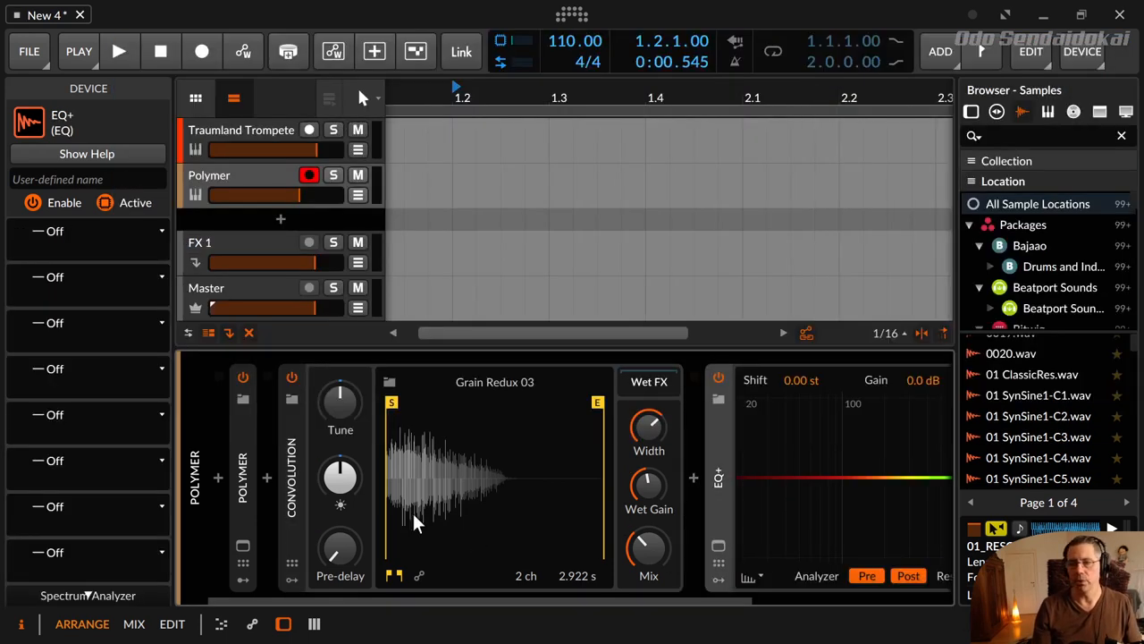
mouse_move(680, 461)
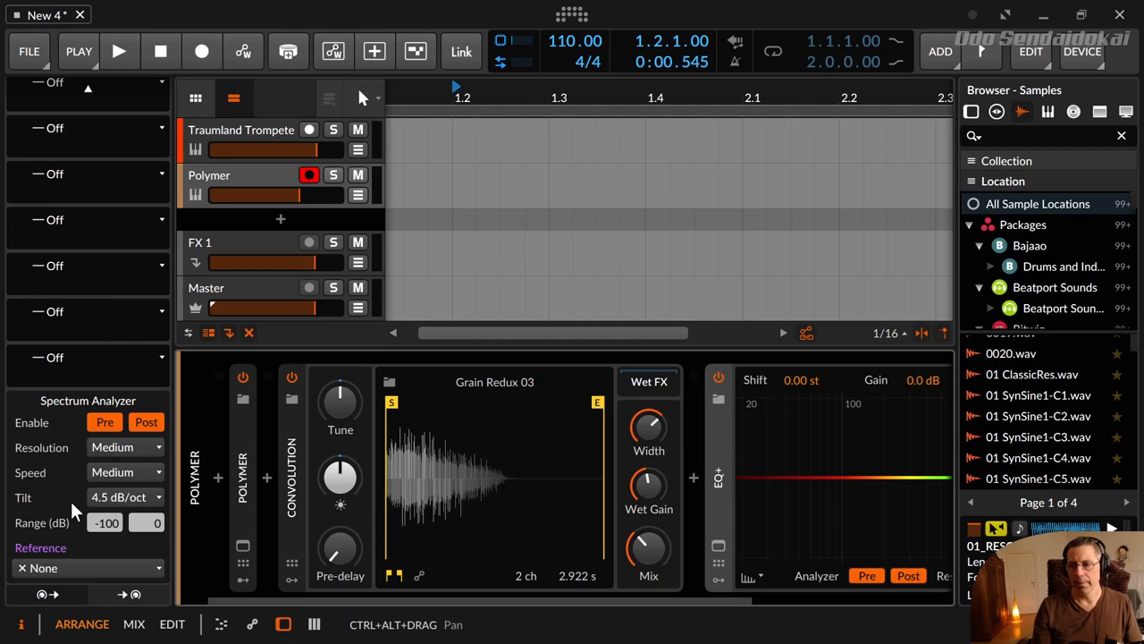
mouse_move(86, 510)
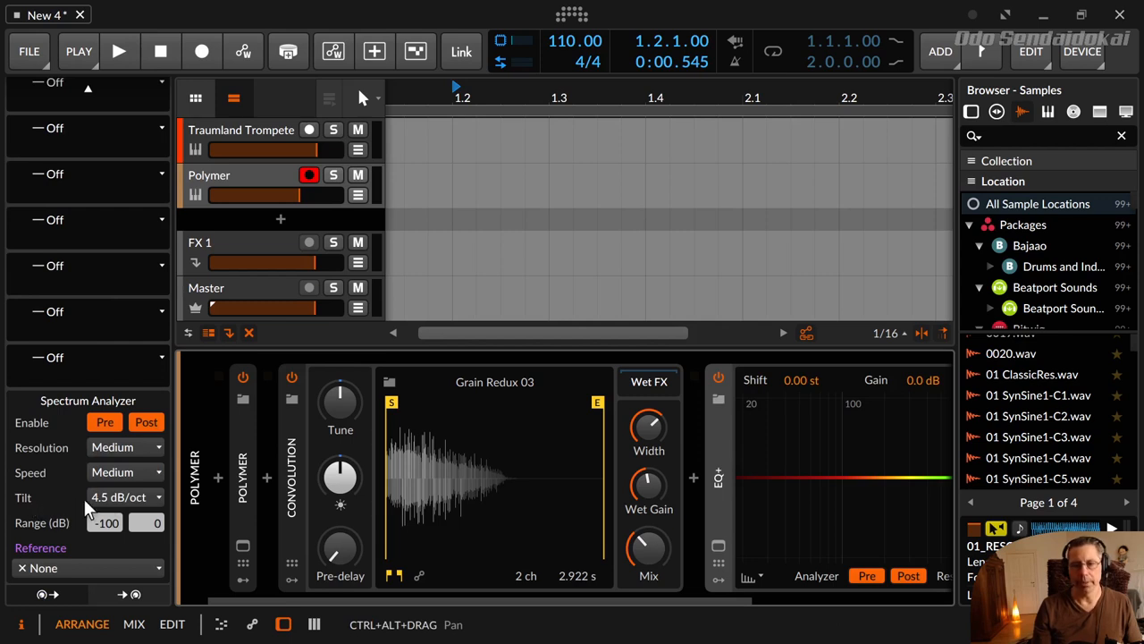
mouse_move(992, 473)
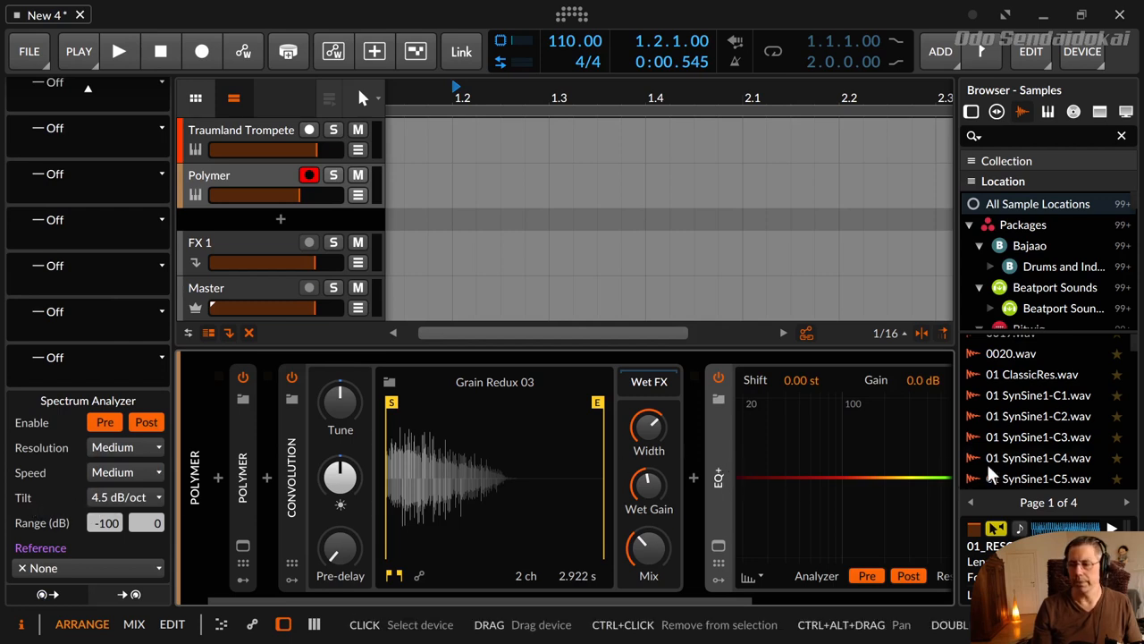
mouse_move(766, 472)
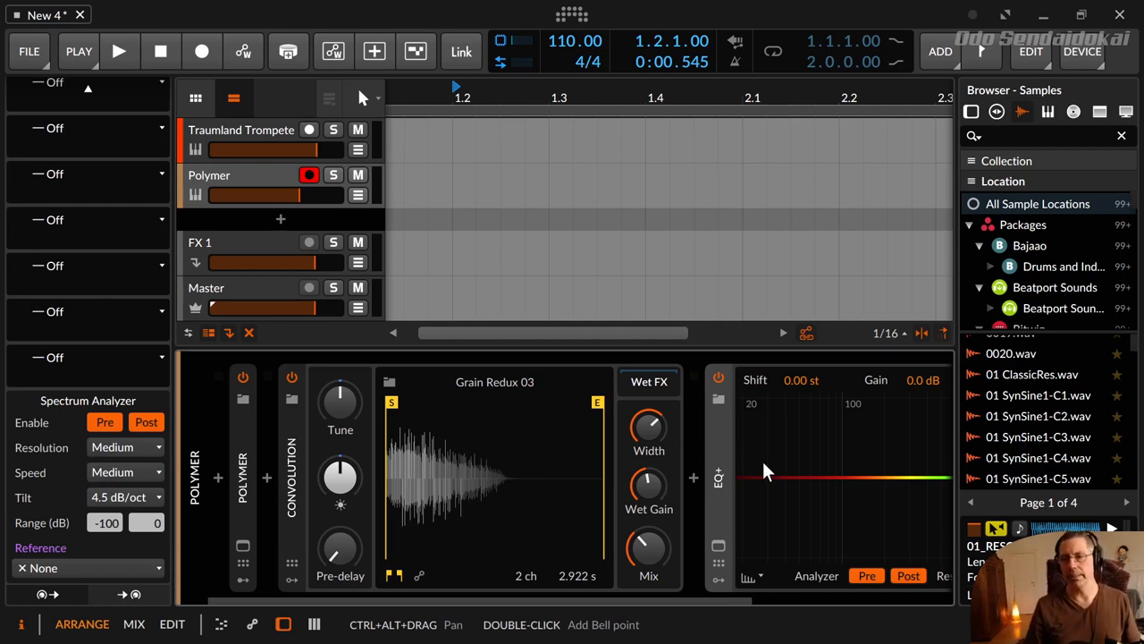
mouse_move(515, 456)
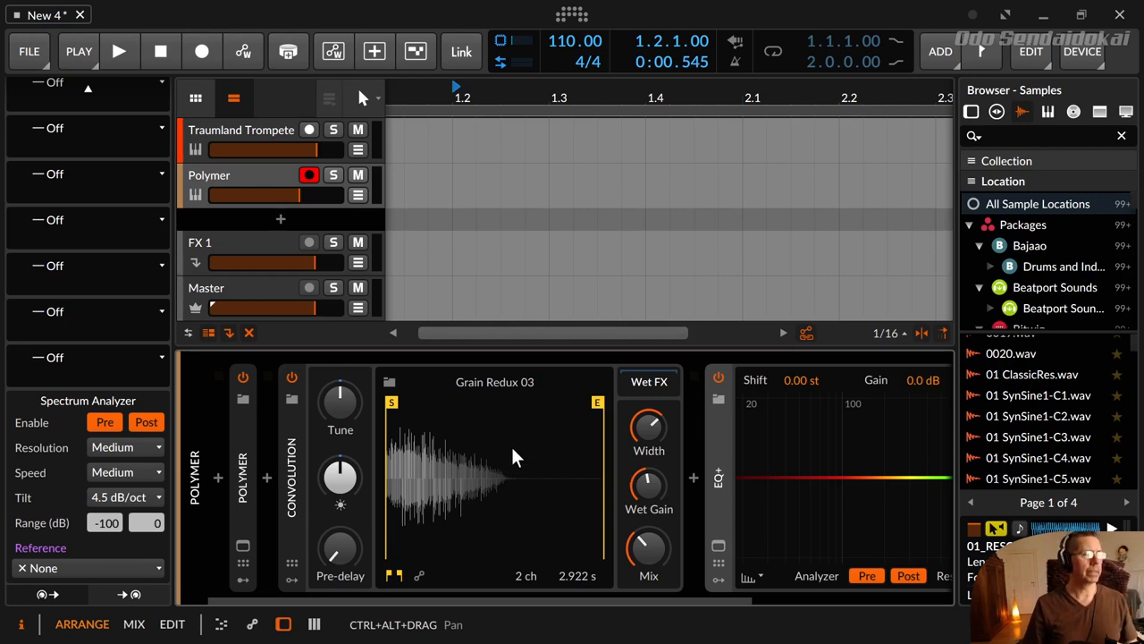
mouse_move(758, 463)
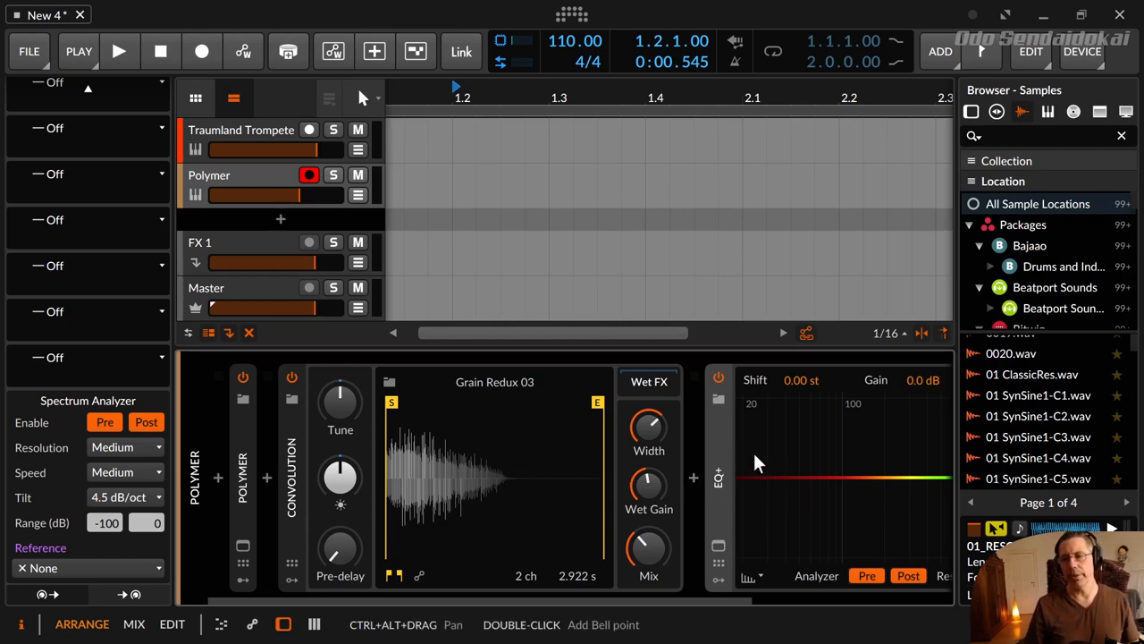
mouse_move(730, 457)
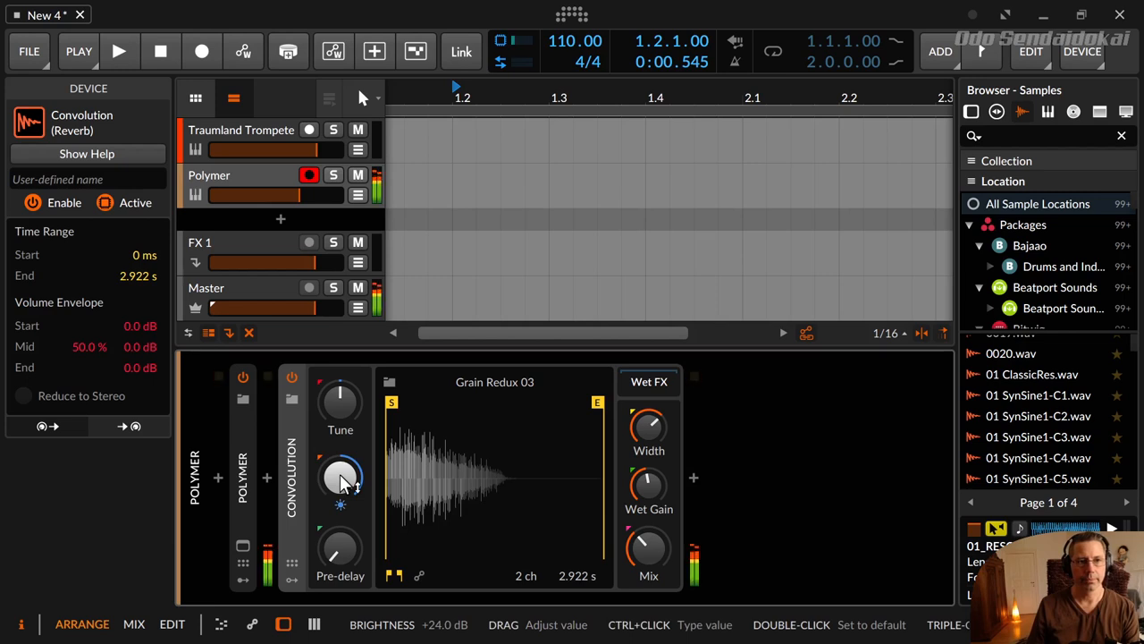
drag(340, 479, 340, 501)
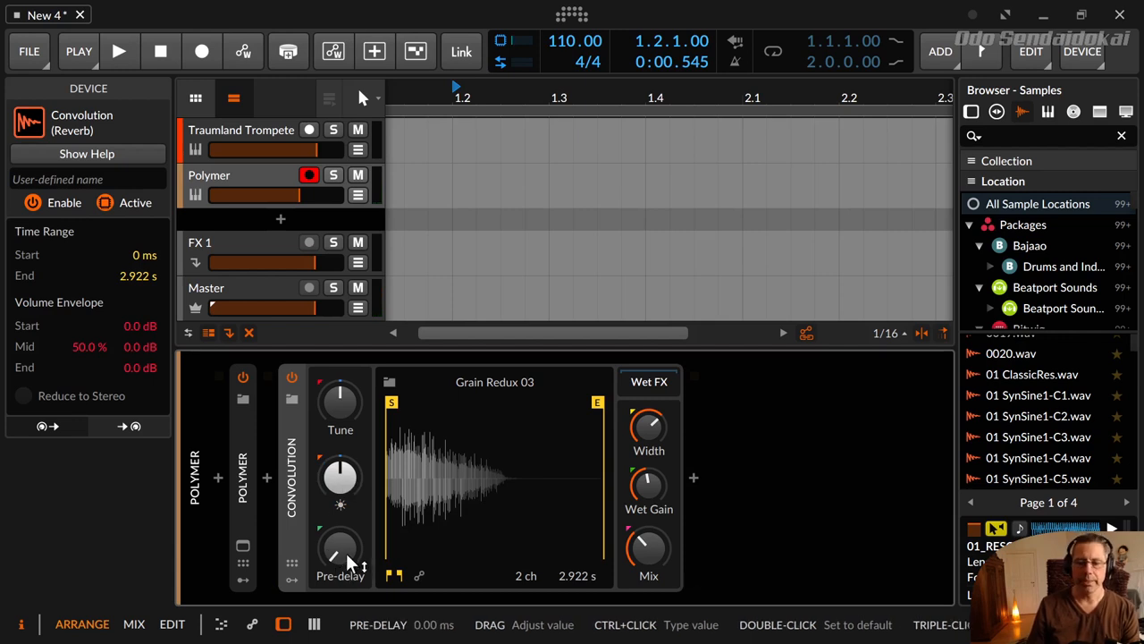
drag(340, 551, 340, 537)
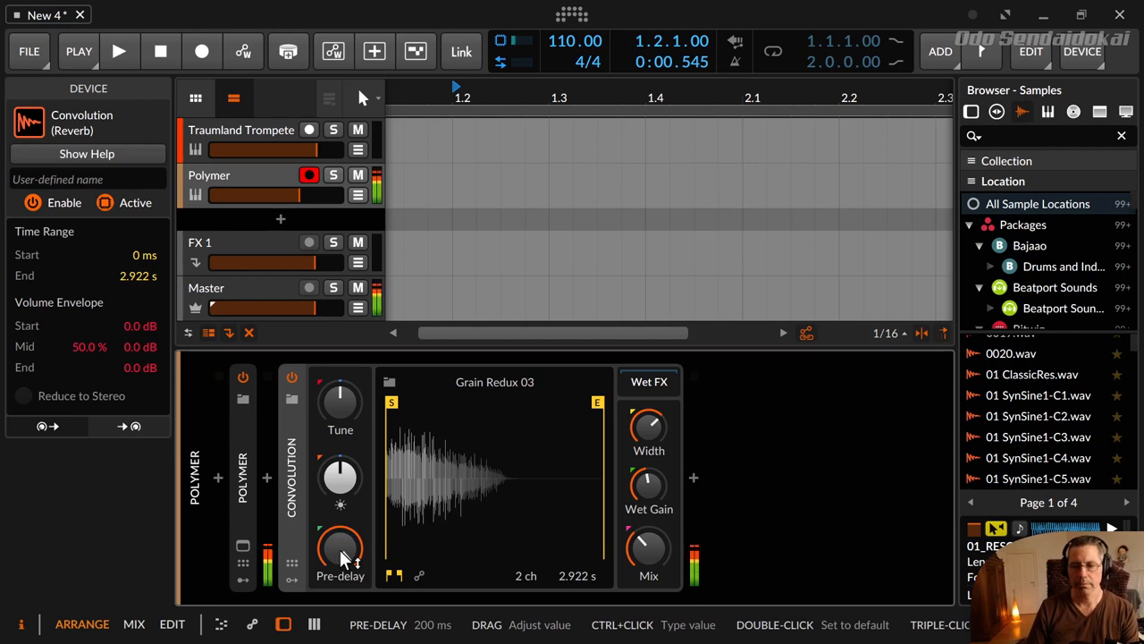
double_click(340, 547)
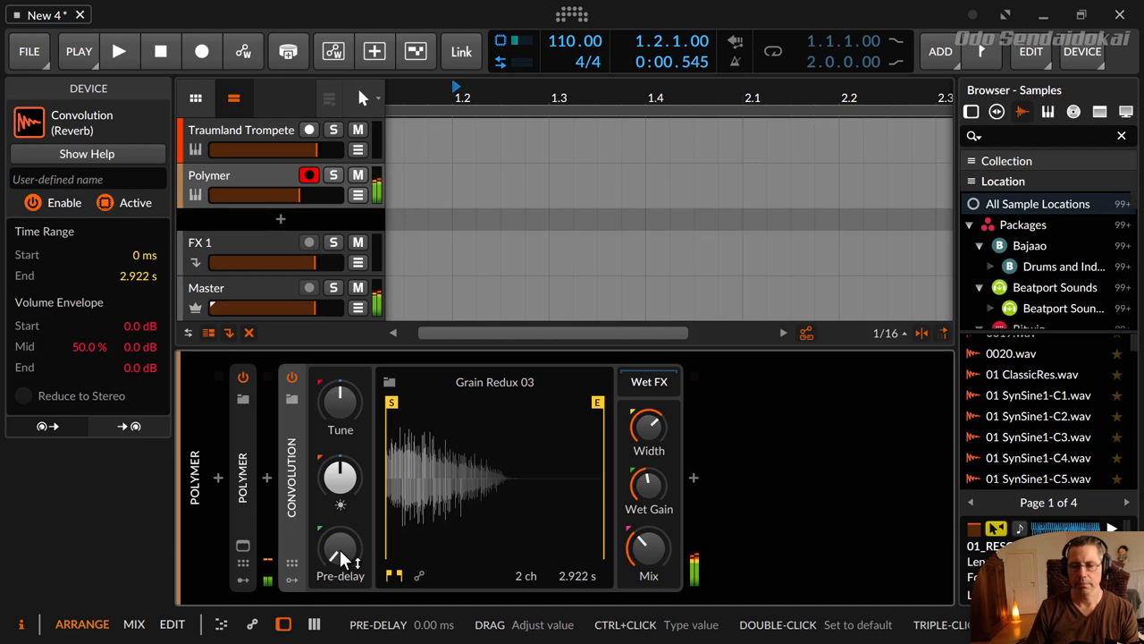
drag(340, 551, 343, 540)
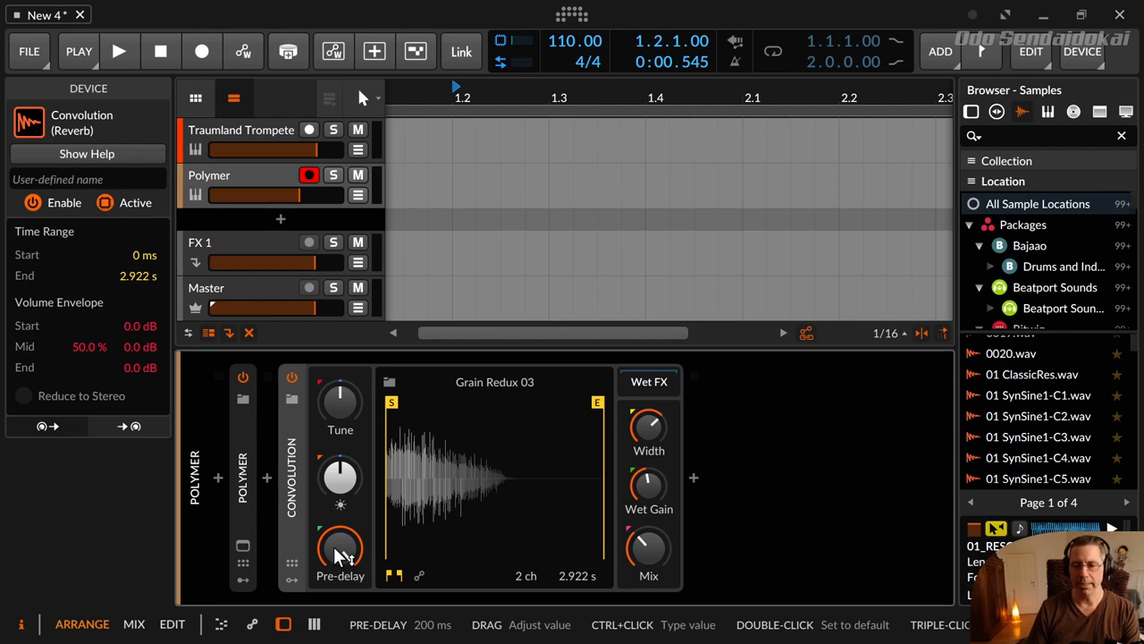
double_click(340, 551)
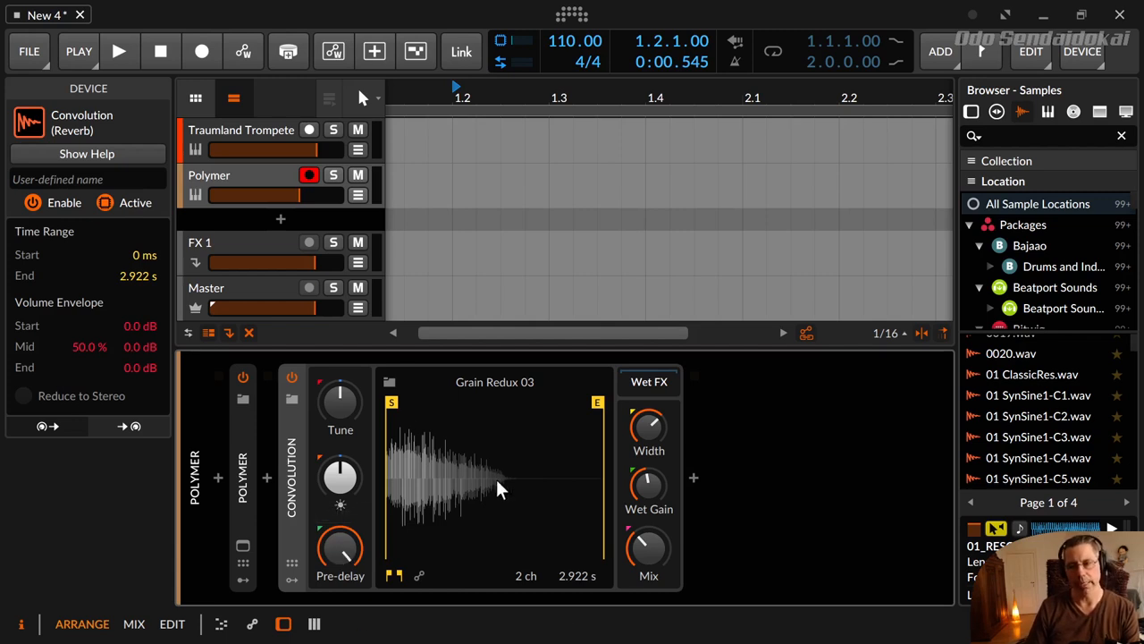
mouse_move(339, 551)
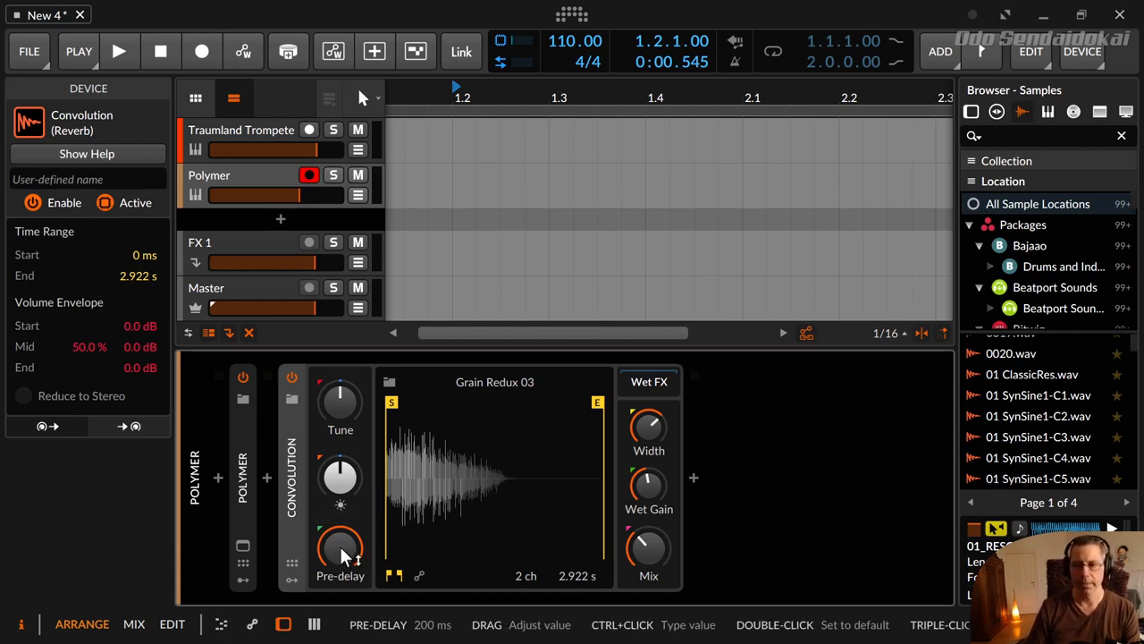
double_click(339, 551)
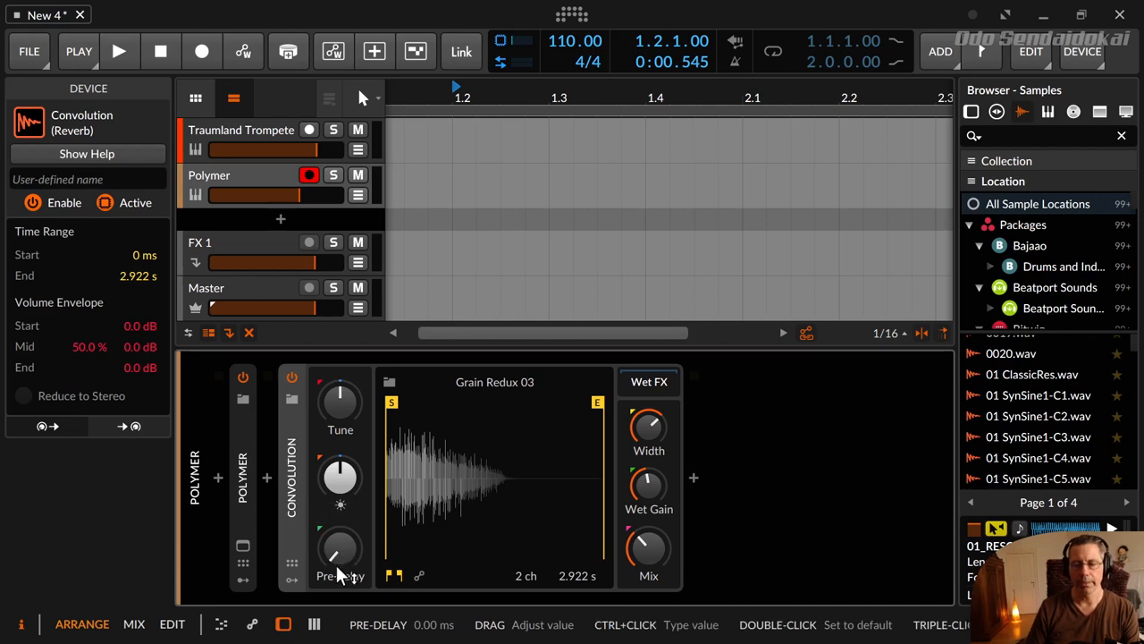
mouse_move(340, 553)
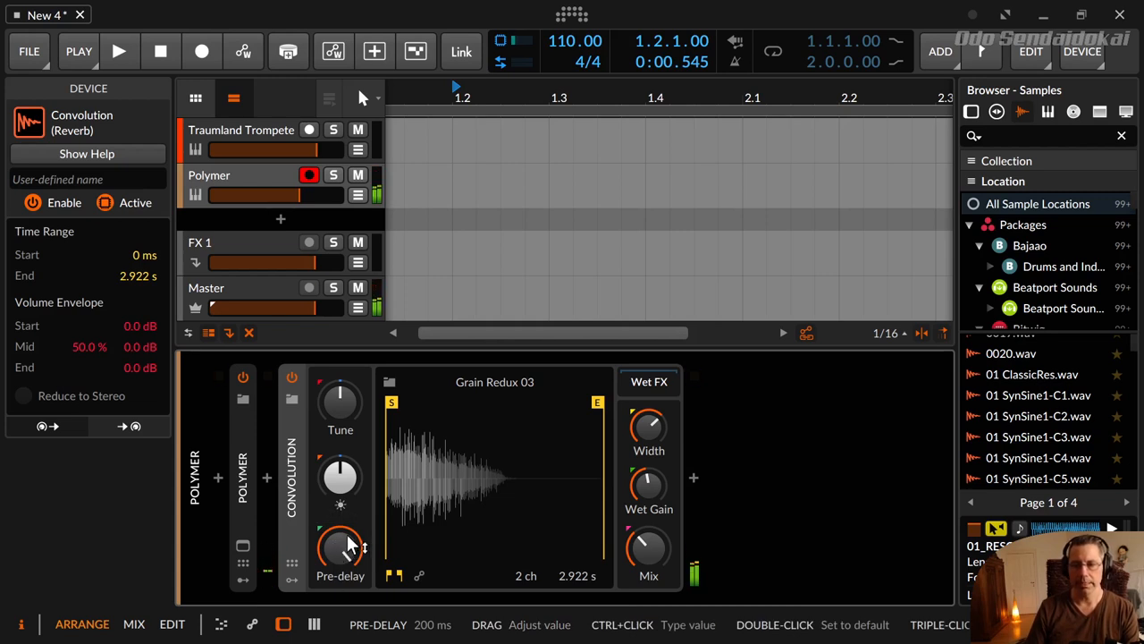
double_click(340, 545)
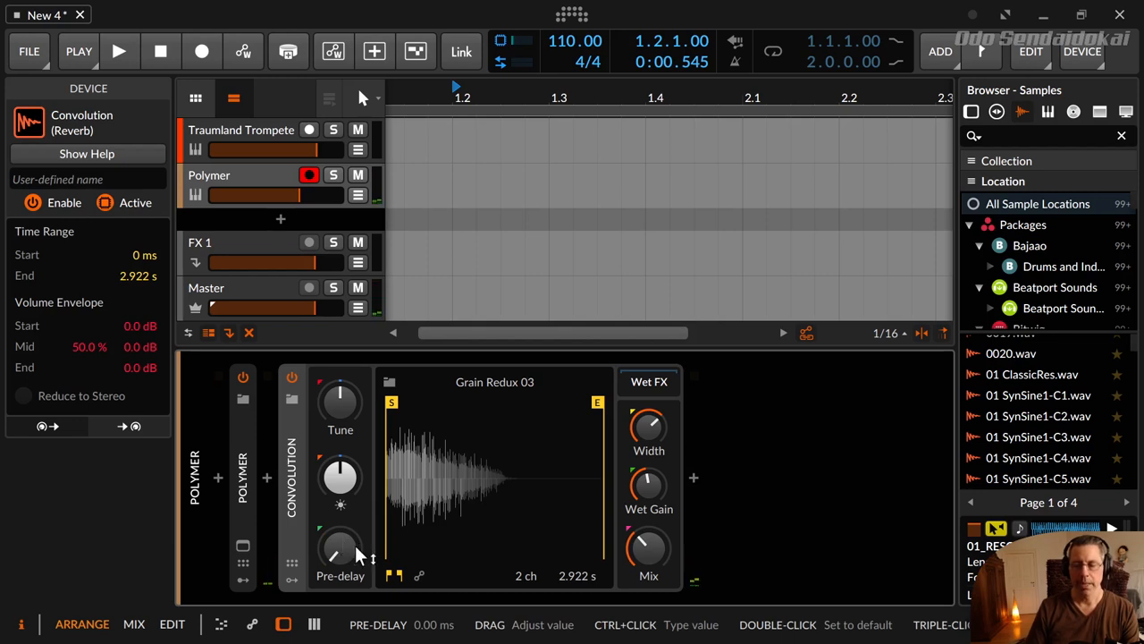
mouse_move(523, 563)
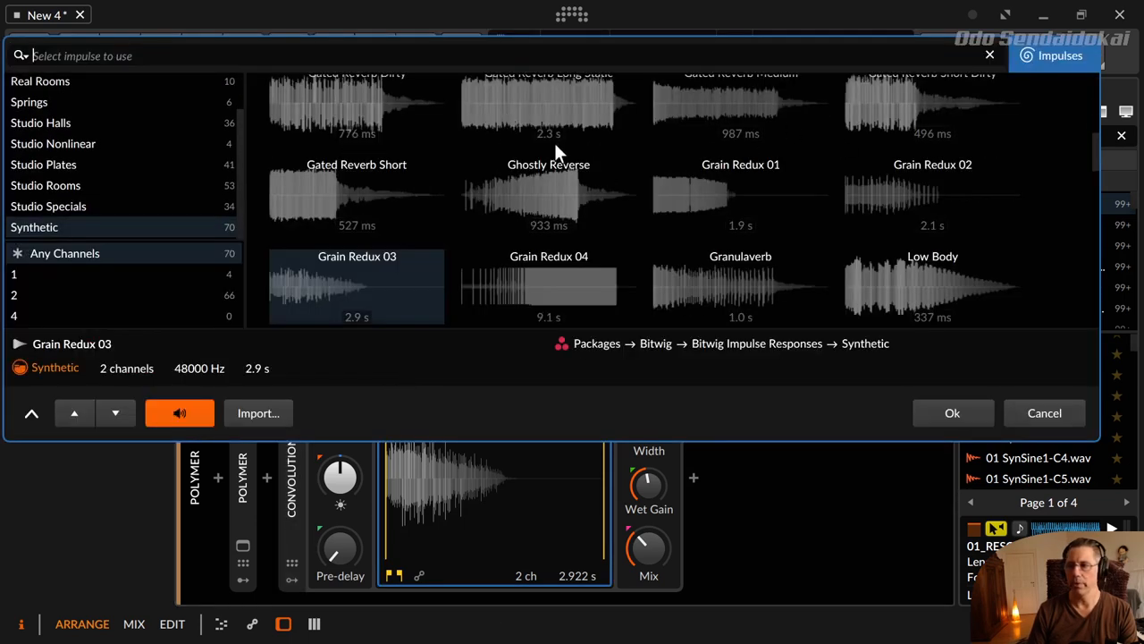
mouse_move(474, 286)
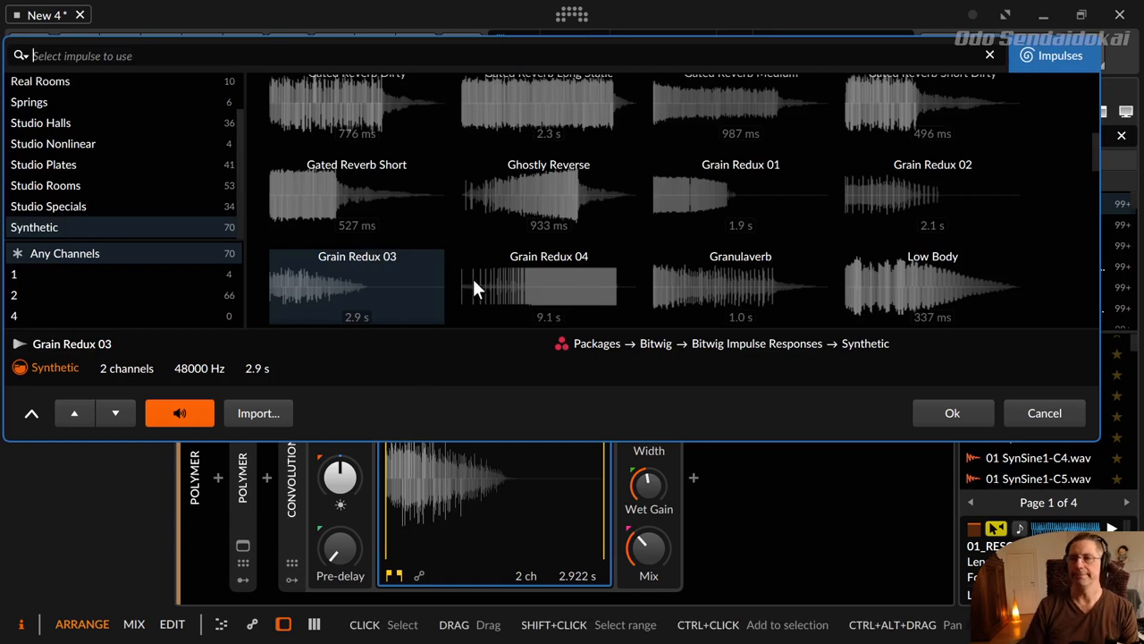
mouse_move(550, 221)
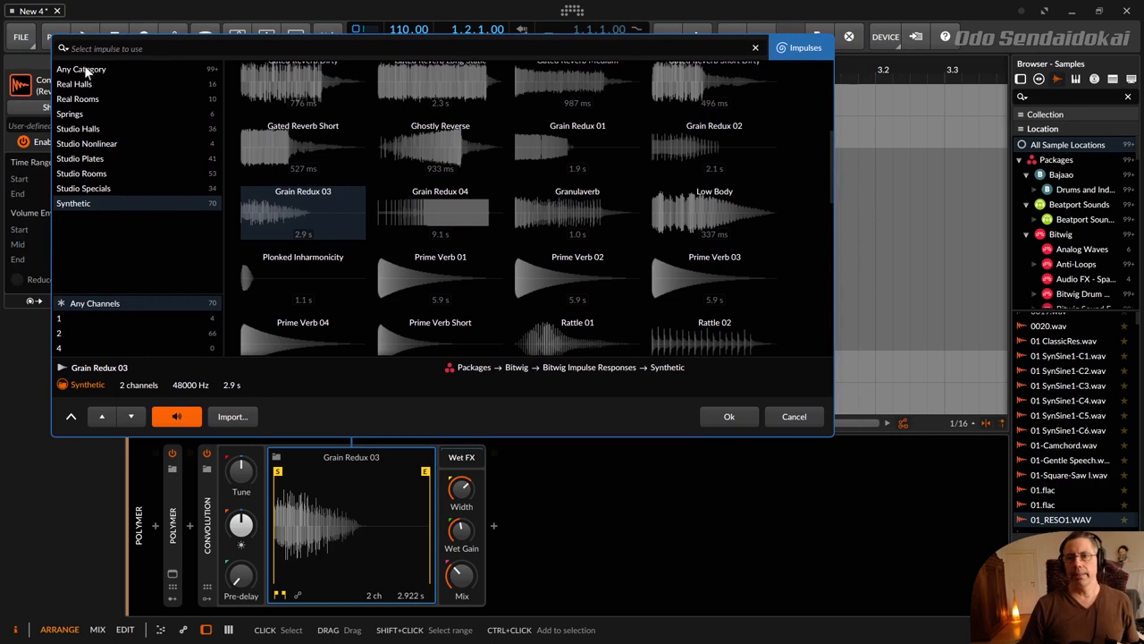
Filter to Synthetic impulses, audition Rattle 02, Spectra Verb Long and Grain Redux 04, then show every category again.
click(83, 68)
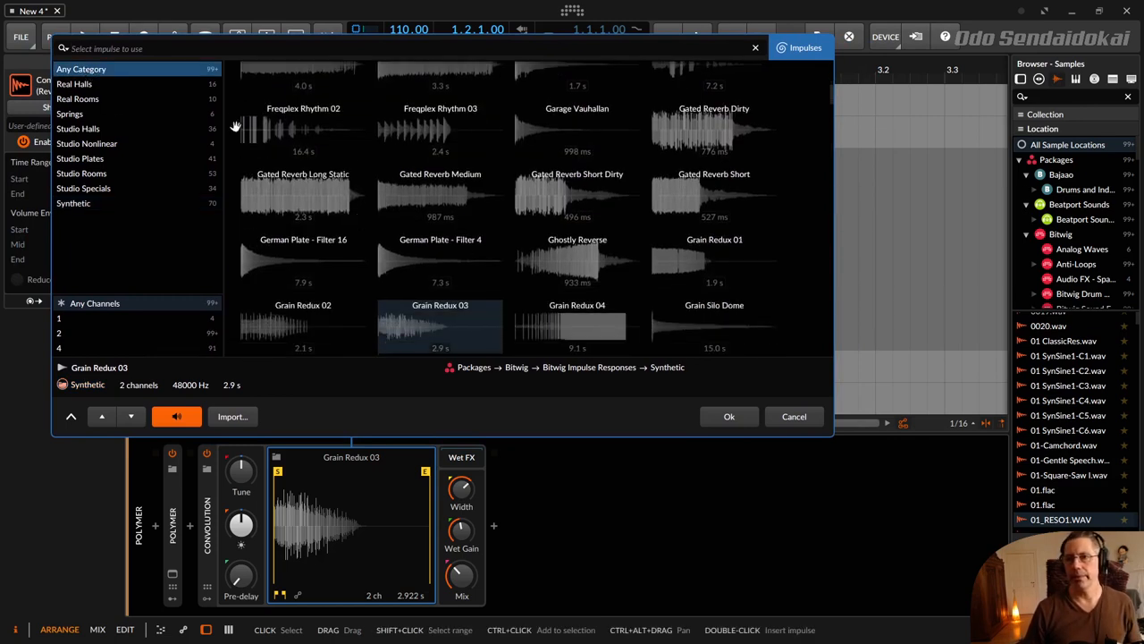
mouse_move(80, 86)
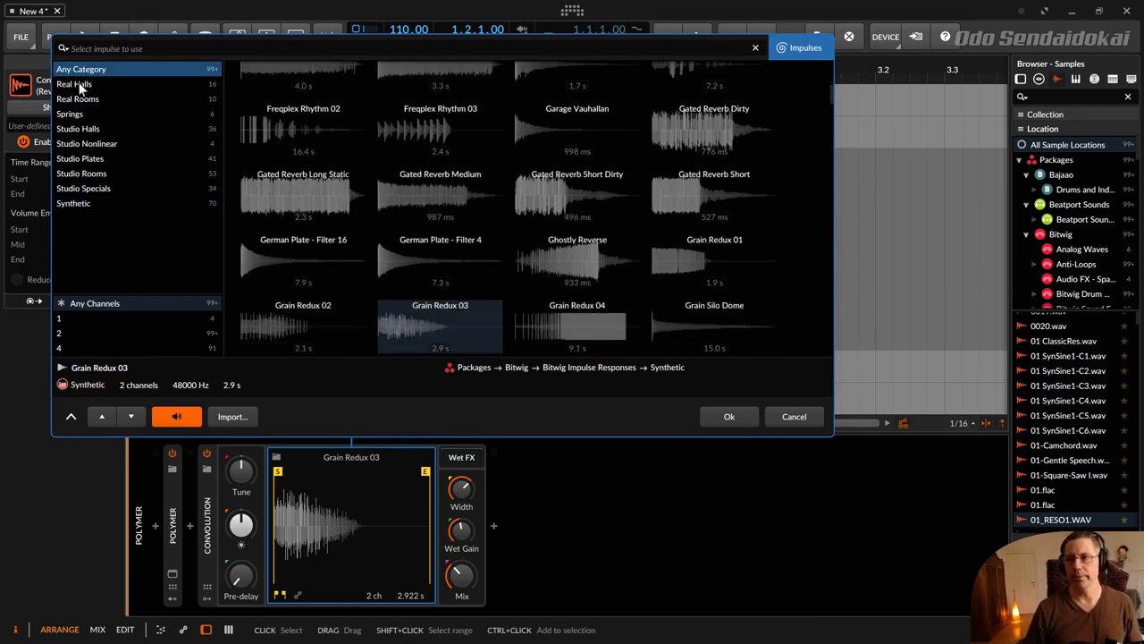
mouse_move(97, 88)
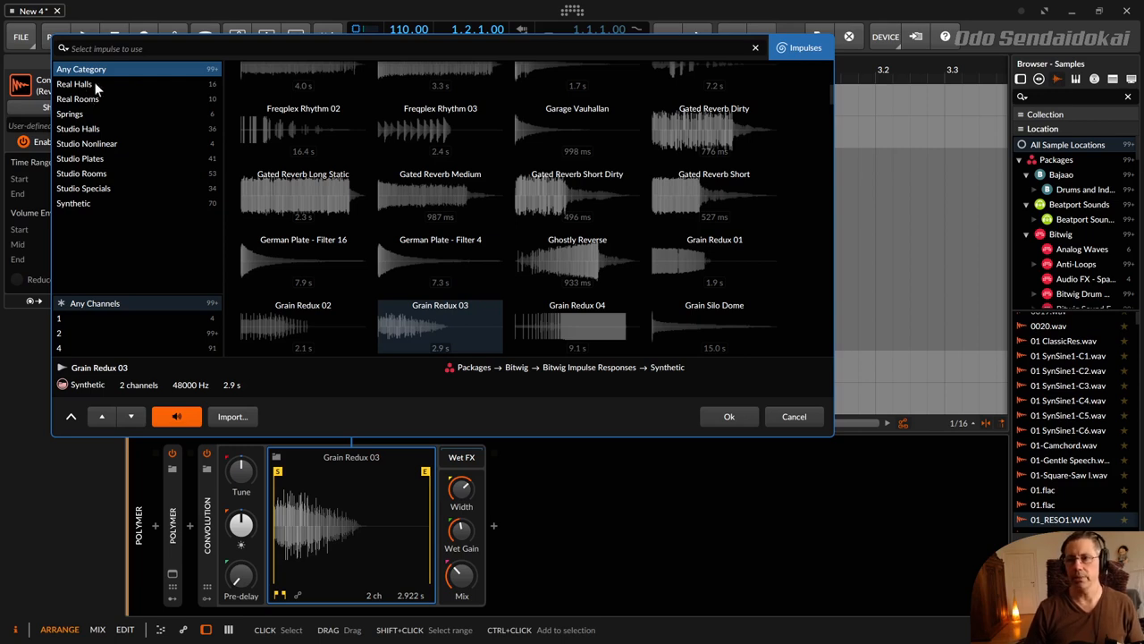
mouse_move(93, 114)
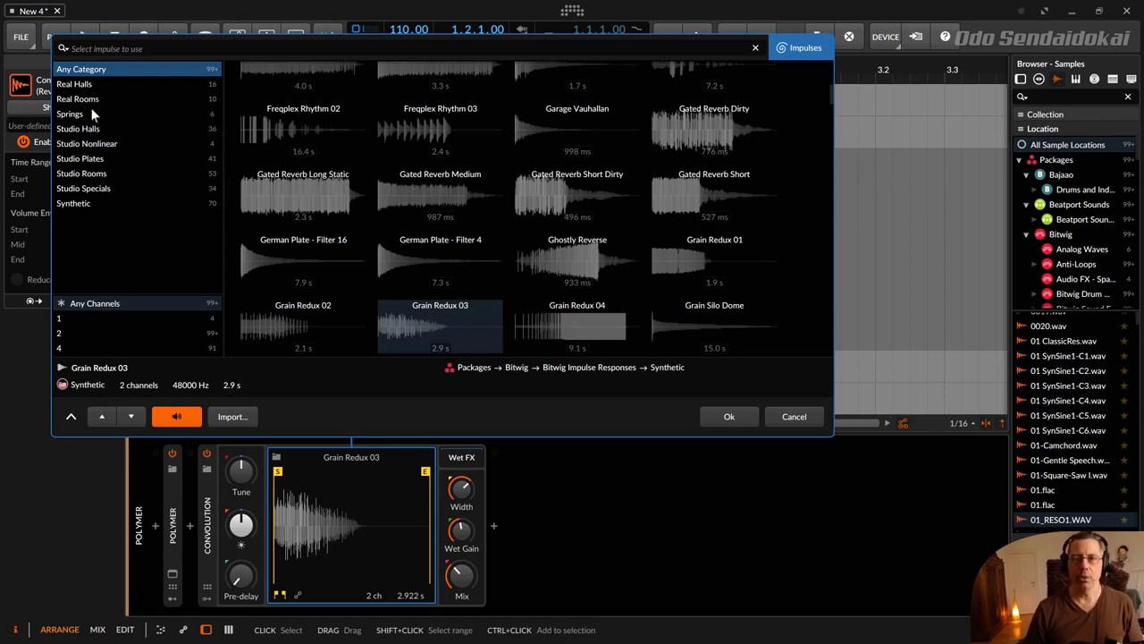
mouse_move(128, 158)
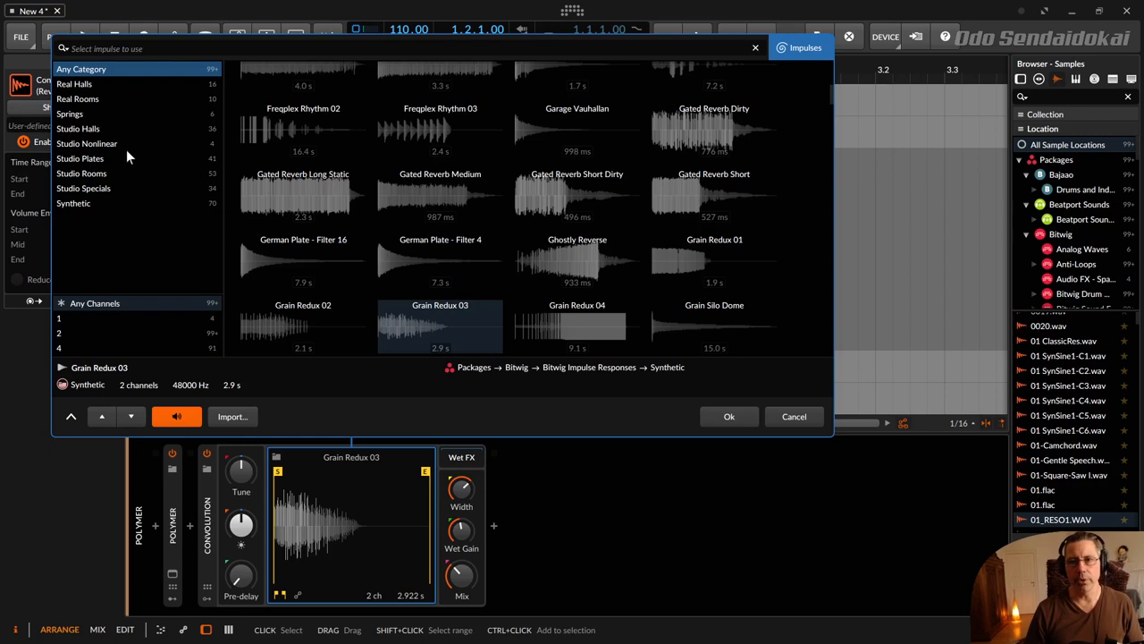
mouse_move(116, 168)
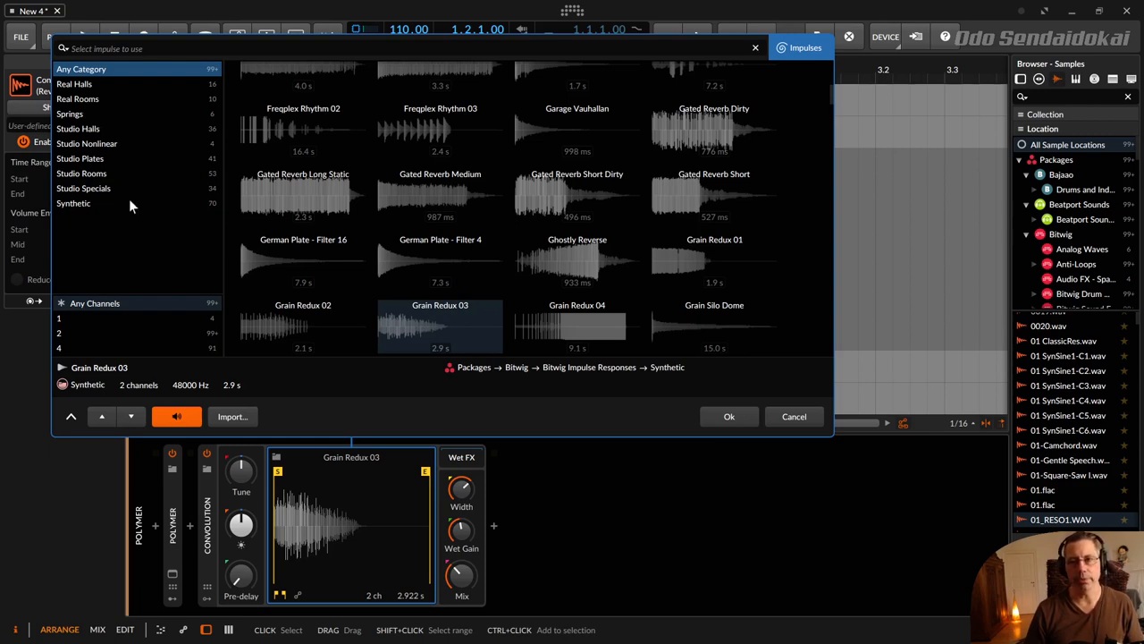
click(74, 204)
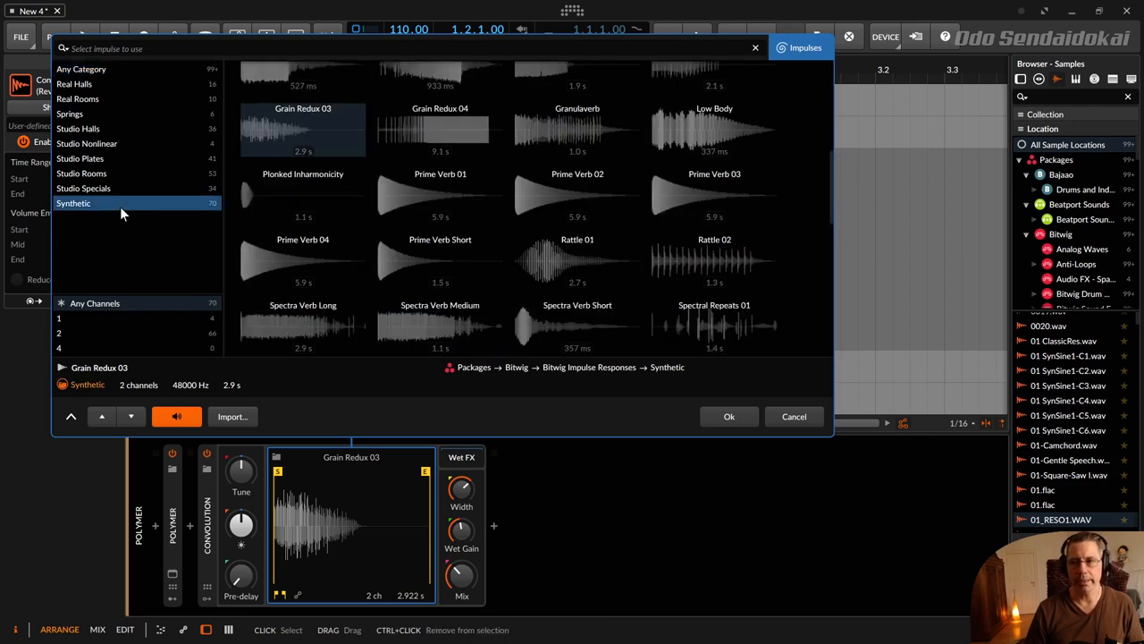
click(715, 326)
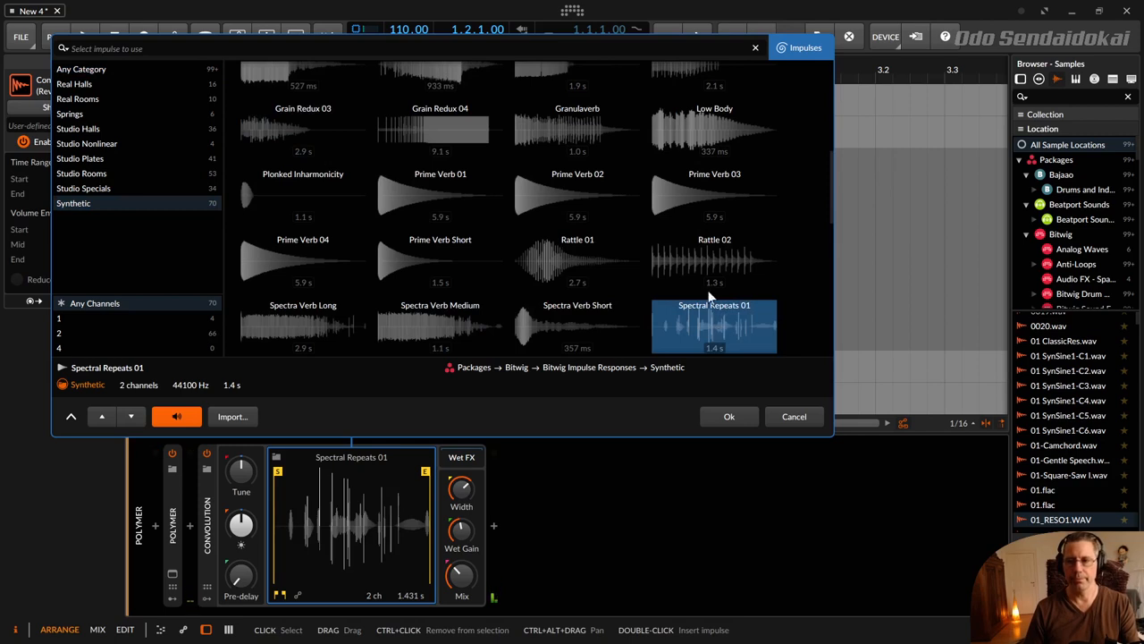
click(715, 262)
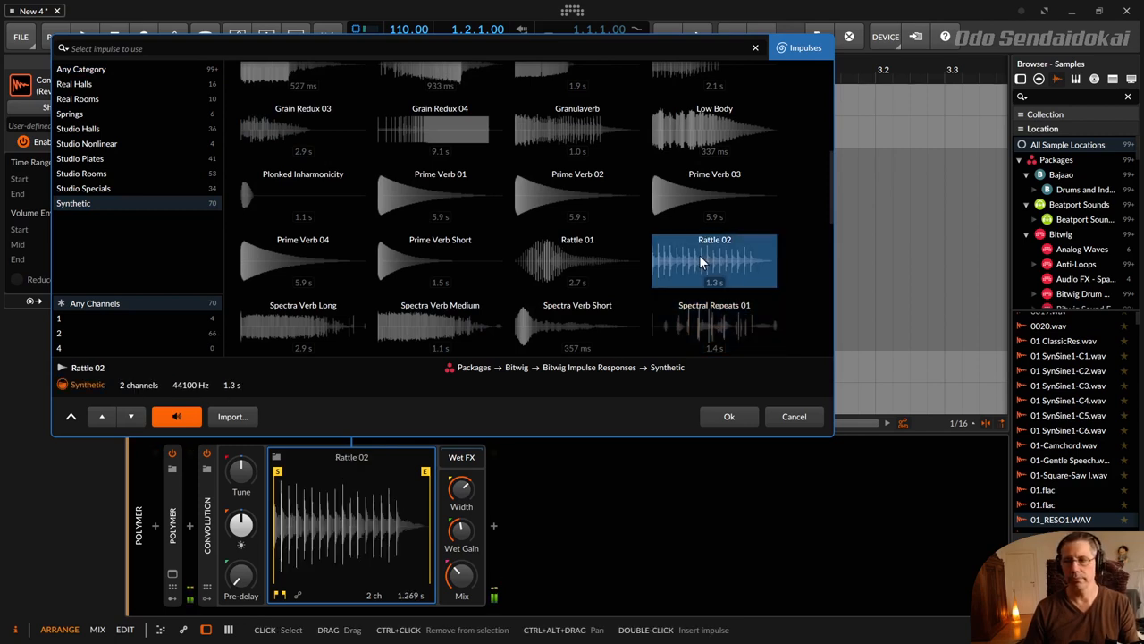
click(302, 326)
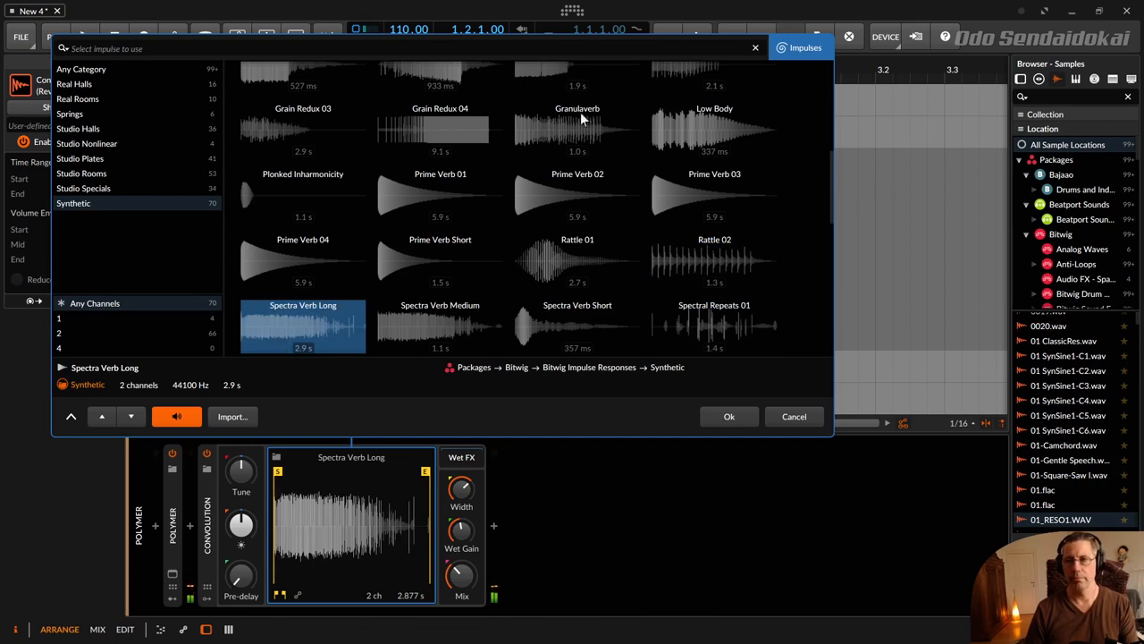
mouse_move(687, 142)
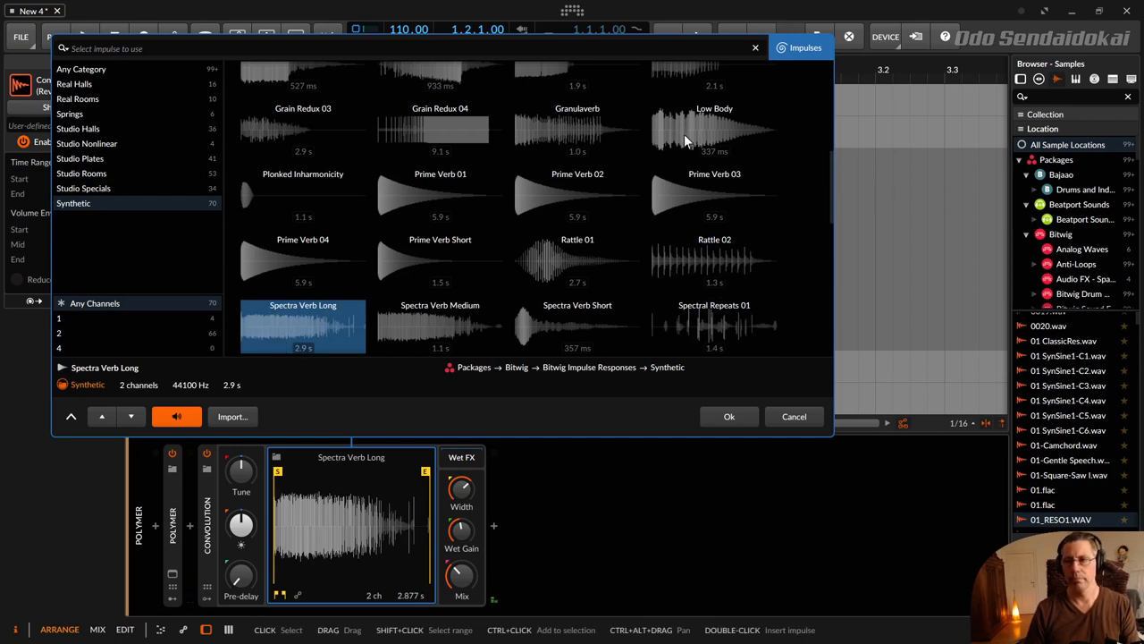
click(440, 129)
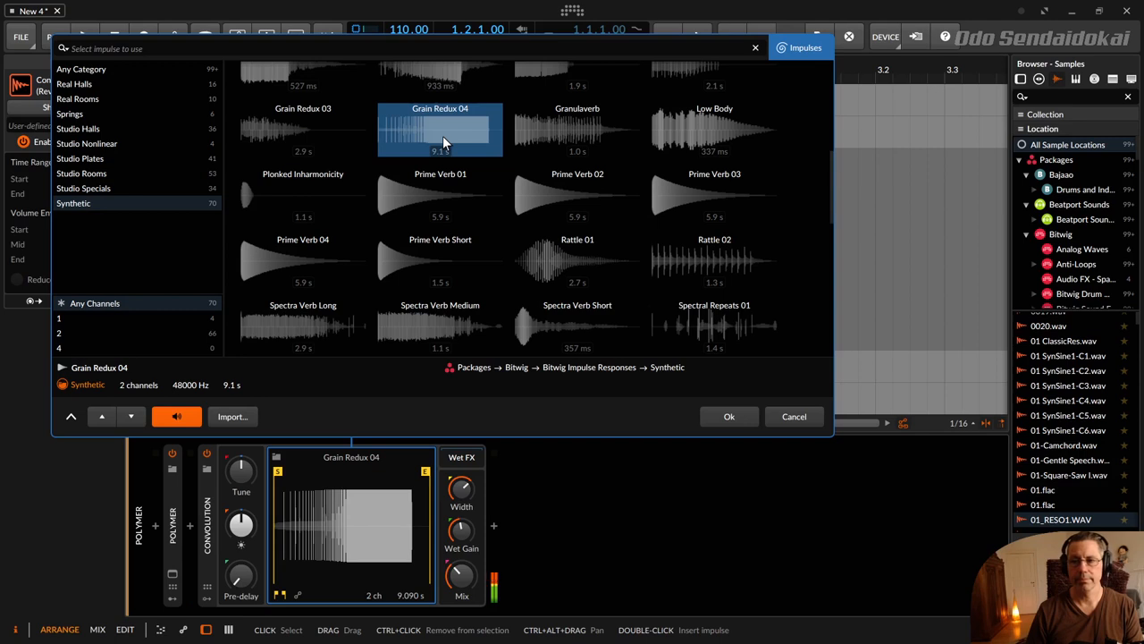
mouse_move(349, 100)
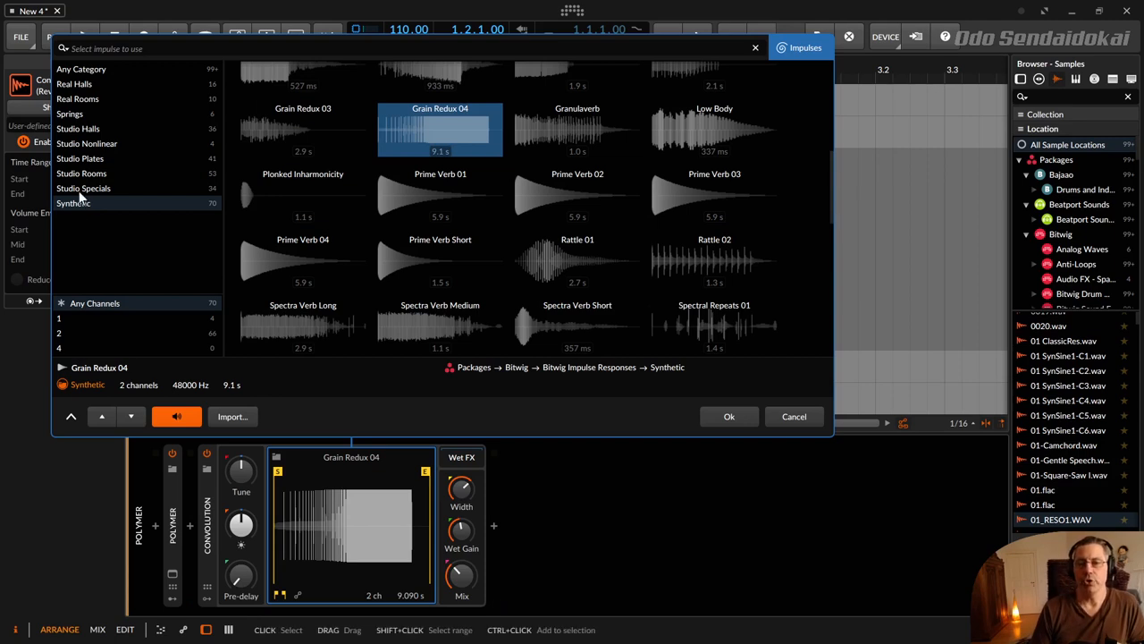
click(80, 68)
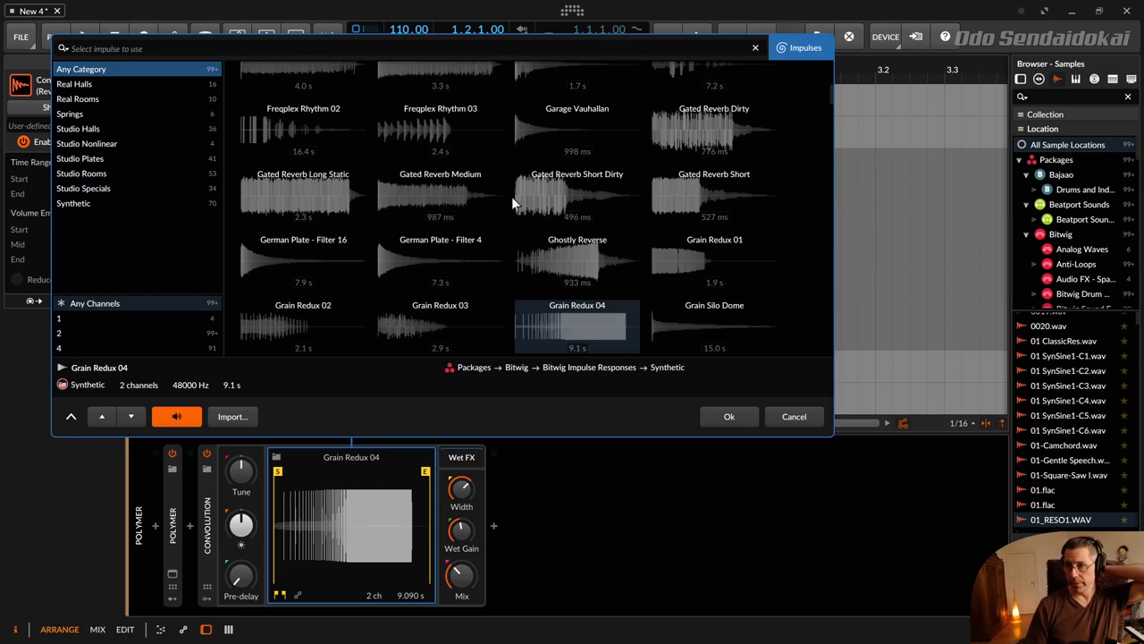
Audition Gated Reverb Short Dirty, then Gated Reverb Medium from the full impulse list.
click(576, 195)
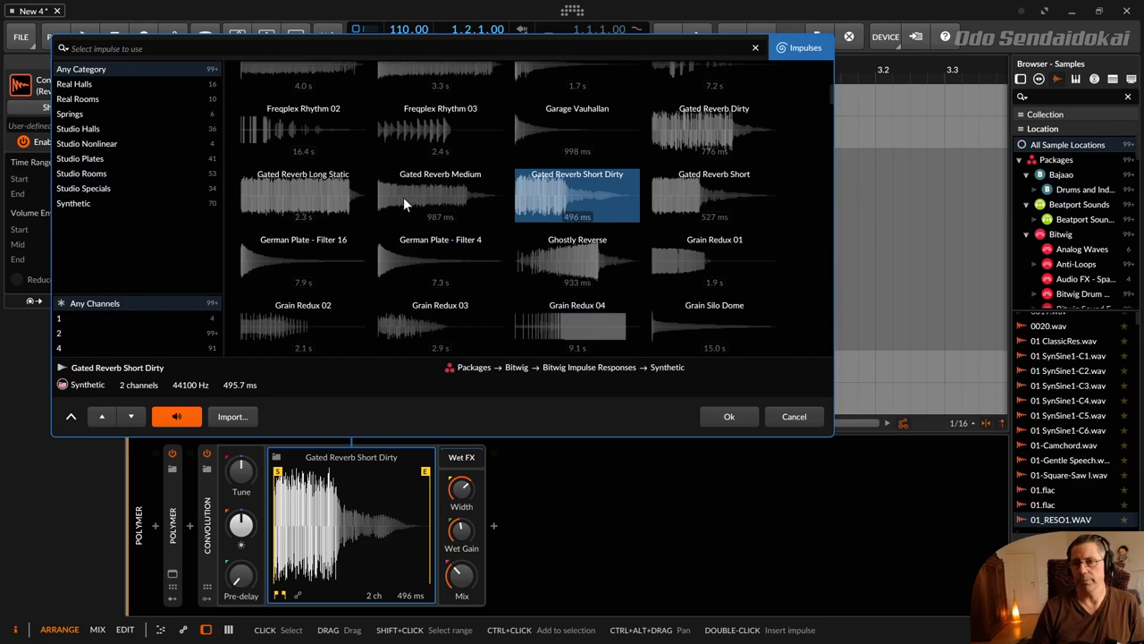
mouse_move(437, 228)
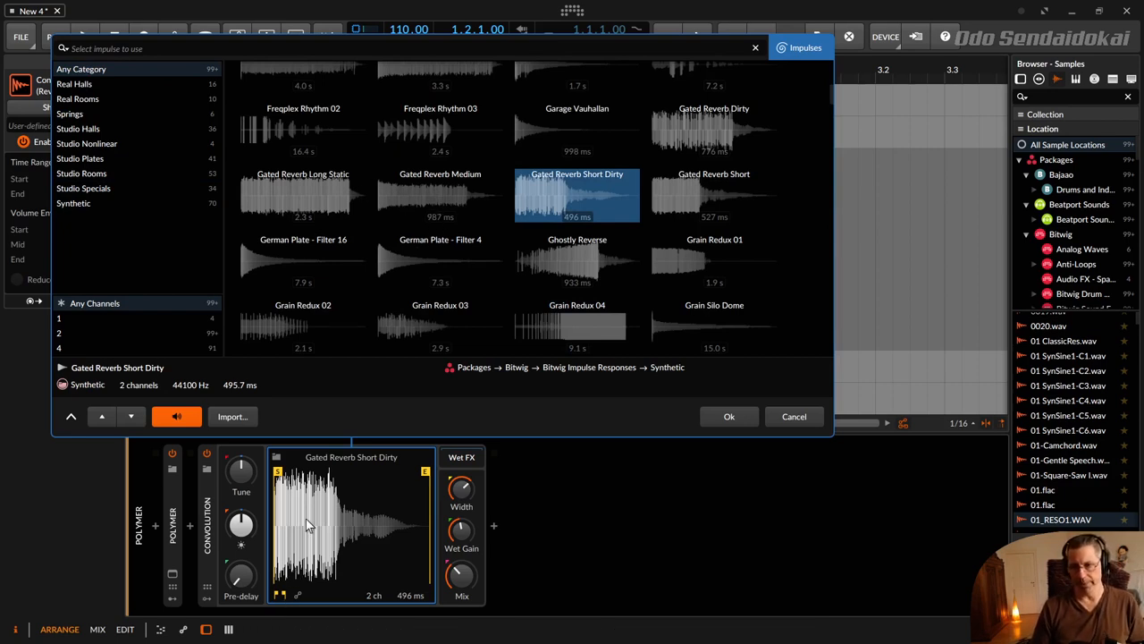
mouse_move(374, 431)
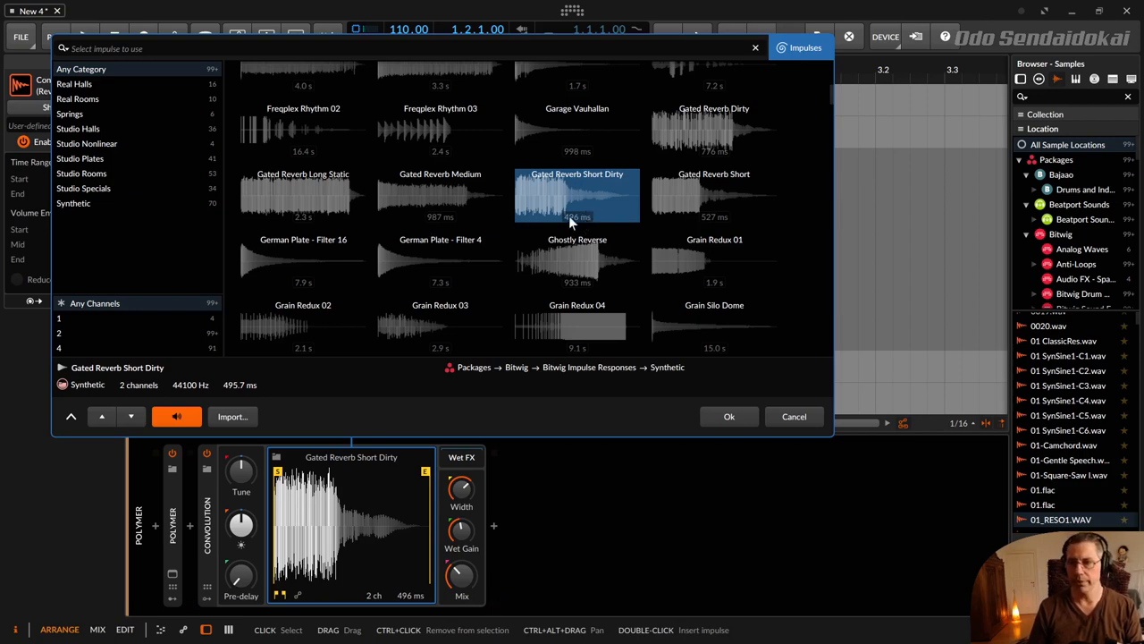
click(440, 194)
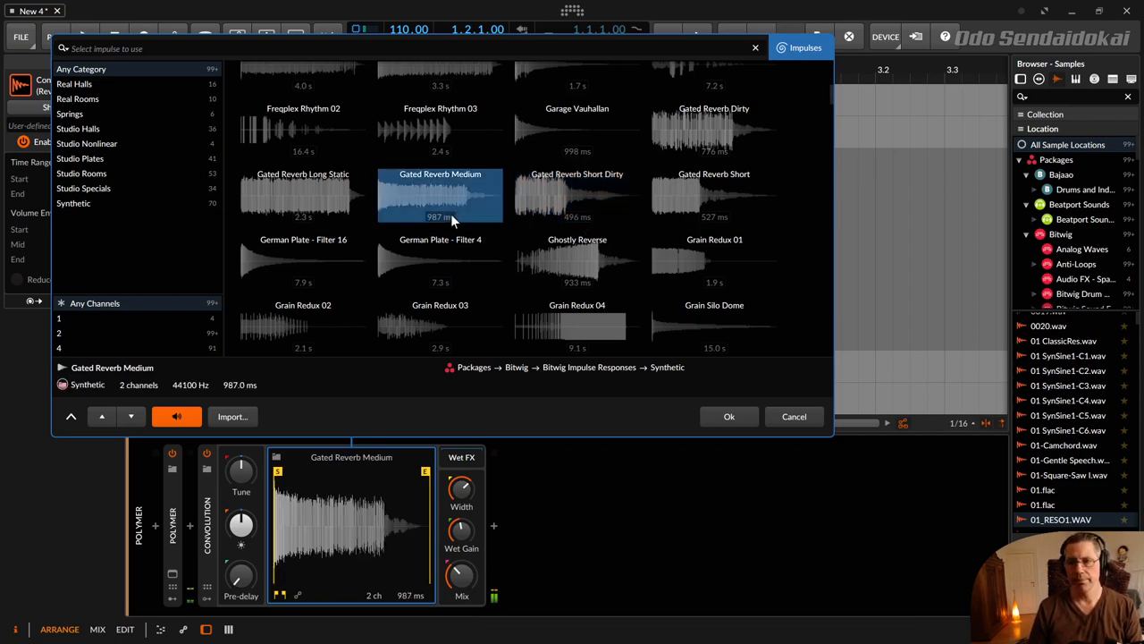
mouse_move(450, 221)
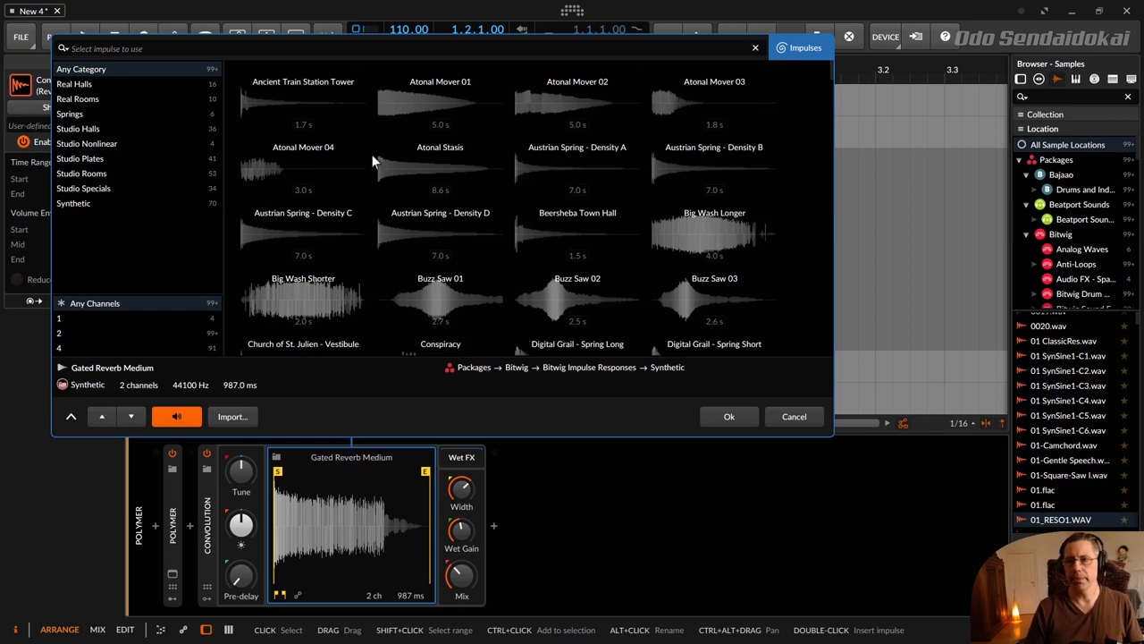
Compare Ancient Train Station Tower against Atonal Mover 03 and Beersheba Town Hall, ending on Beersheba Town Hall.
click(302, 100)
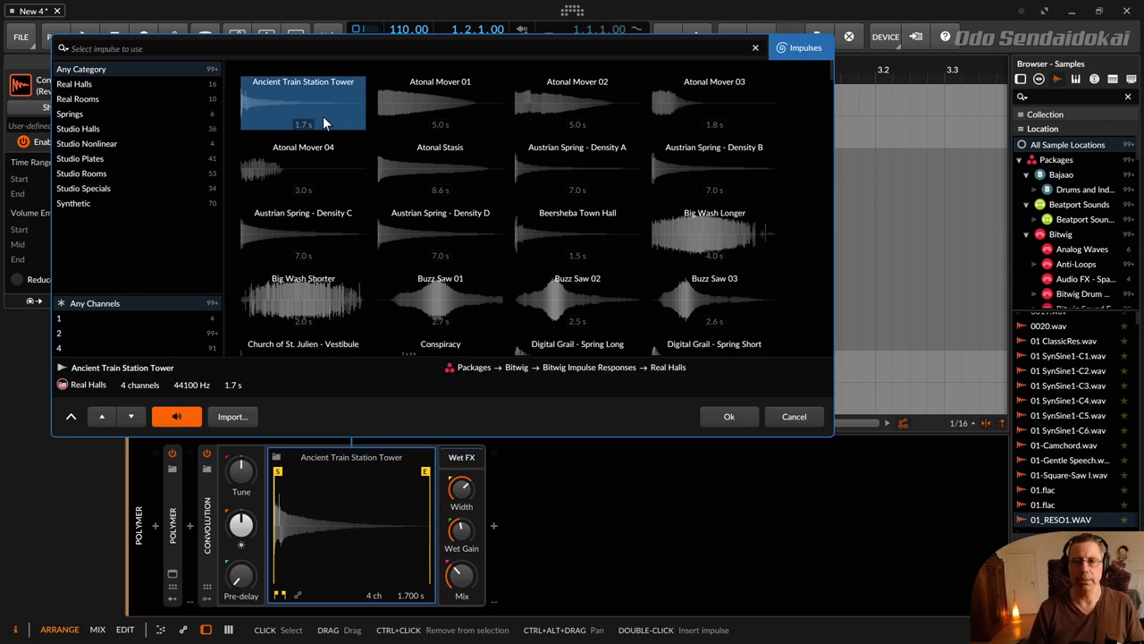
mouse_move(327, 143)
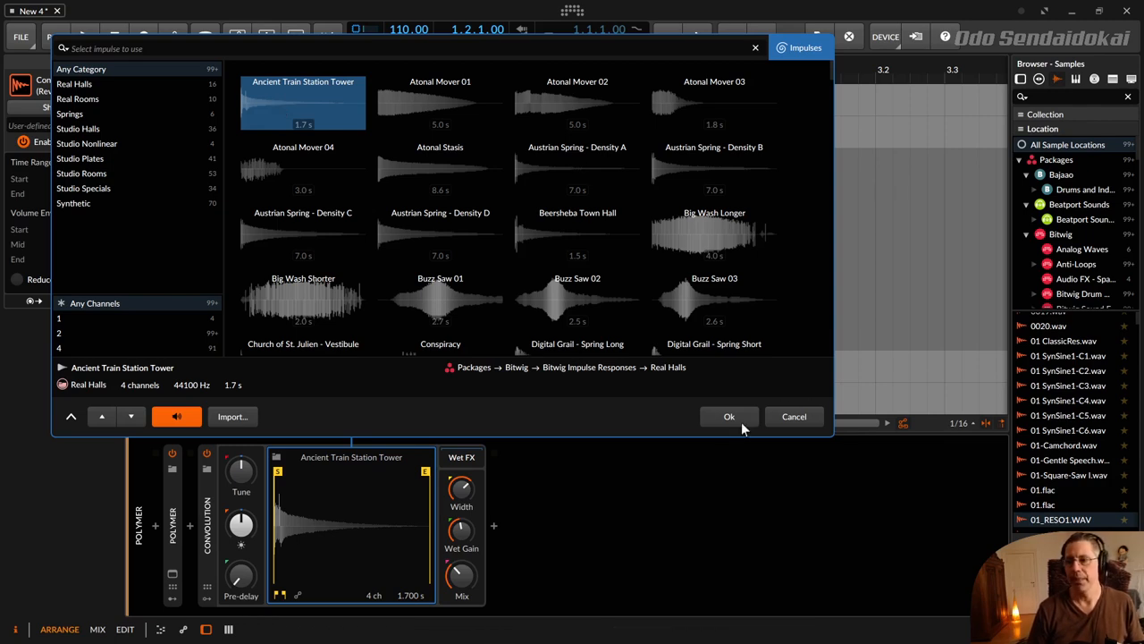
mouse_move(630, 188)
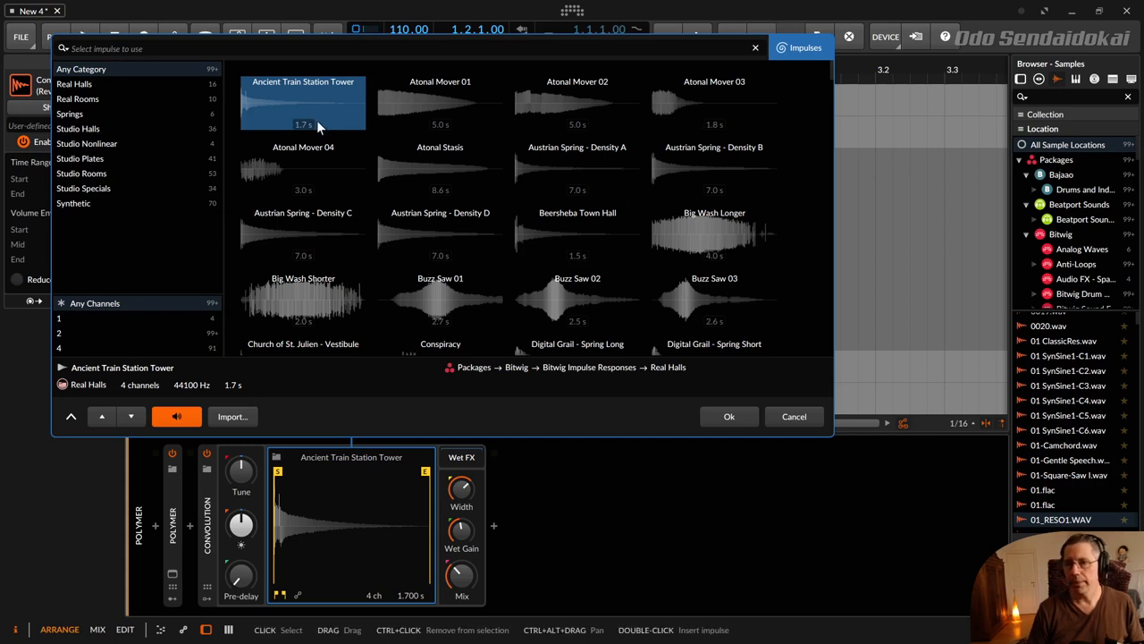
click(715, 102)
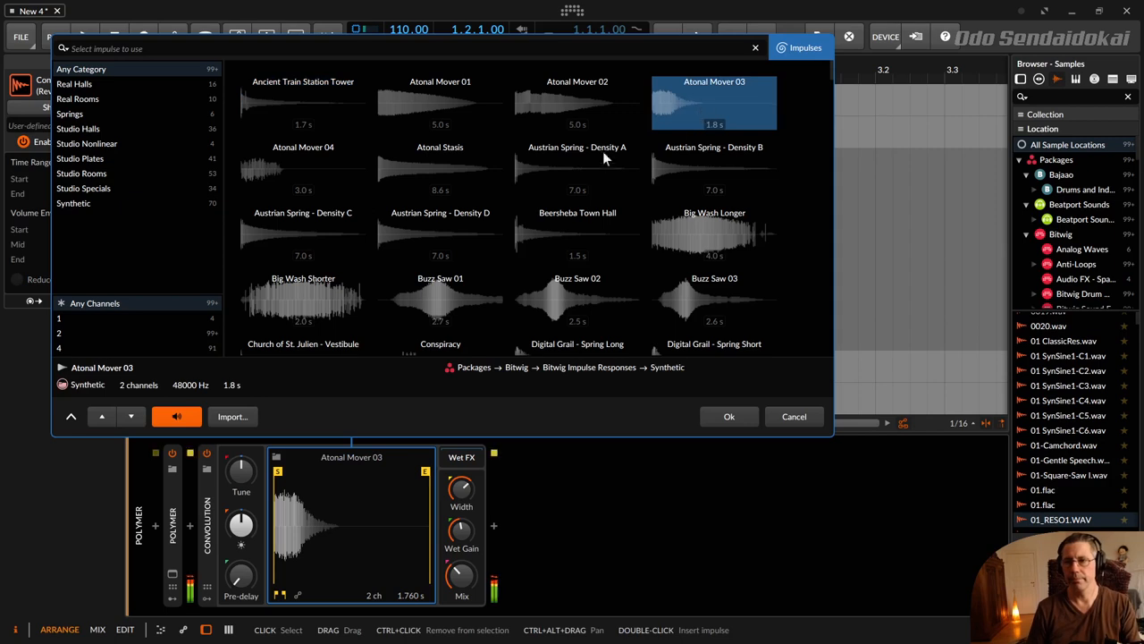
click(304, 102)
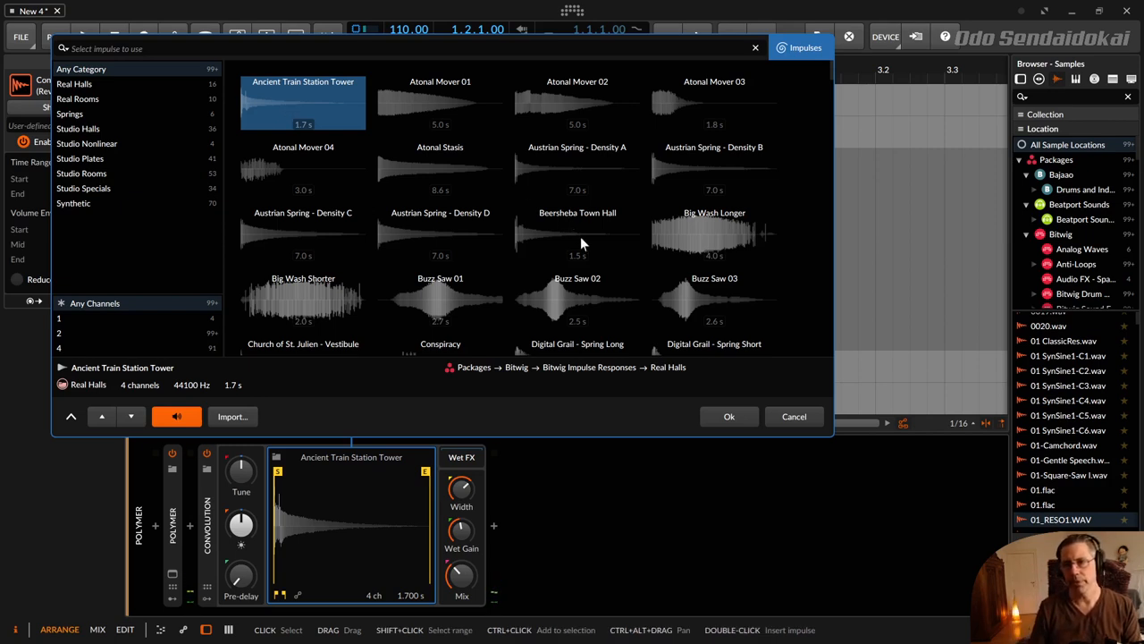
click(576, 234)
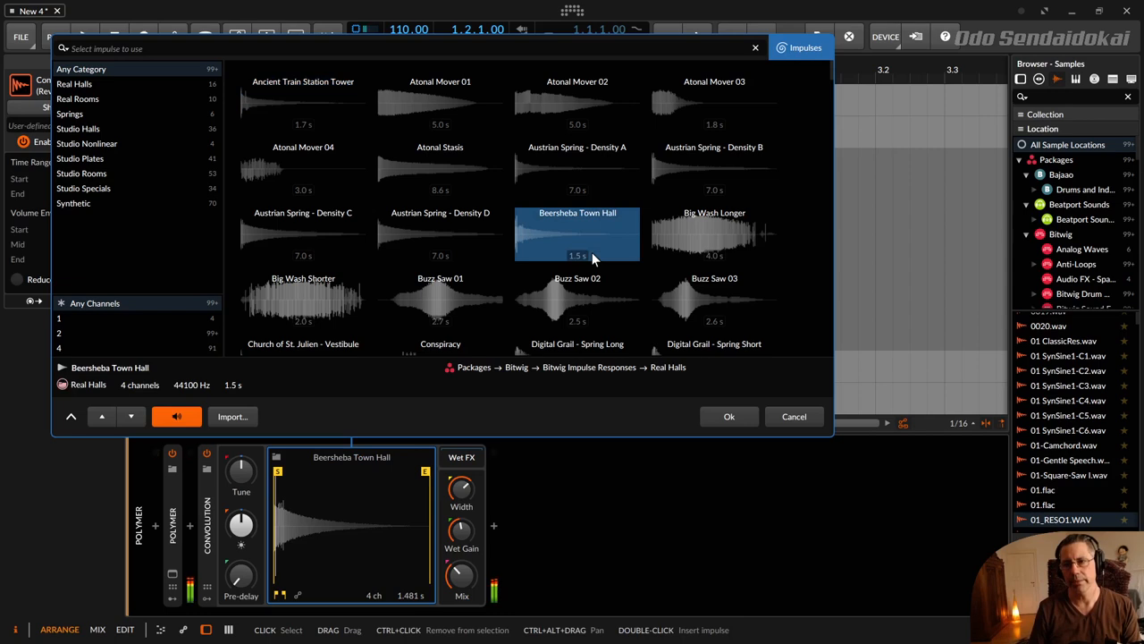
click(304, 102)
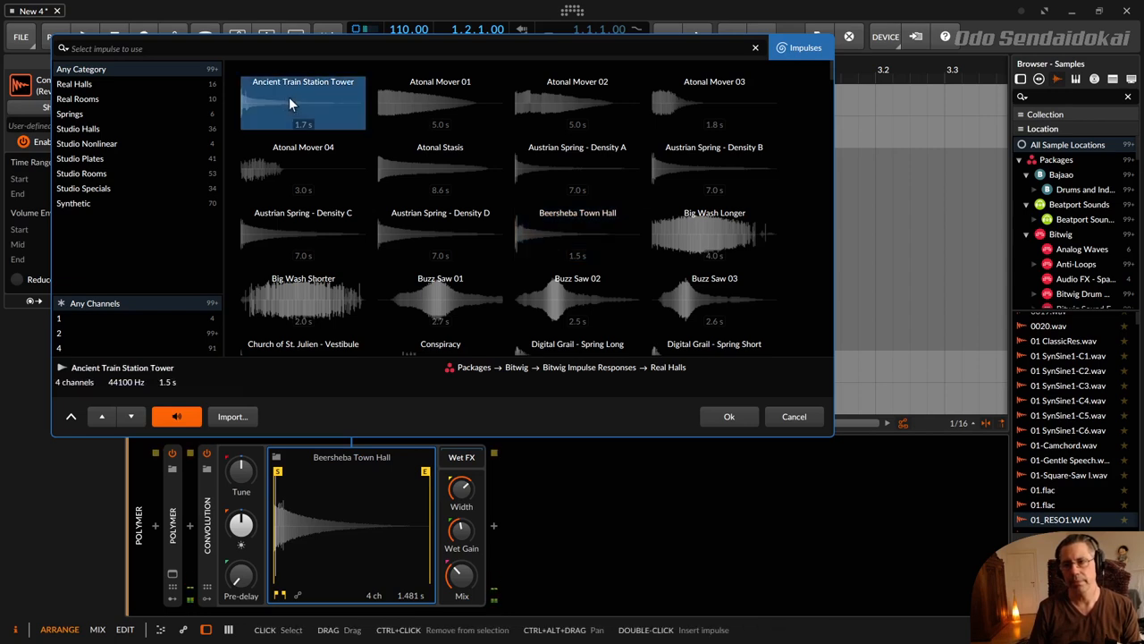
click(576, 234)
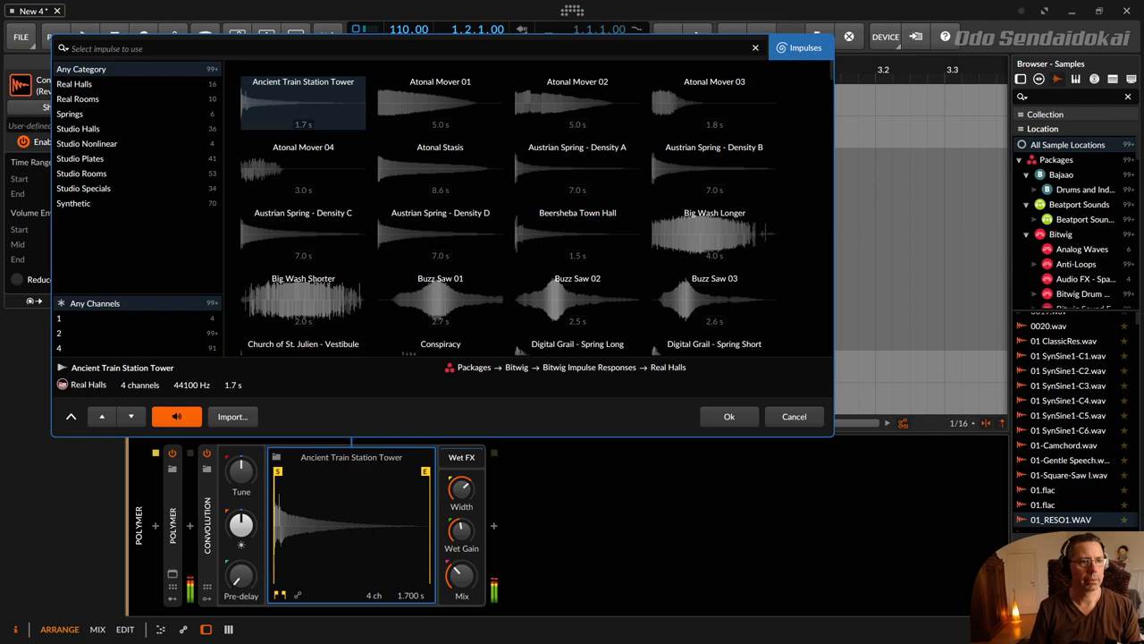
click(304, 102)
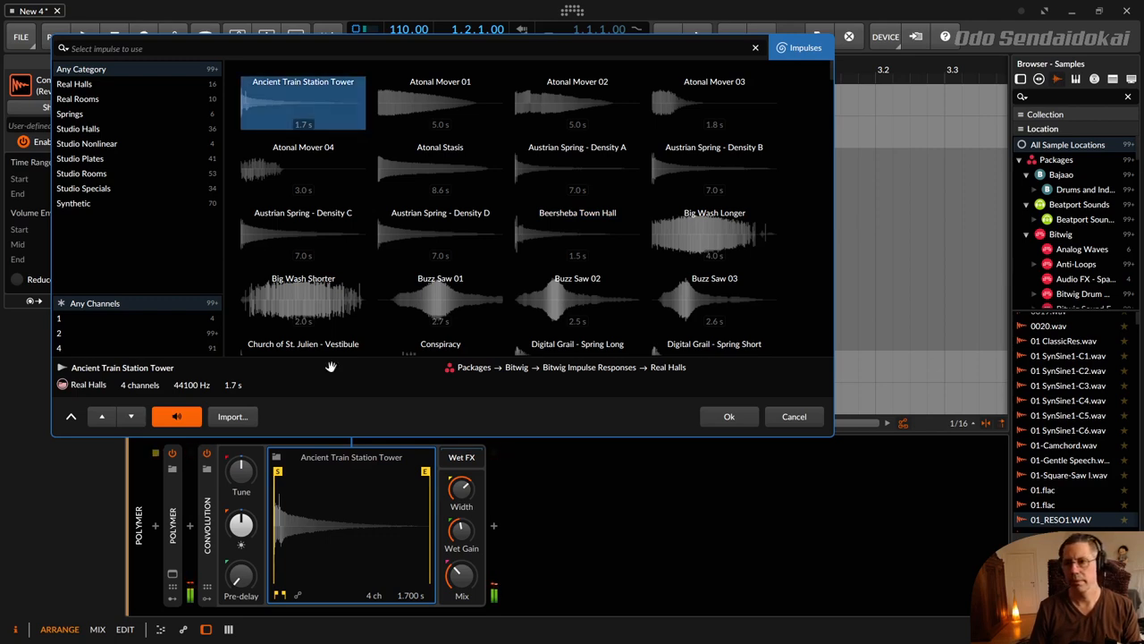
click(575, 234)
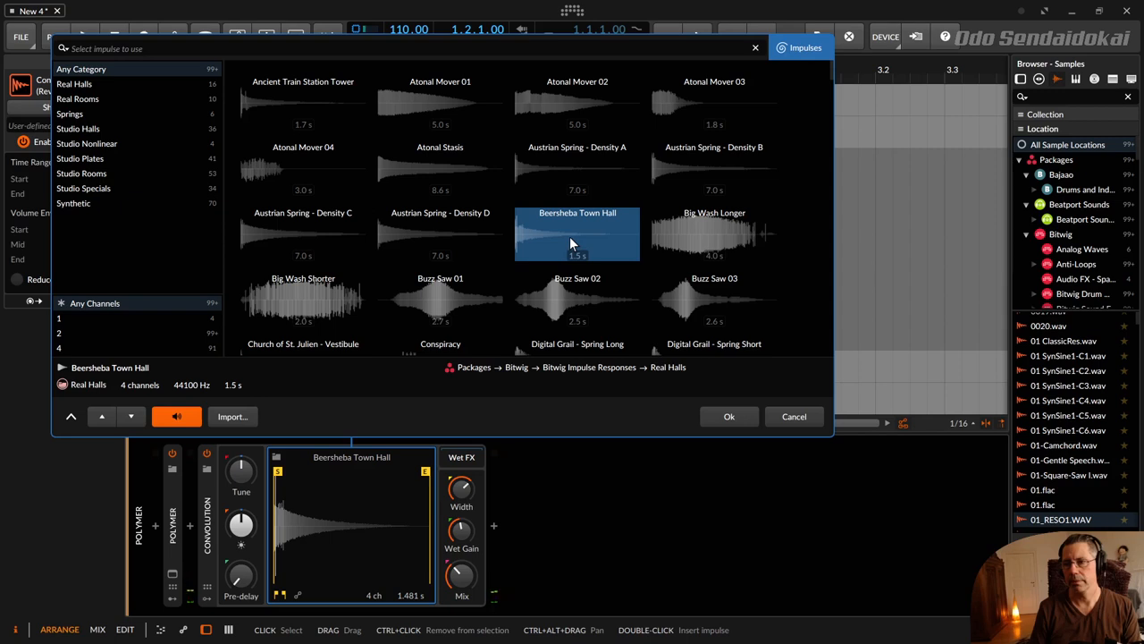
mouse_move(79, 69)
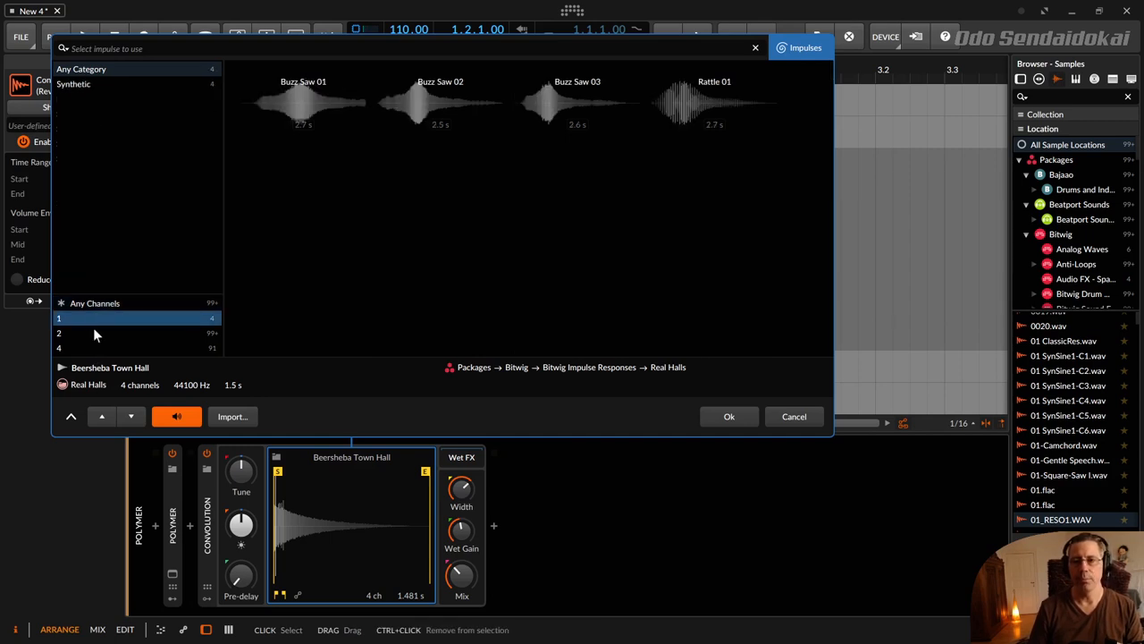
Show only four-channel impulses and confirm Ancient Train Station Tower into Convolution.
click(57, 346)
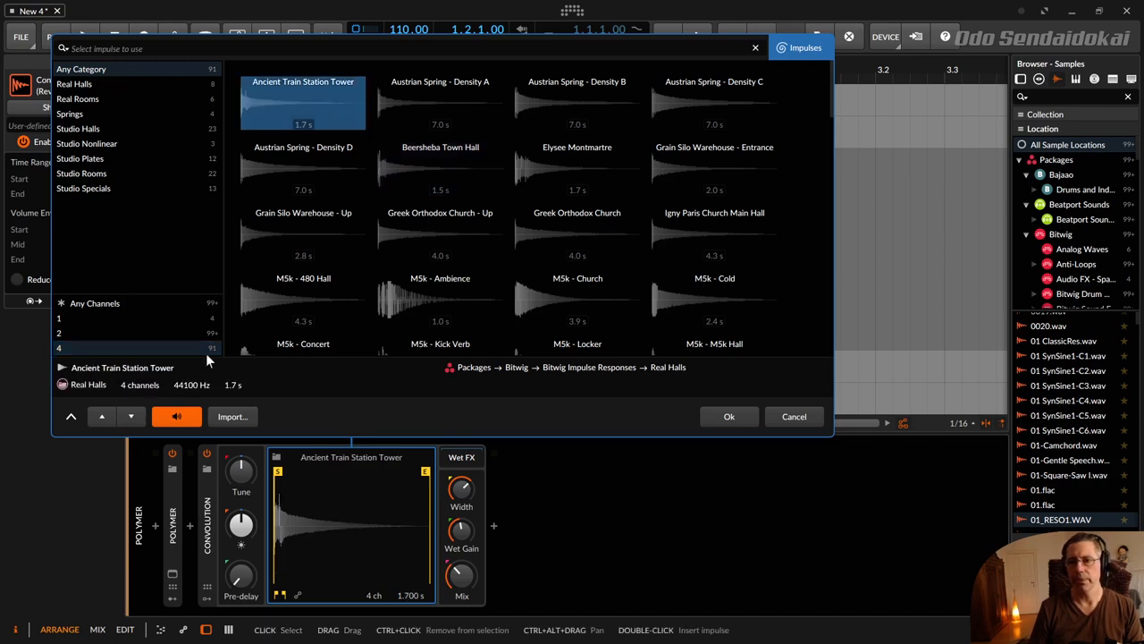
mouse_move(129, 392)
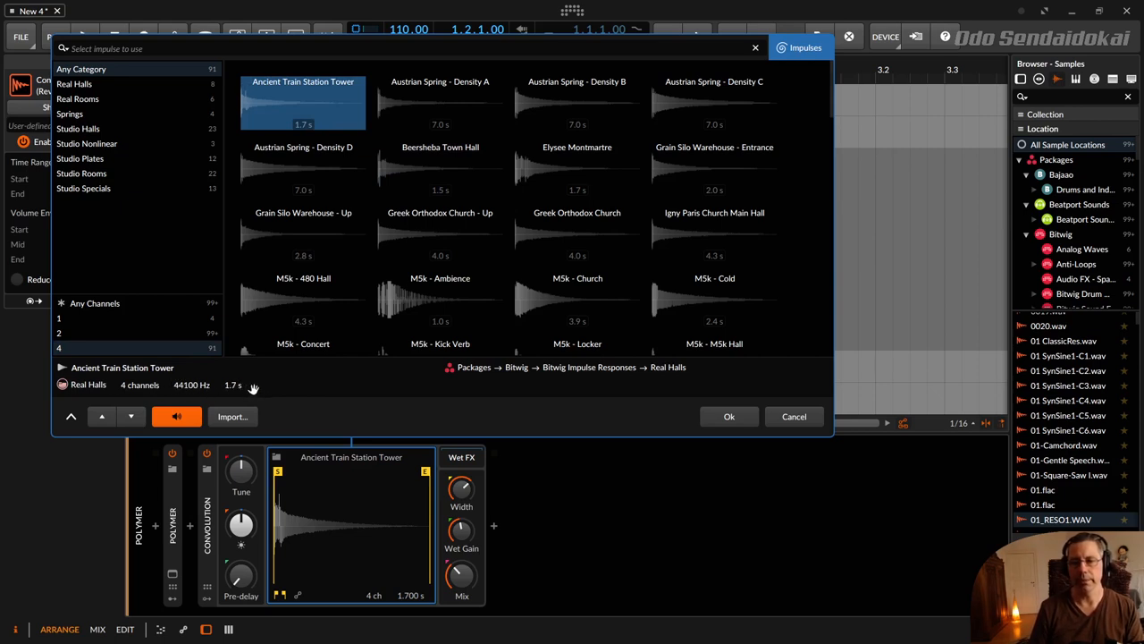
click(729, 415)
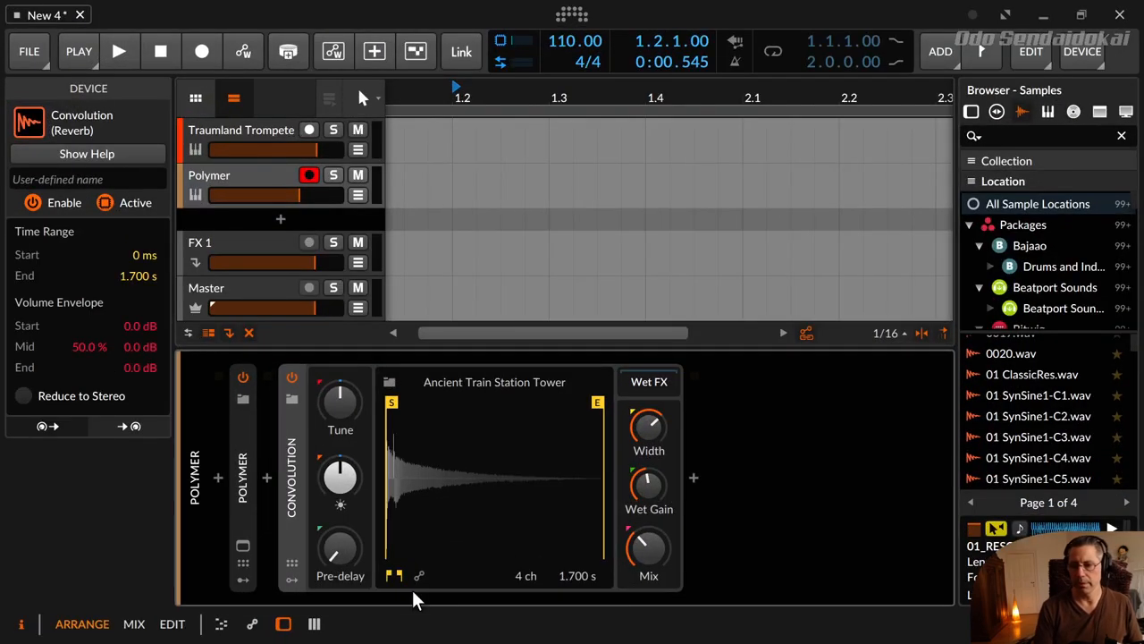
mouse_move(382, 519)
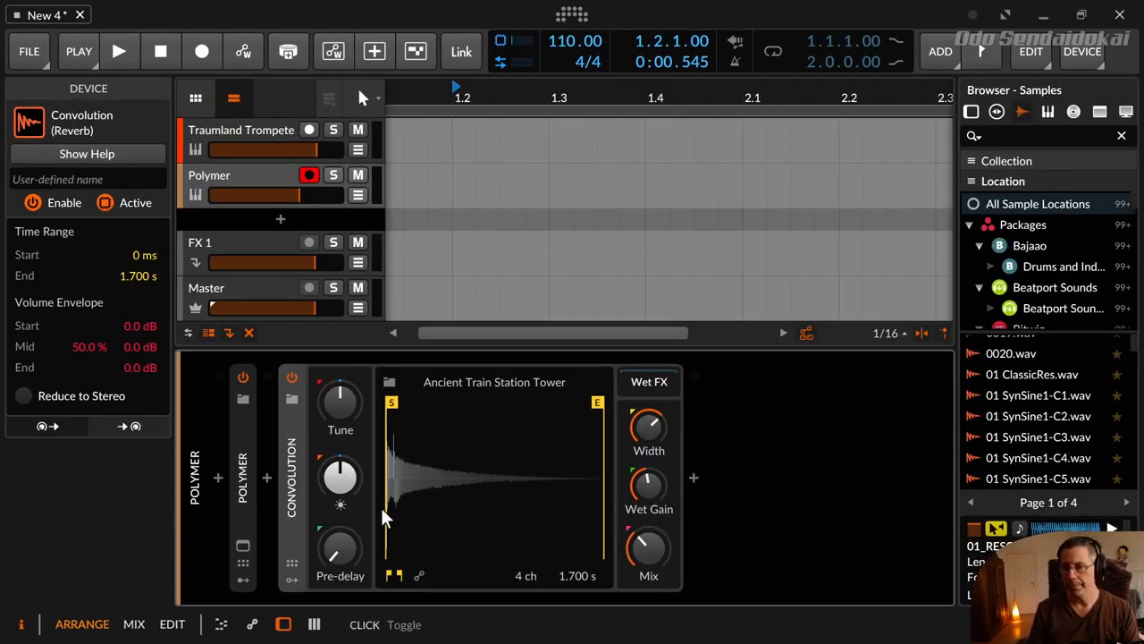
mouse_move(390, 400)
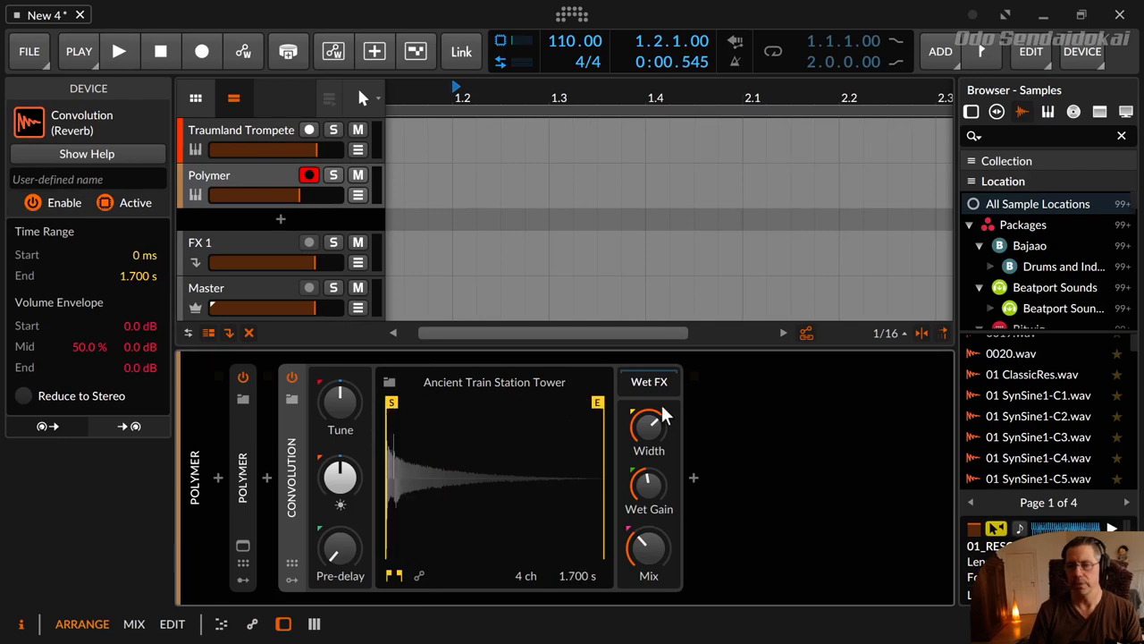
drag(597, 402, 504, 402)
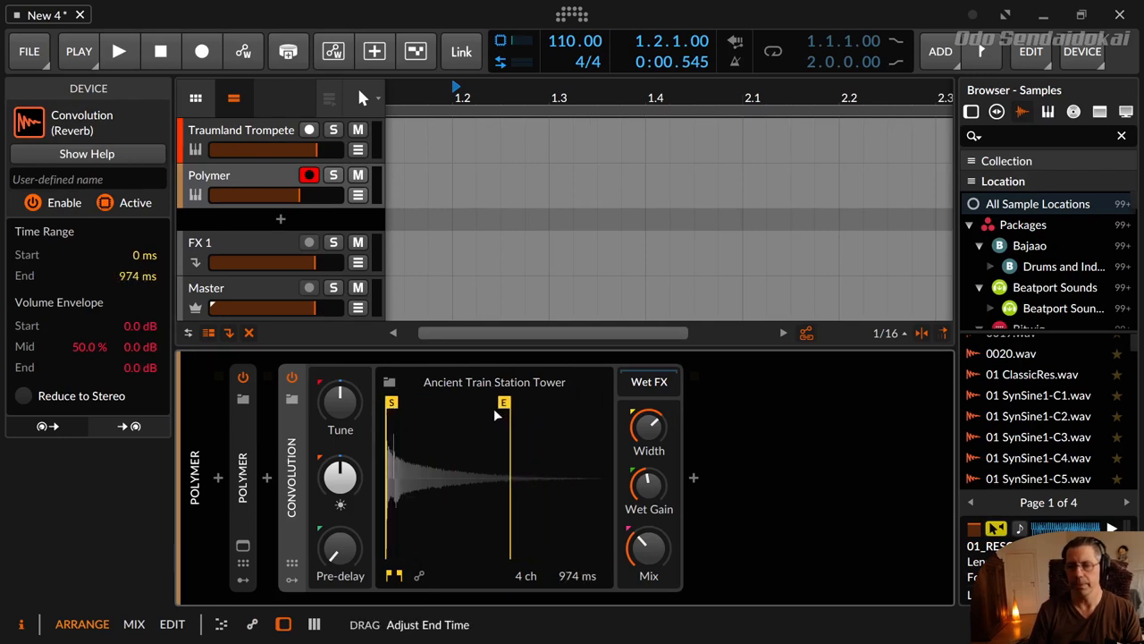
drag(505, 402, 454, 402)
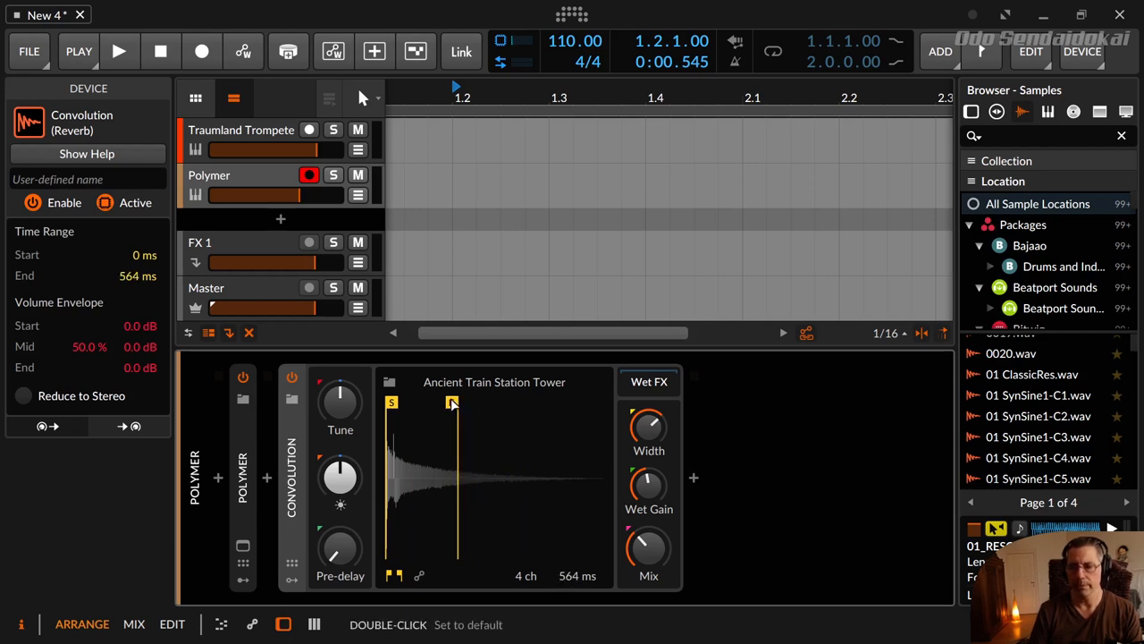
drag(451, 404, 402, 405)
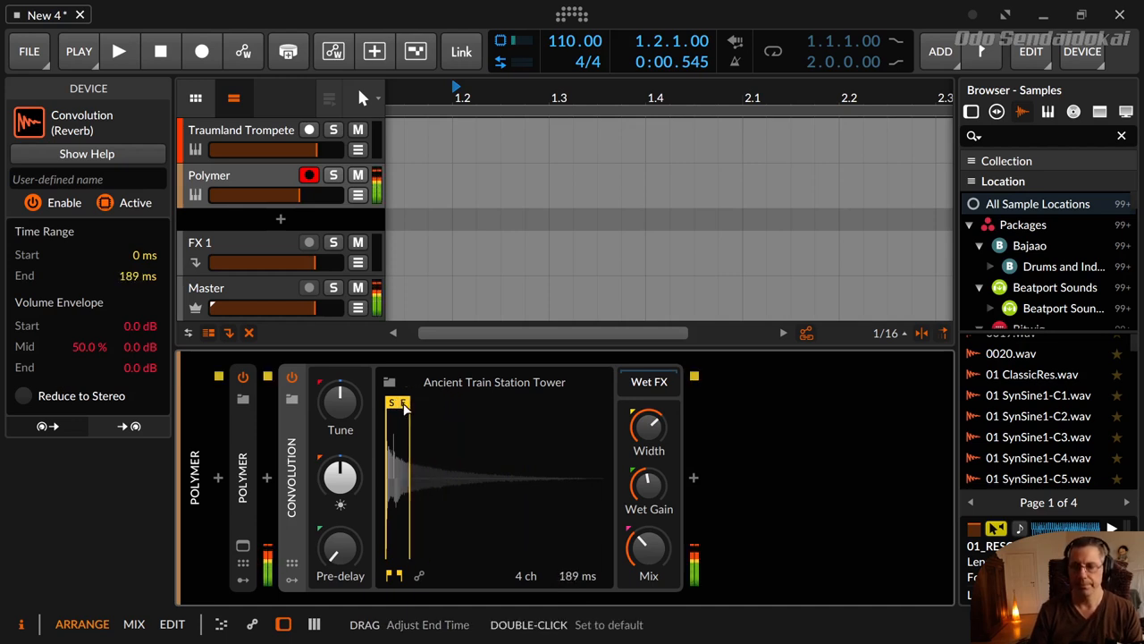
drag(400, 402, 463, 402)
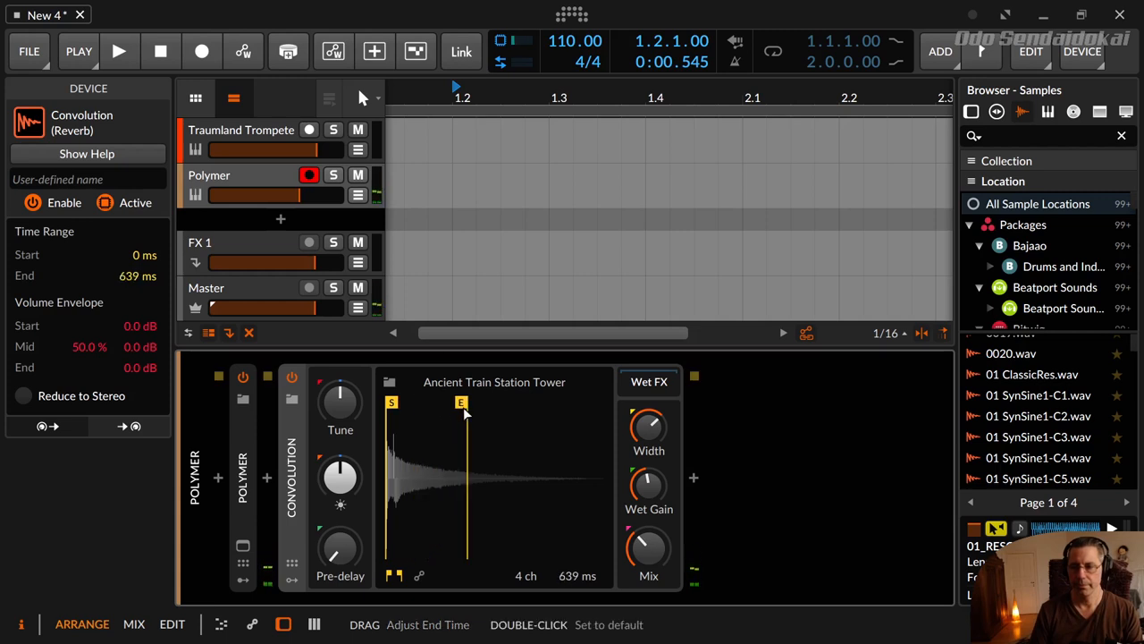
drag(462, 402, 597, 402)
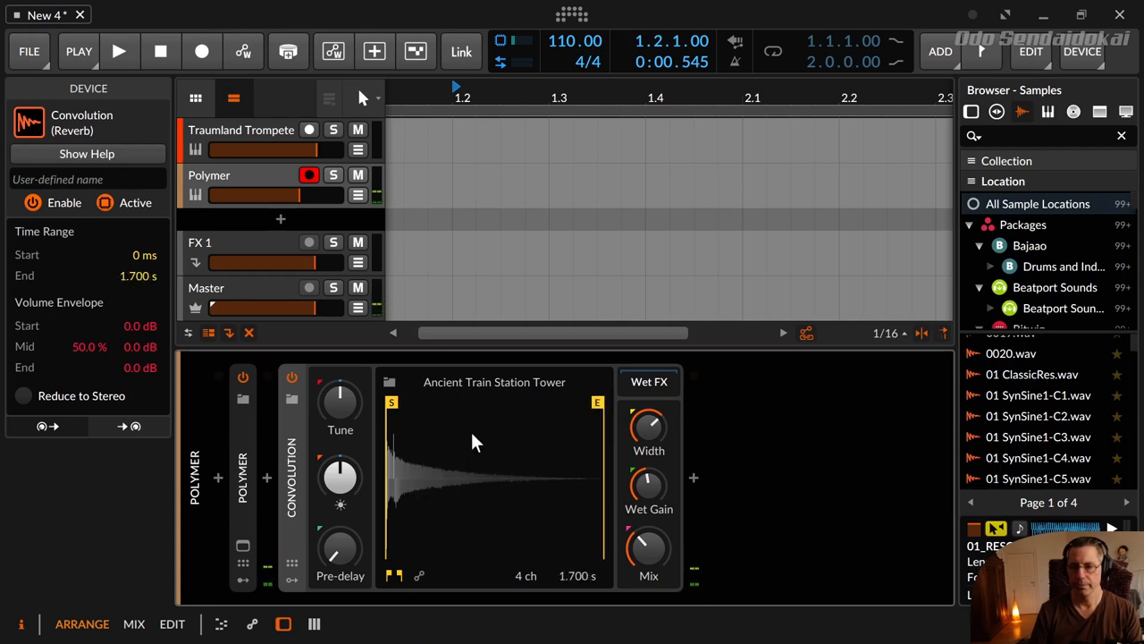
mouse_move(472, 481)
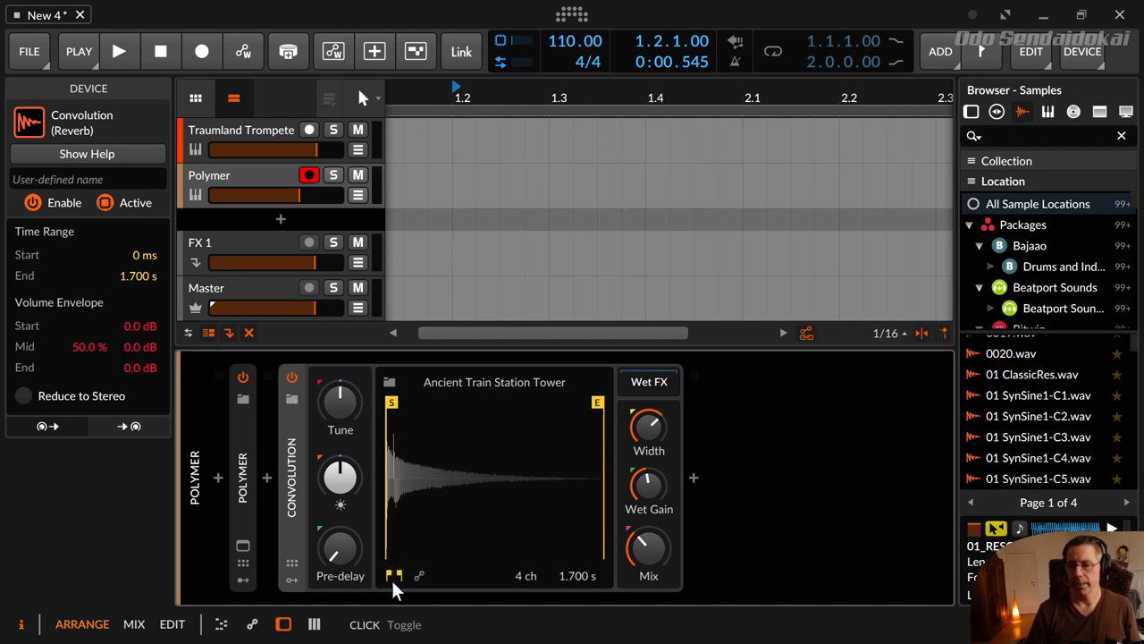
Show the impulse volume envelope and try start levels of -3.3 and -5.0 dB before returning it to 0 dB.
click(419, 575)
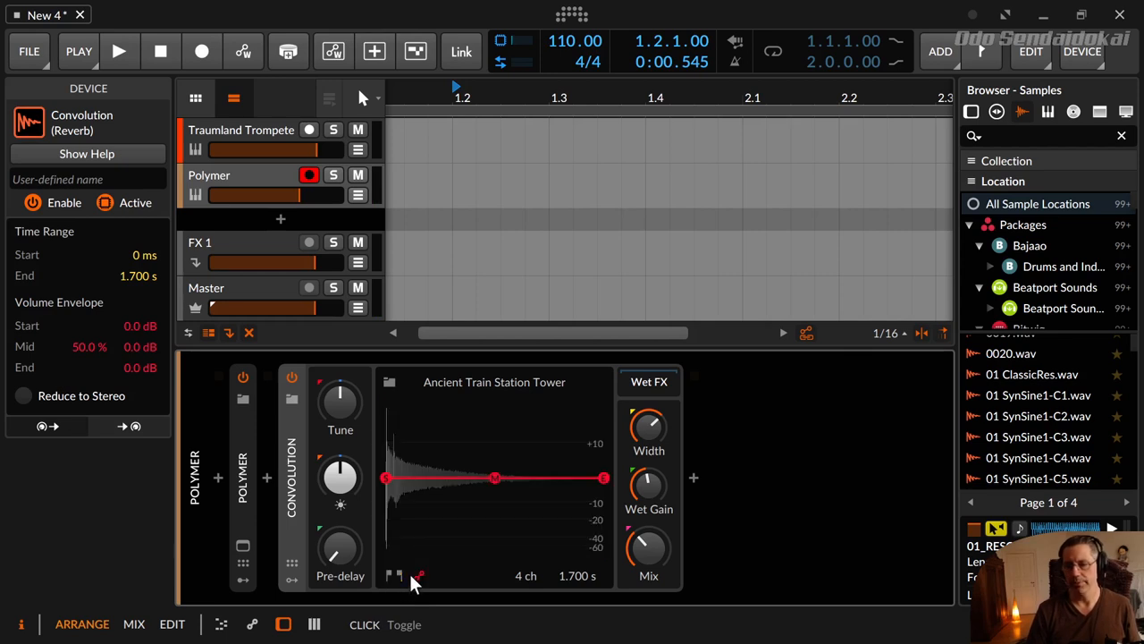
click(394, 575)
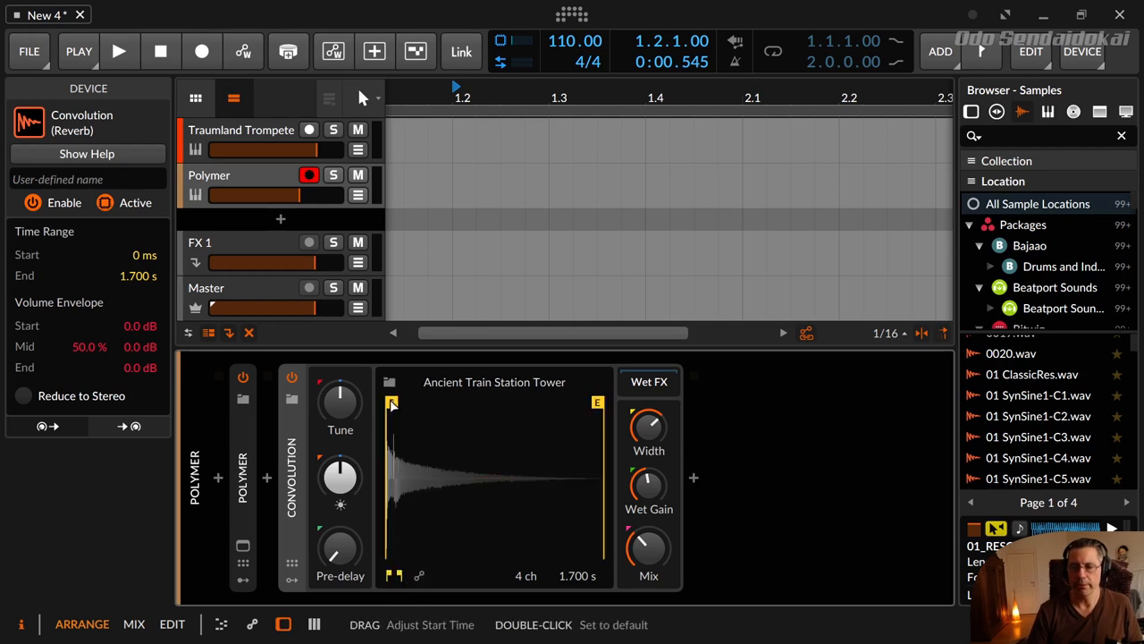
click(418, 575)
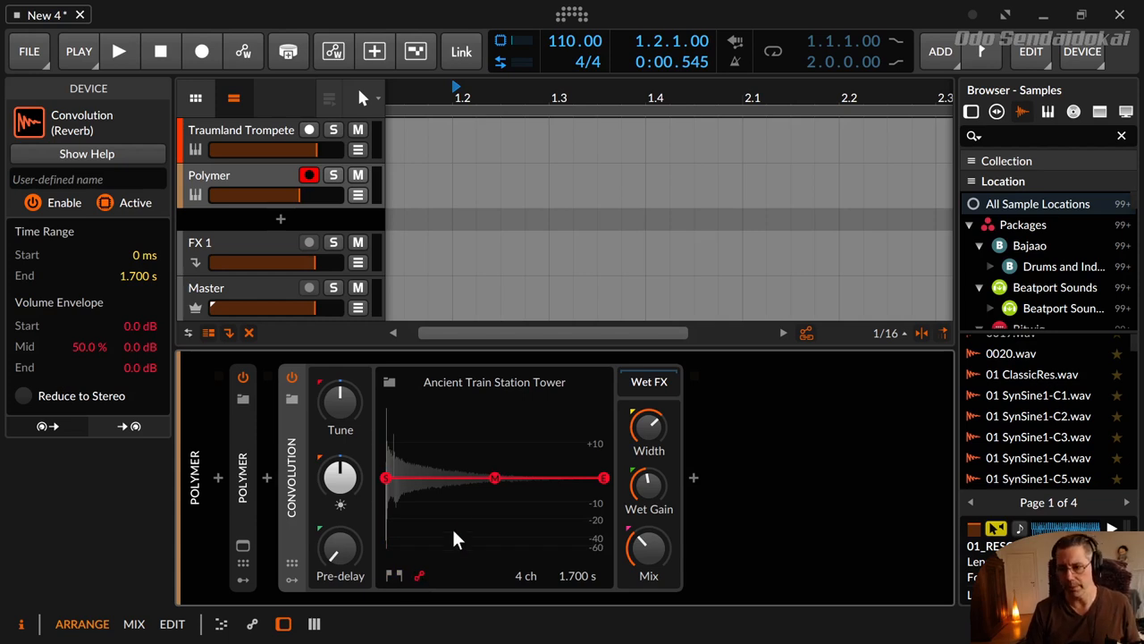
mouse_move(340, 479)
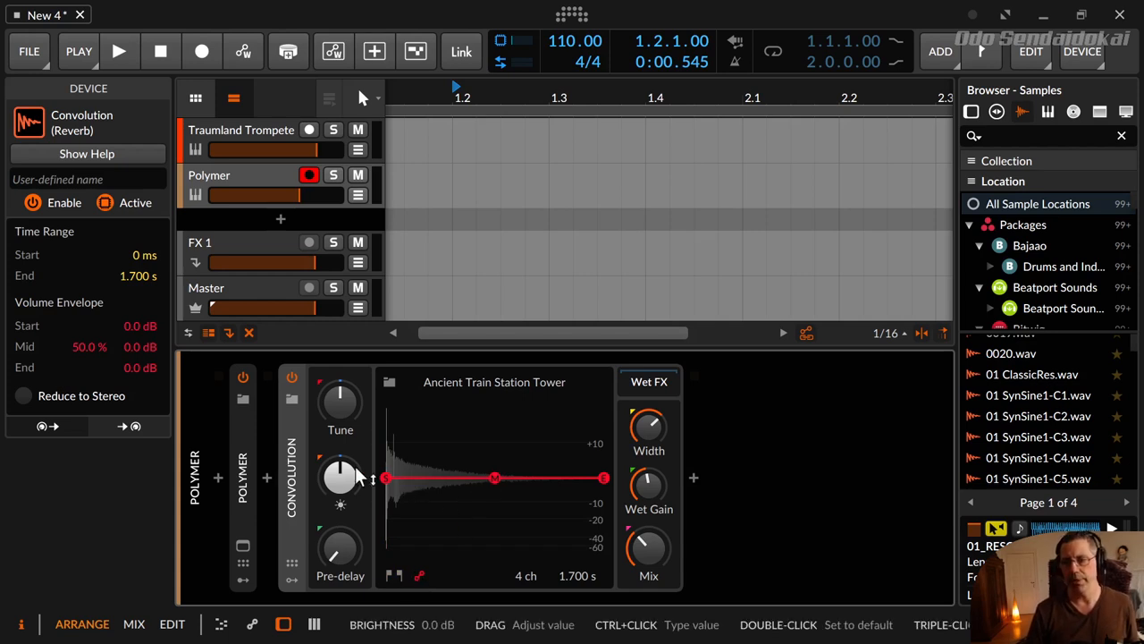
drag(386, 476, 386, 501)
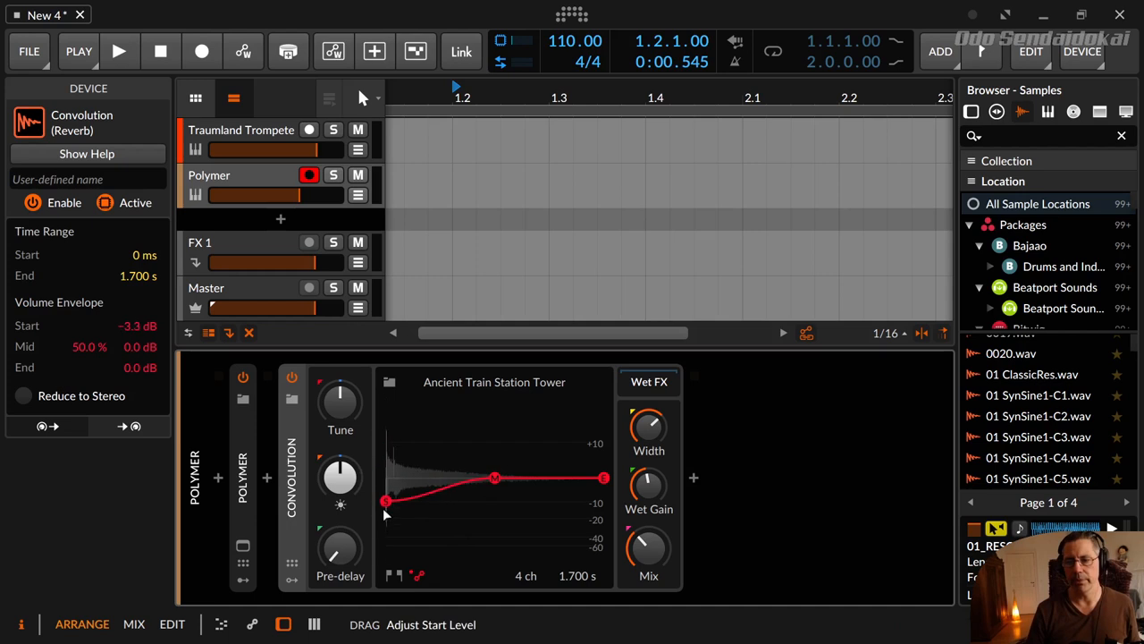
drag(384, 500, 385, 509)
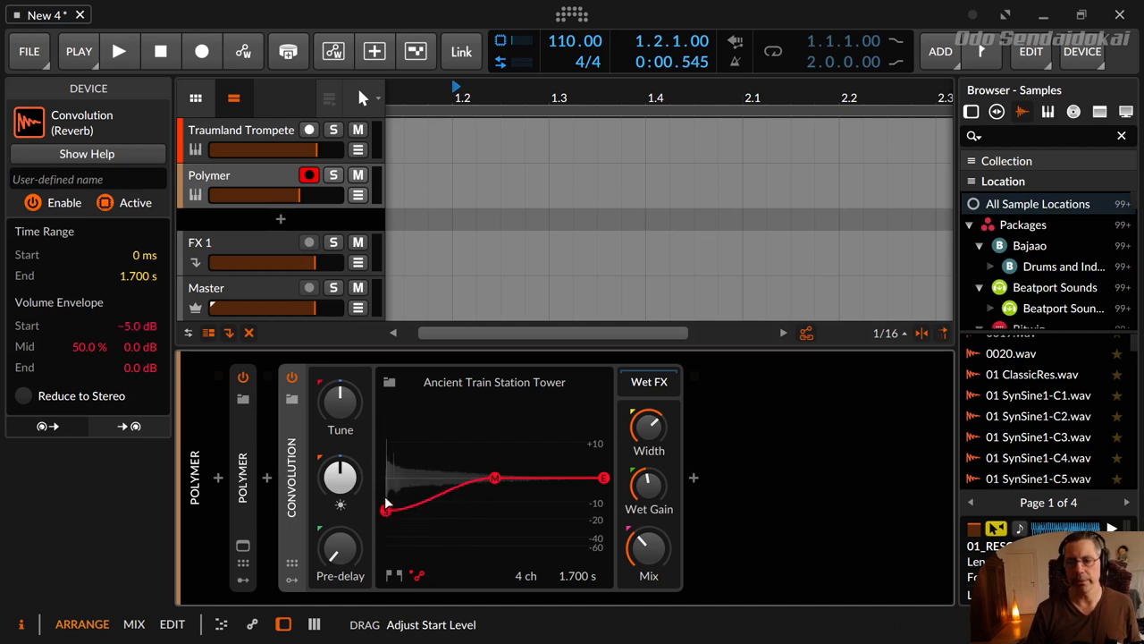
drag(384, 510, 384, 472)
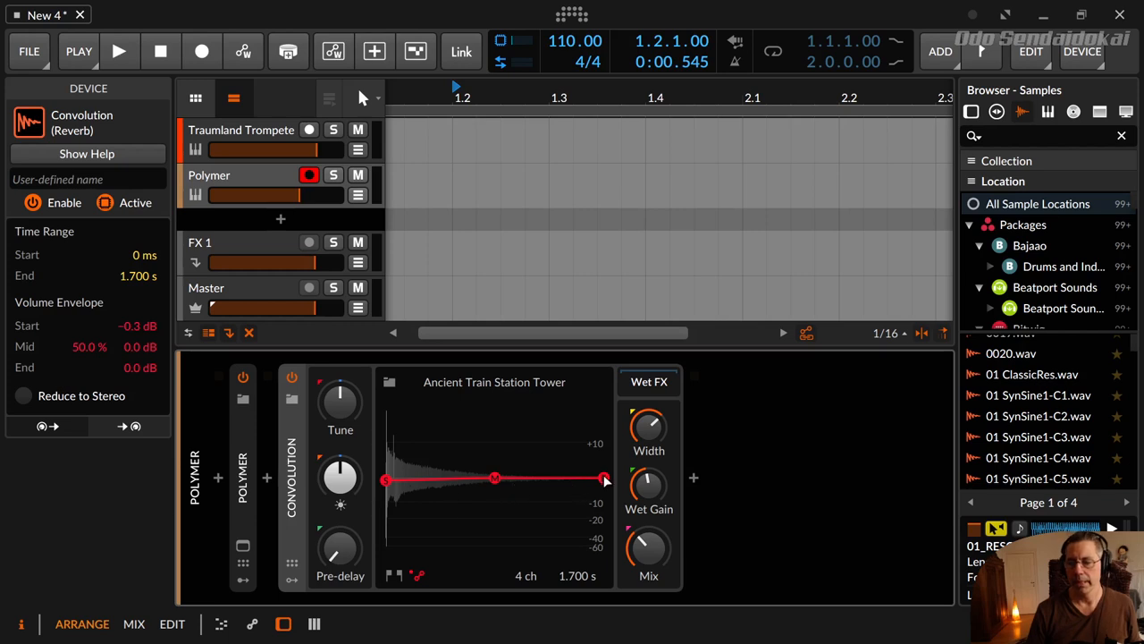
Try raised end levels and early, late, loud and silent midpoint shapes, then flatten the midpoint back to 50% / 0 dB.
drag(604, 479, 603, 417)
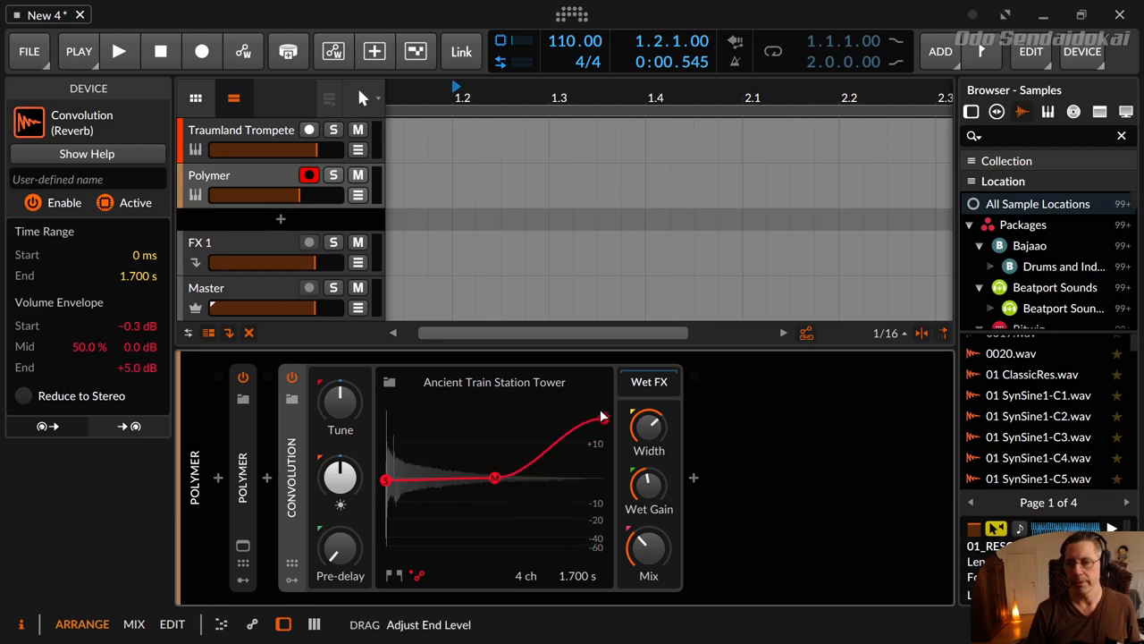
drag(600, 415, 601, 481)
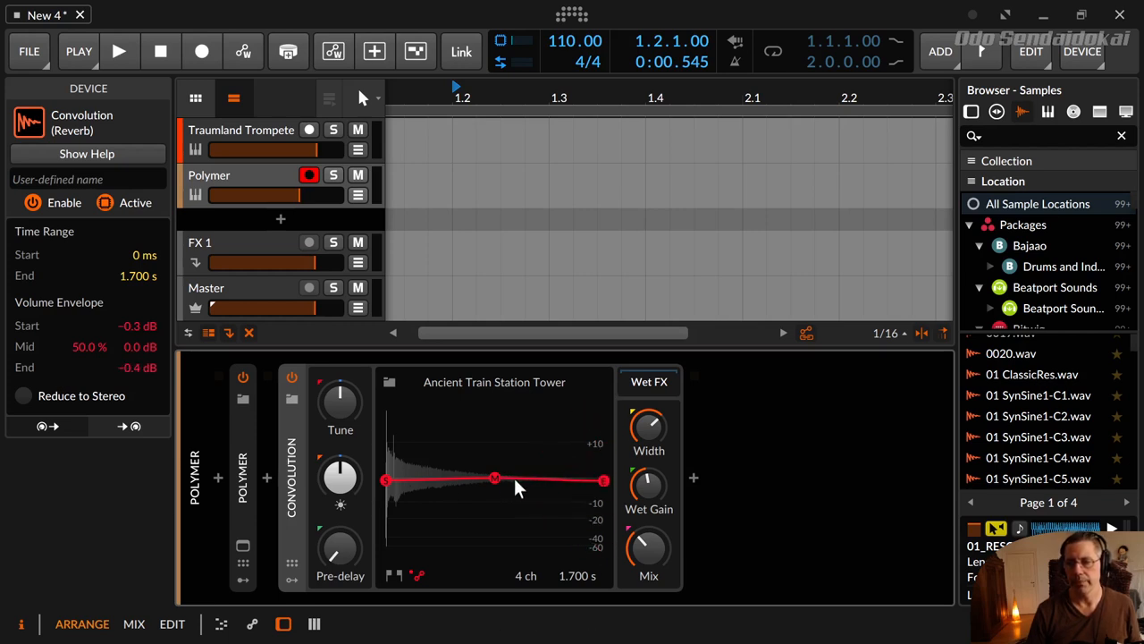
drag(493, 479, 410, 465)
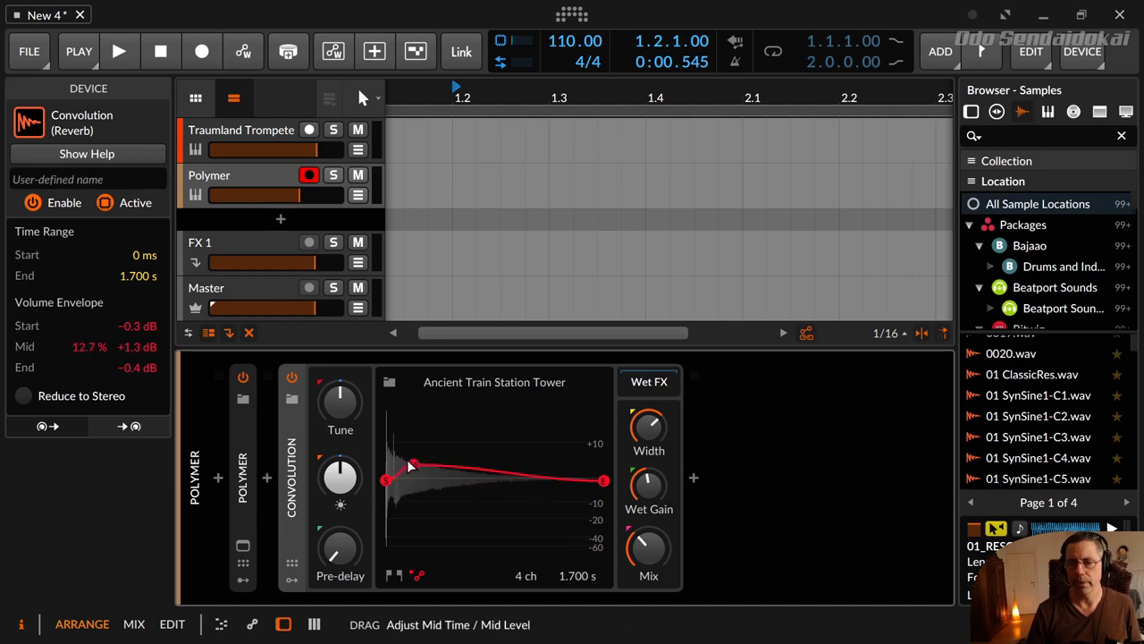
drag(408, 465, 418, 438)
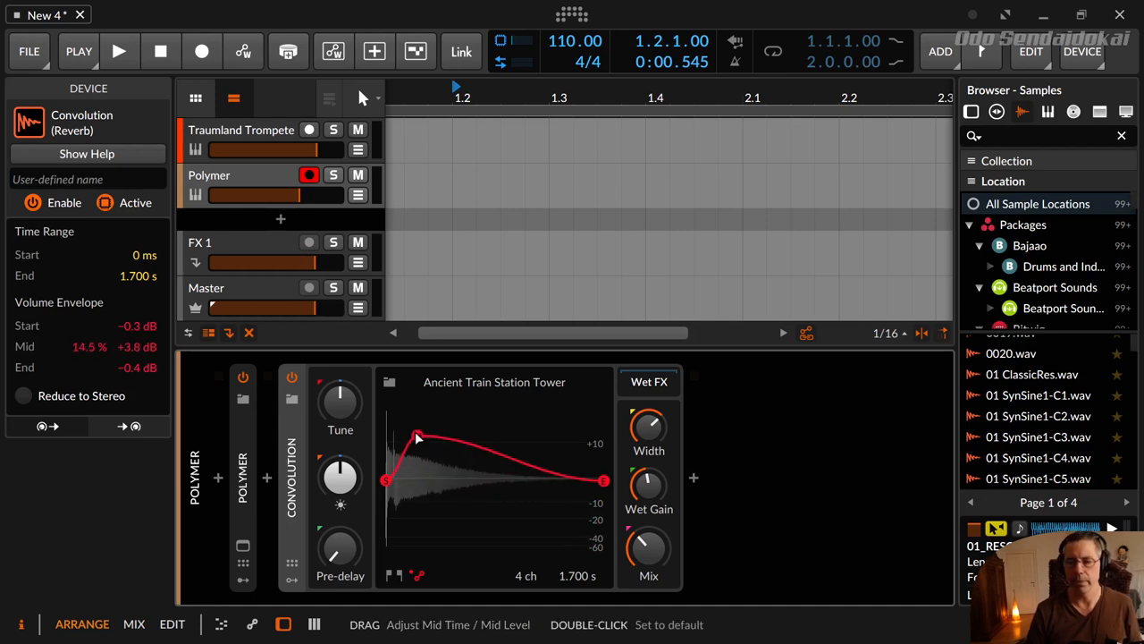
drag(418, 438, 426, 438)
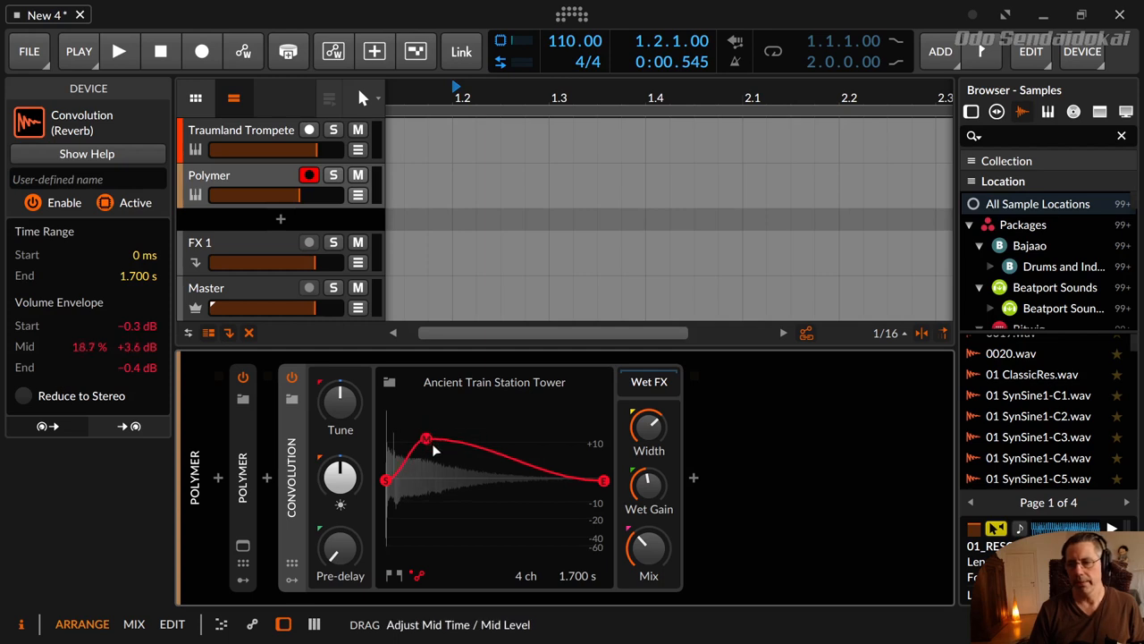
drag(425, 438, 529, 404)
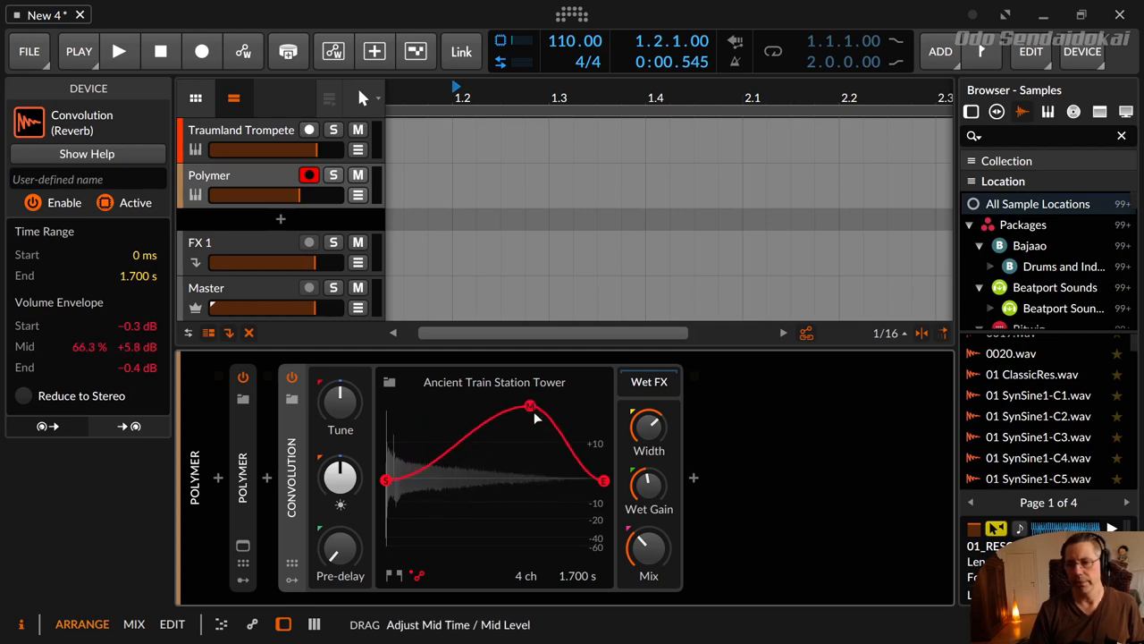
drag(536, 408, 396, 554)
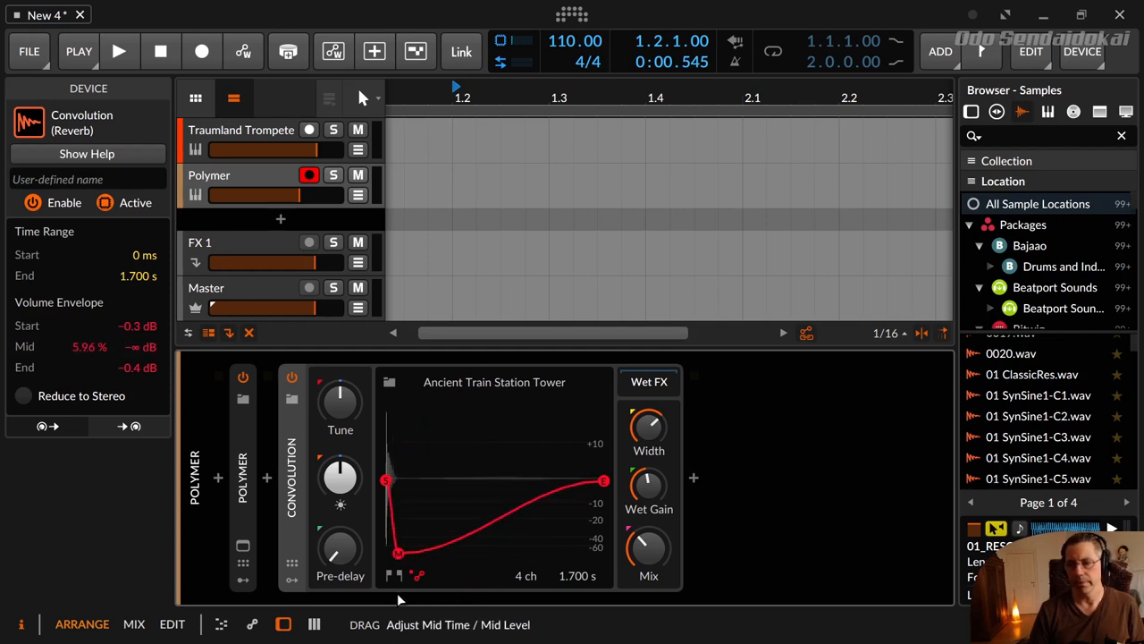
drag(399, 554, 431, 413)
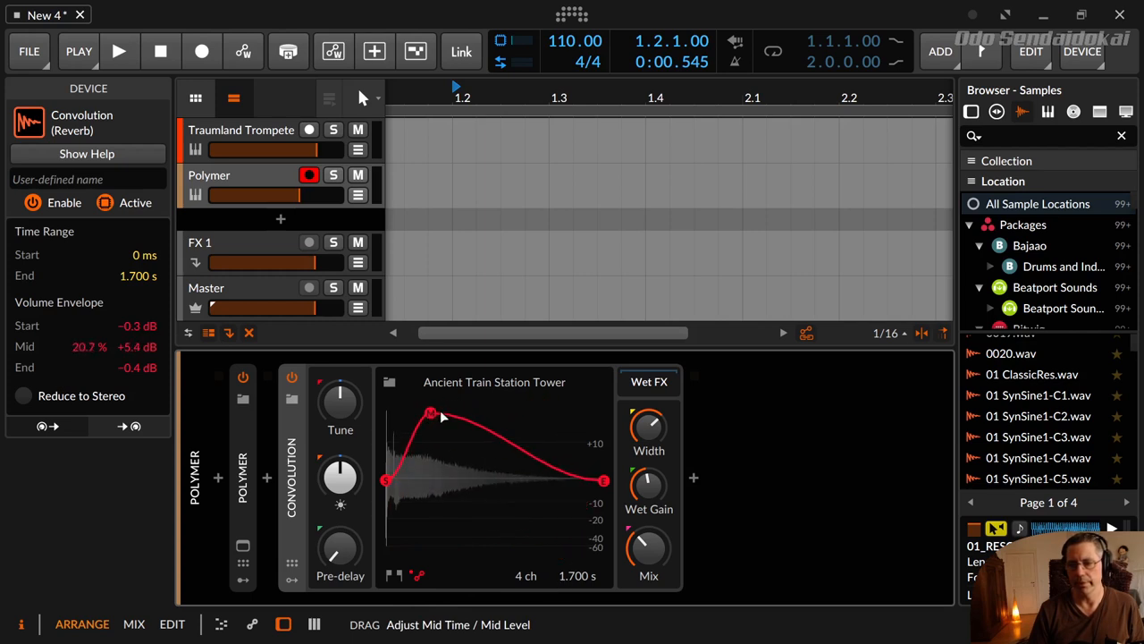
drag(431, 413, 472, 428)
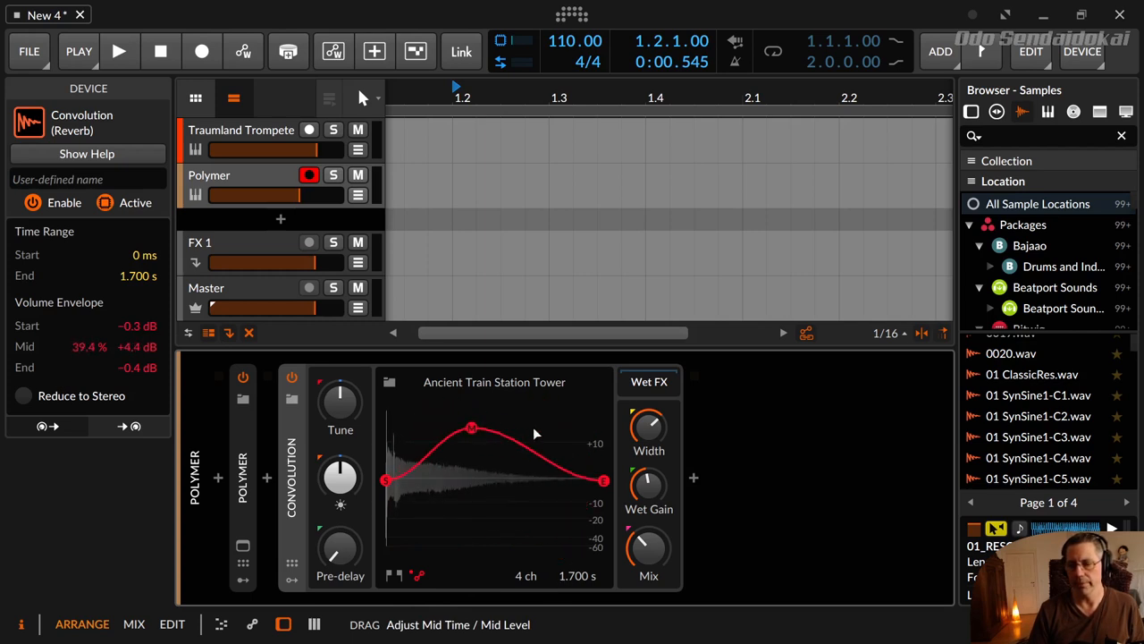
drag(472, 427, 493, 480)
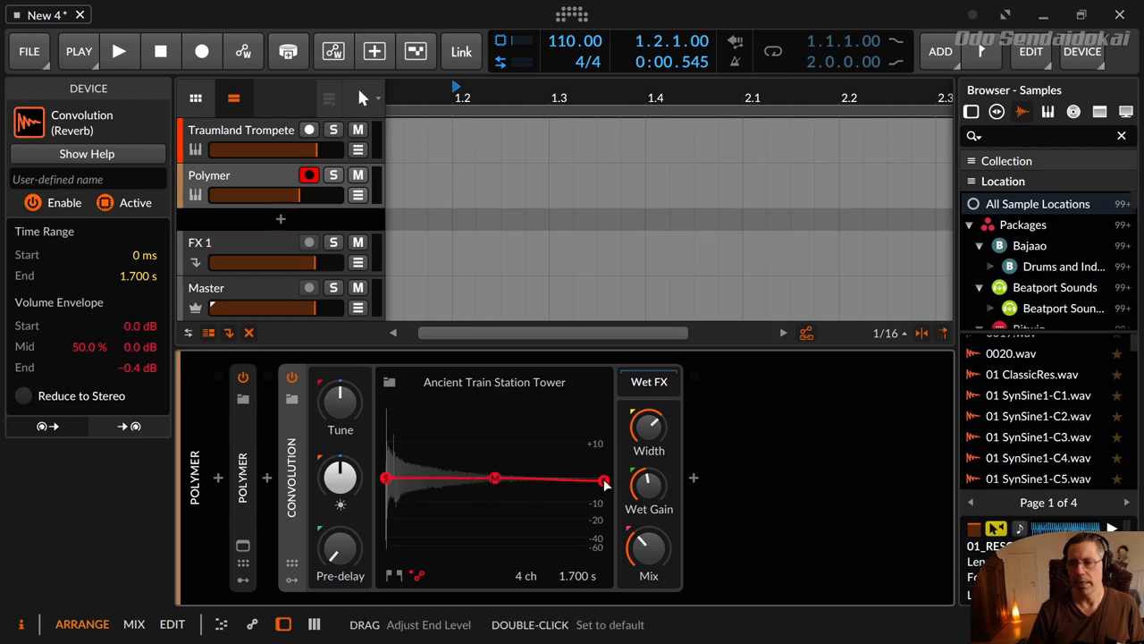
Reset the envelope end level to 0 dB and switch on Reduce to Stereo for the impulse.
double_click(605, 479)
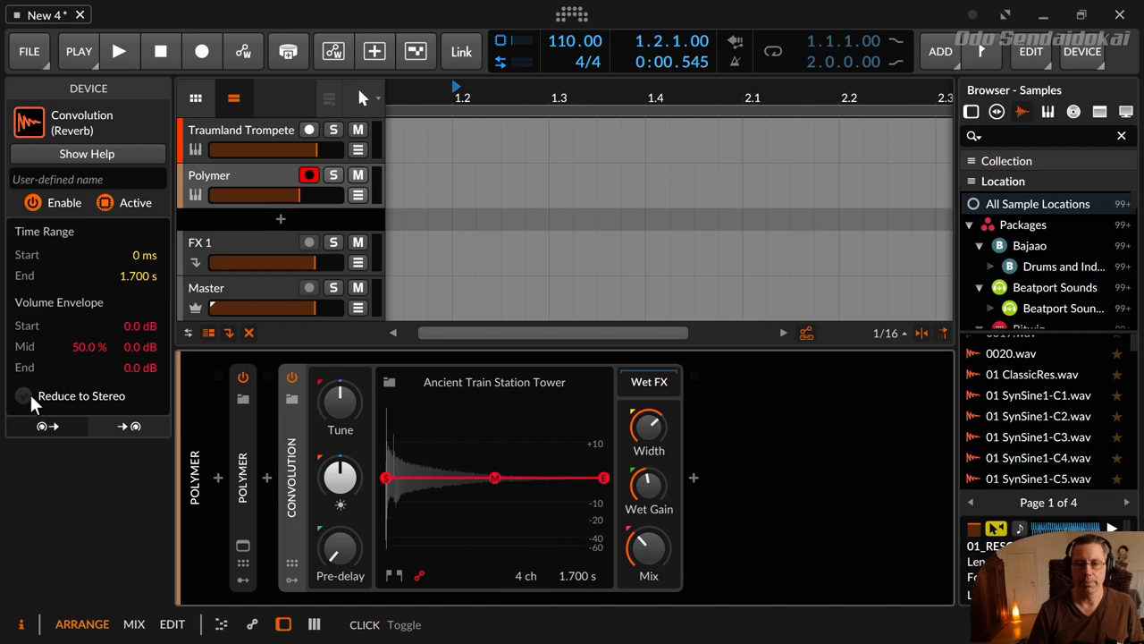
click(23, 395)
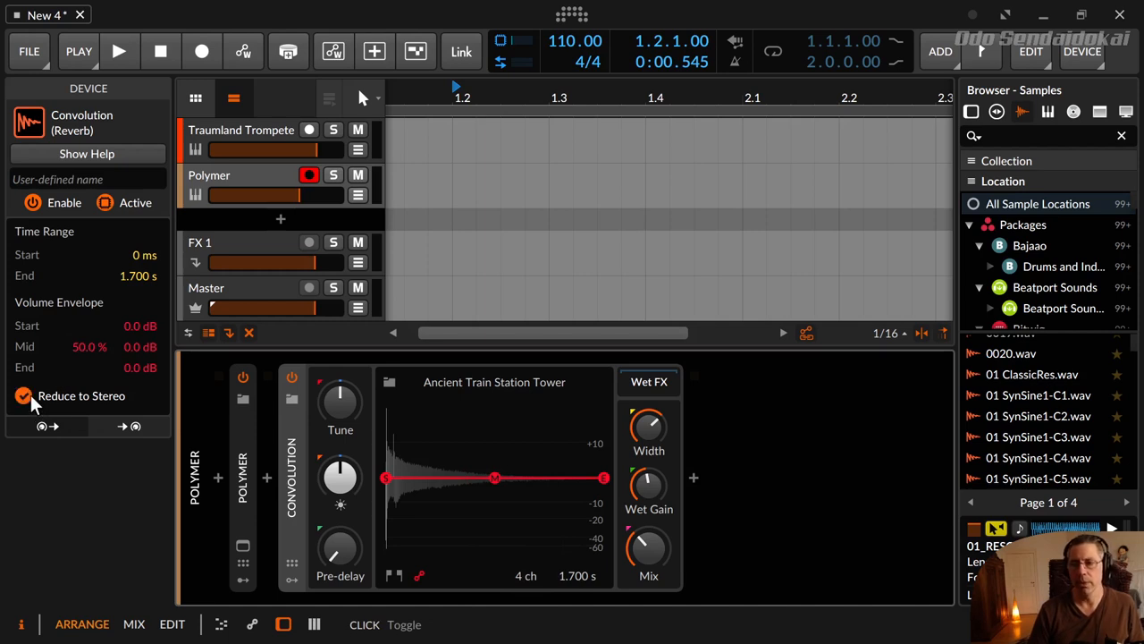
click(25, 395)
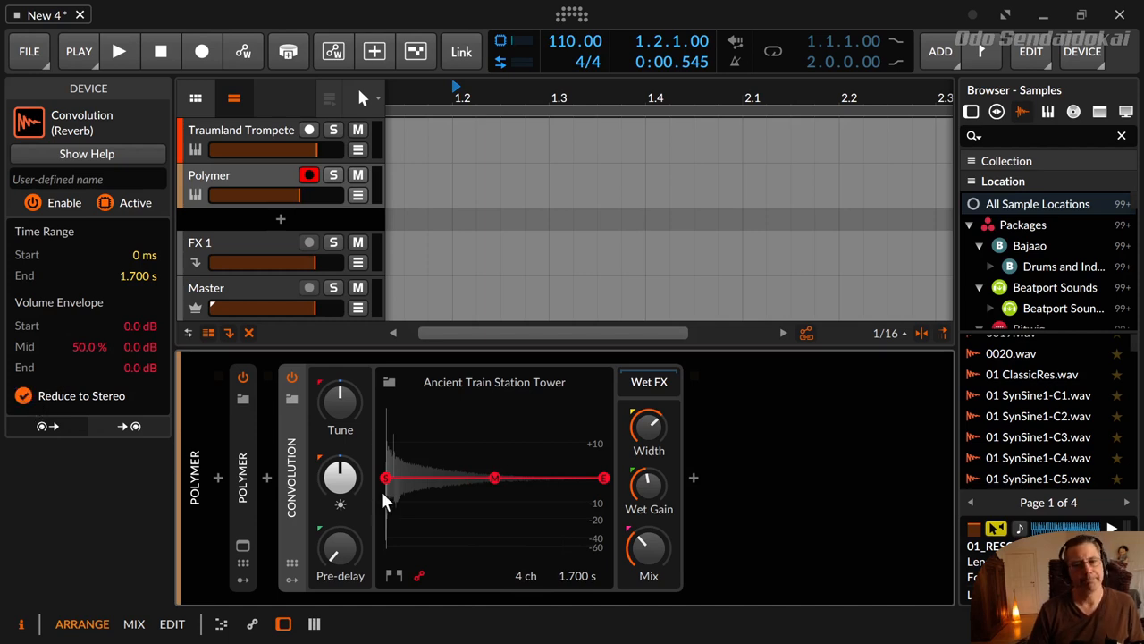
mouse_move(464, 512)
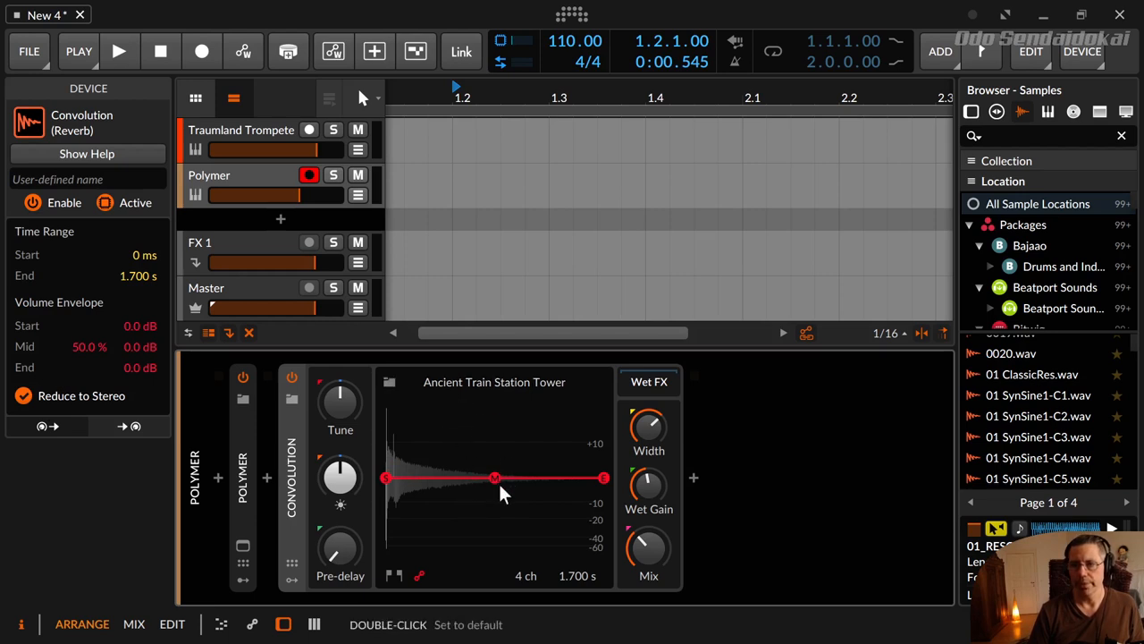
mouse_move(440, 511)
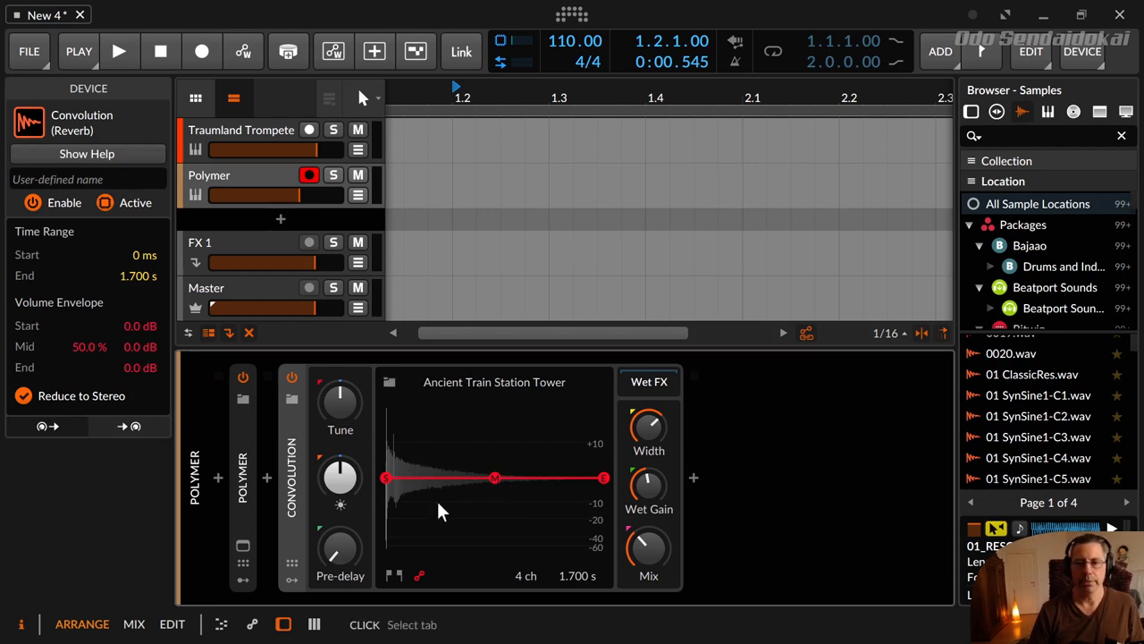
mouse_move(251, 438)
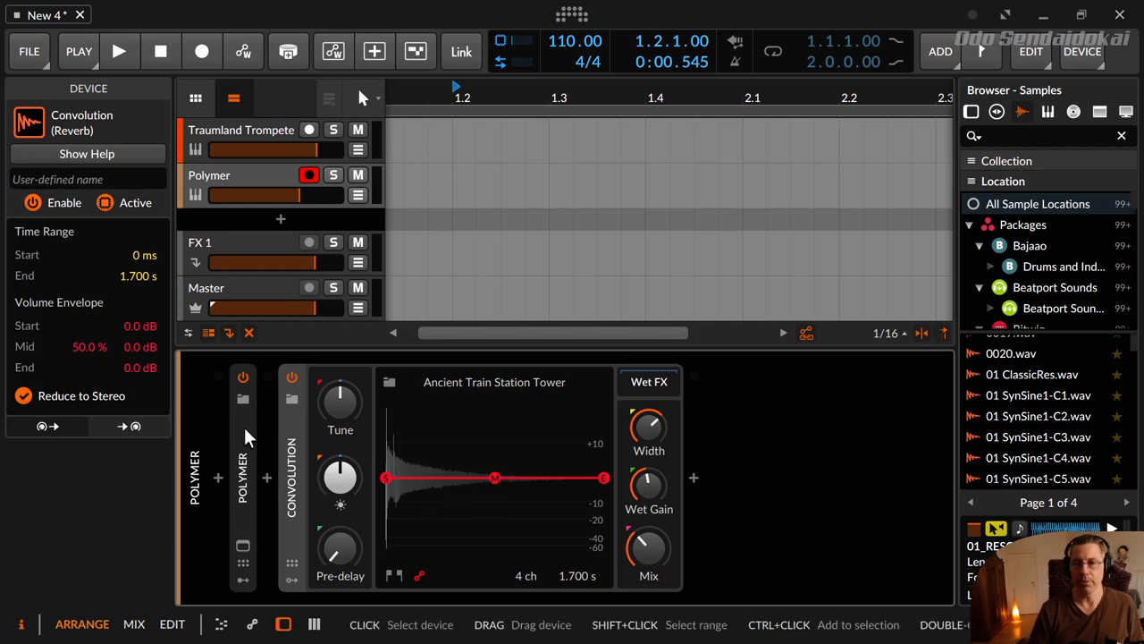
mouse_move(382, 422)
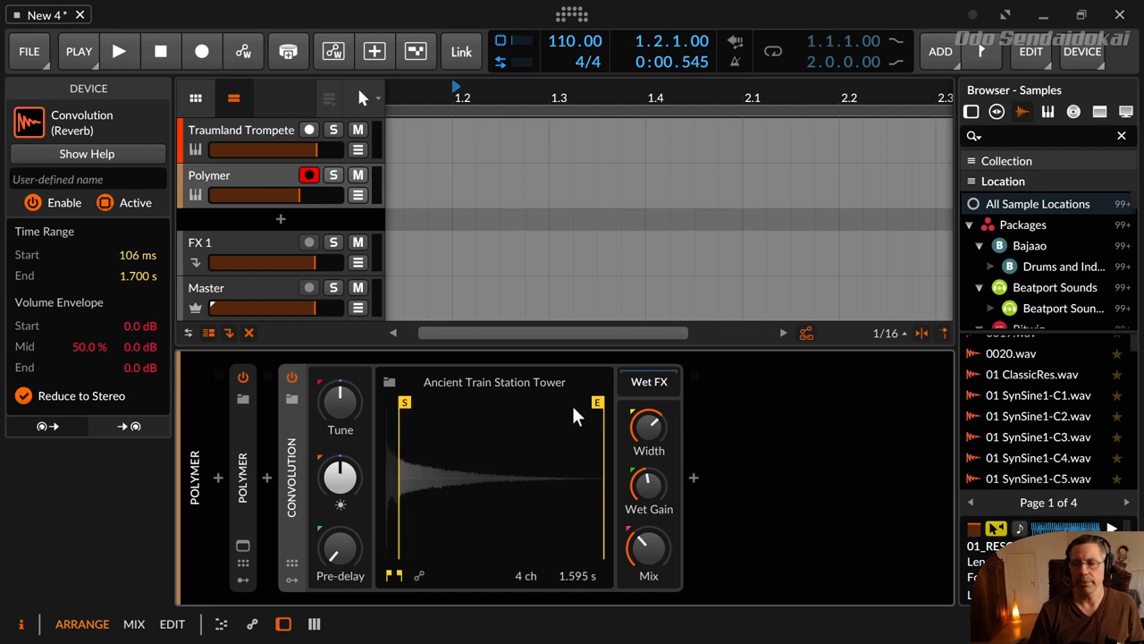
Try an impulse end at 529 ms and start at 93 ms, then restore the full 0 ms to 1.700 s length.
drag(597, 403, 447, 402)
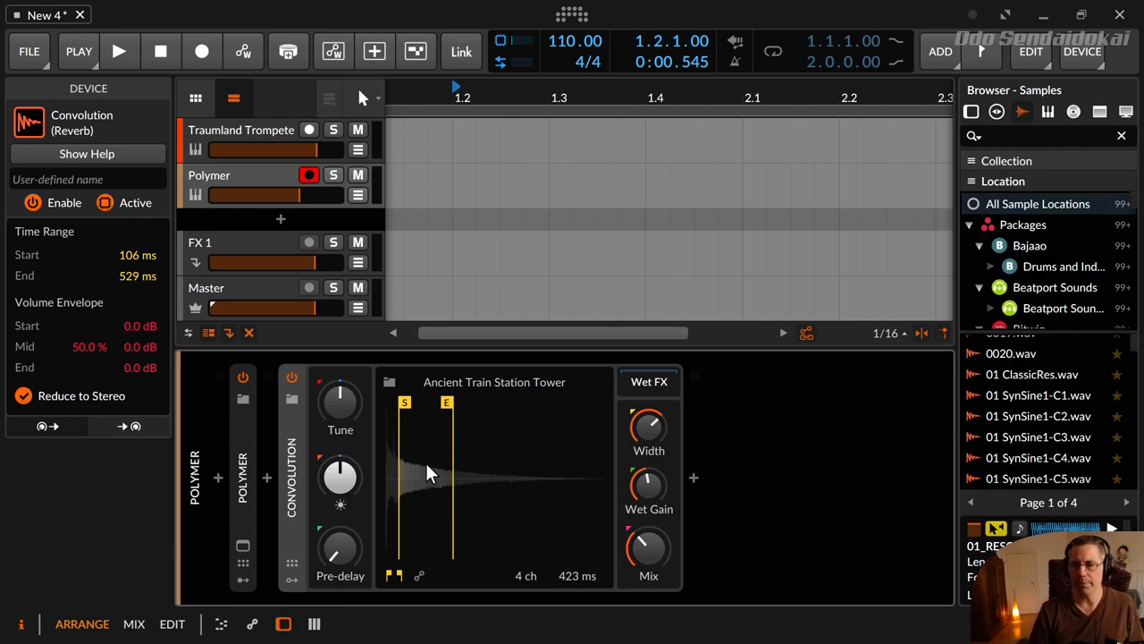
click(418, 576)
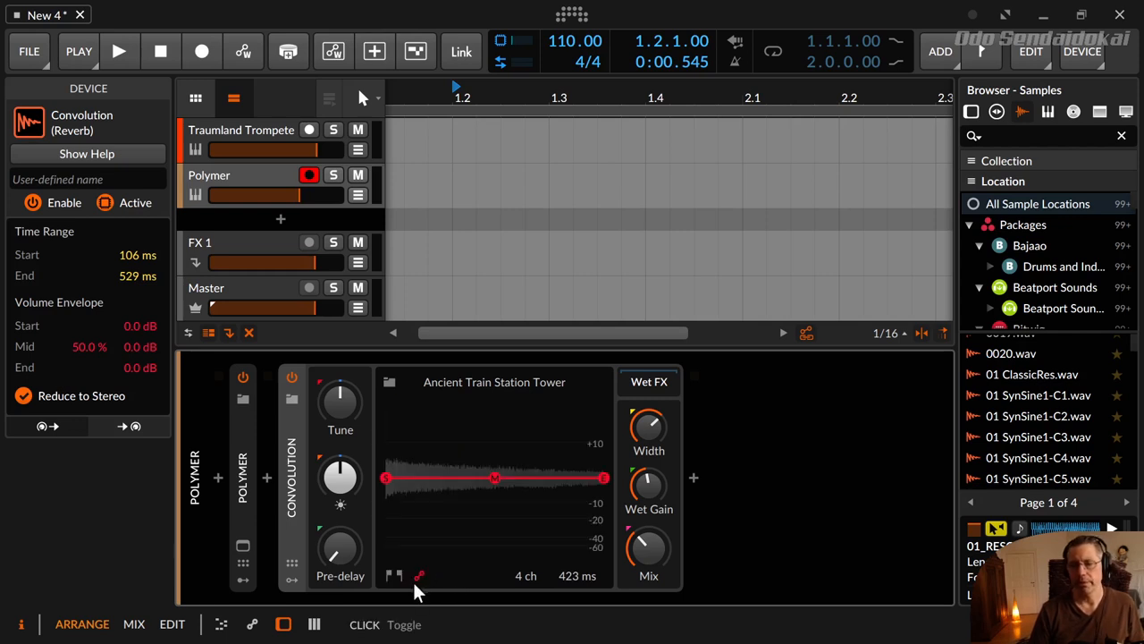
mouse_move(421, 579)
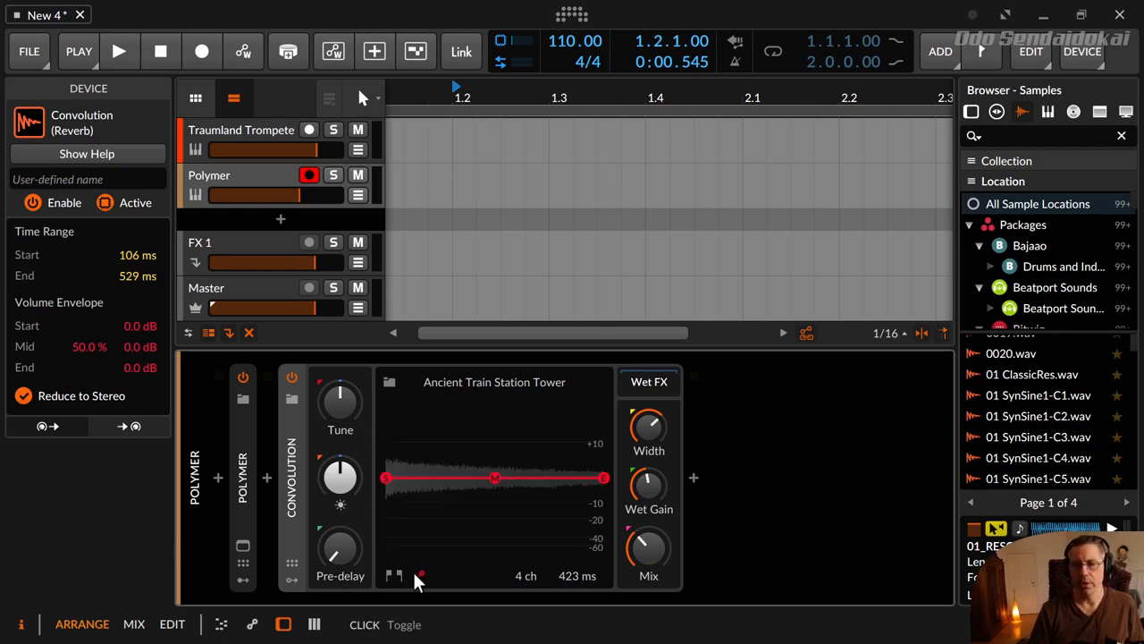
mouse_move(401, 597)
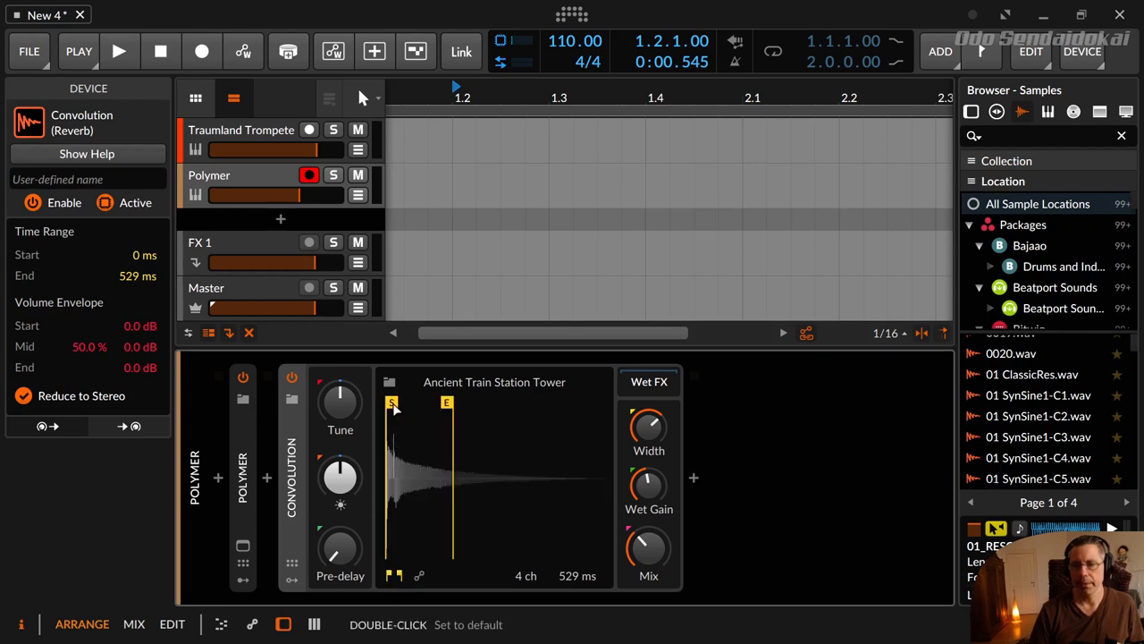
drag(391, 402, 403, 403)
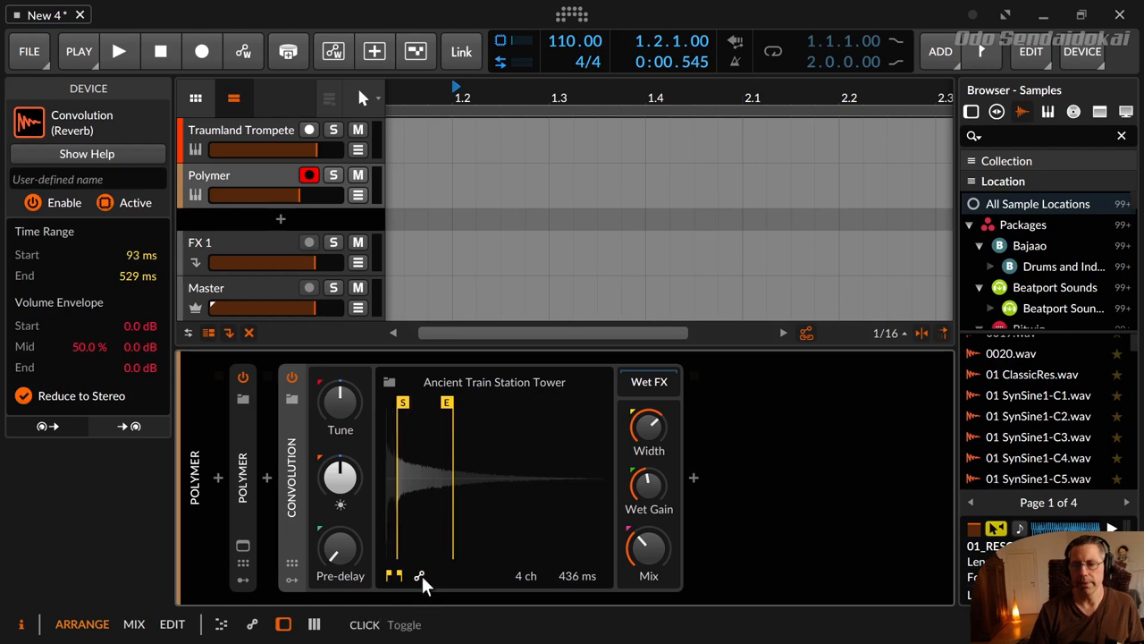
click(419, 576)
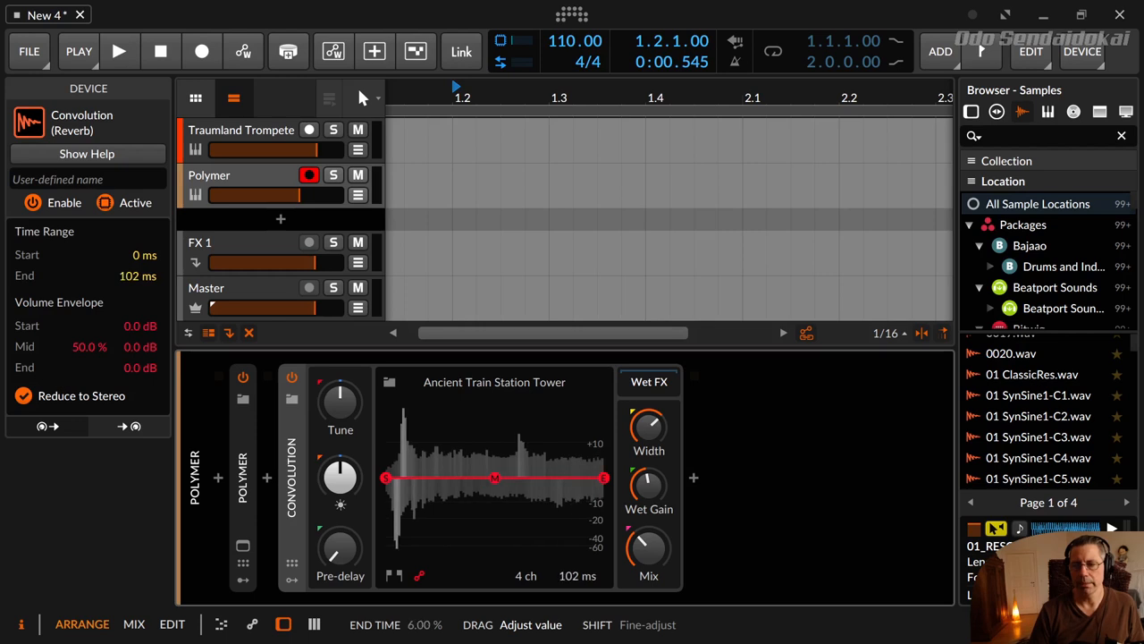
drag(132, 275, 132, 268)
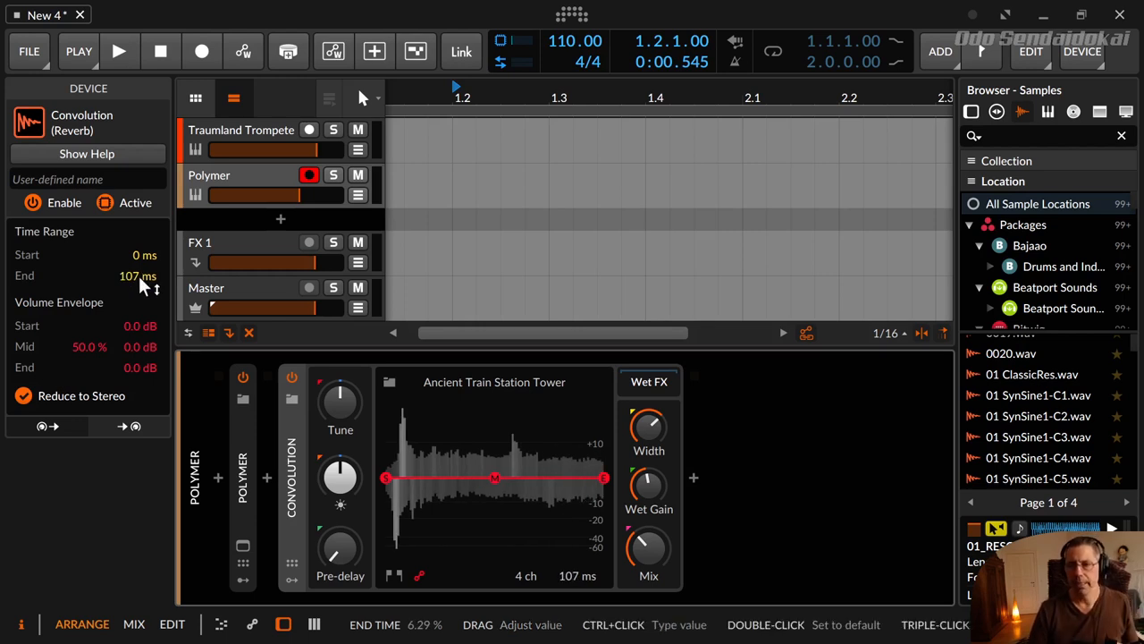
drag(137, 275, 138, 250)
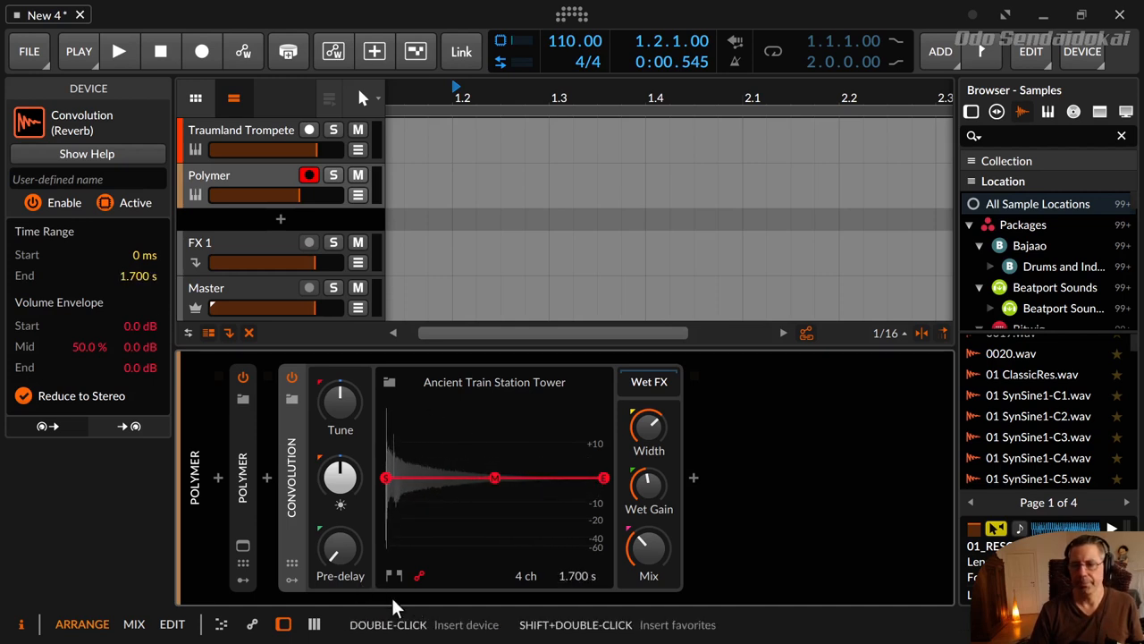
Return to the impulse time range view and reopen the impulse library listing four-channel impulses.
click(393, 576)
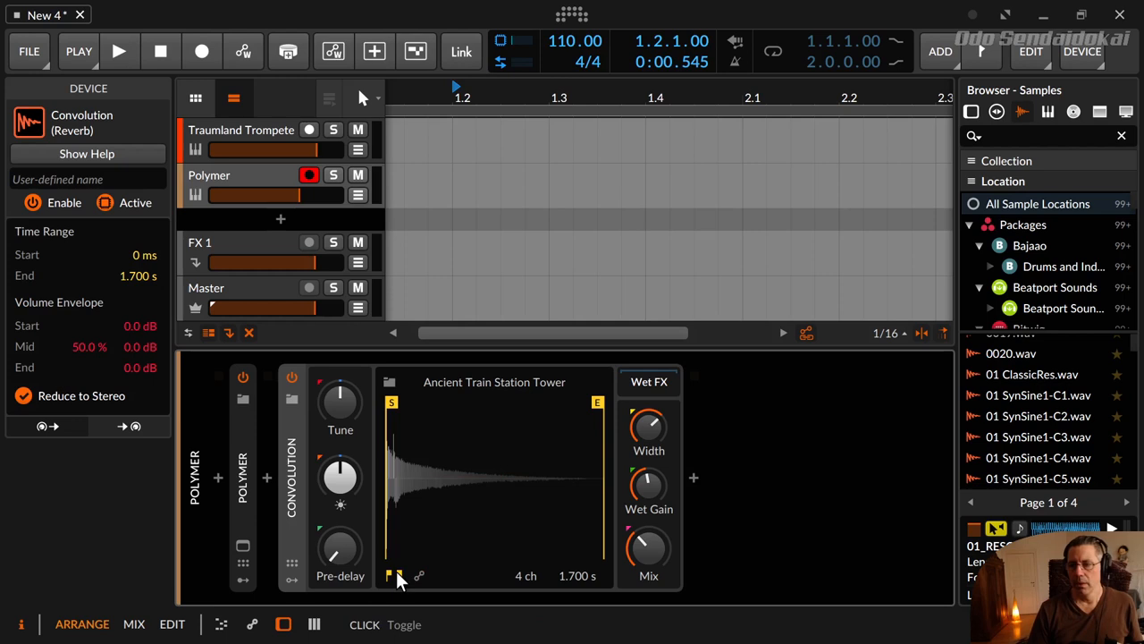
mouse_move(438, 386)
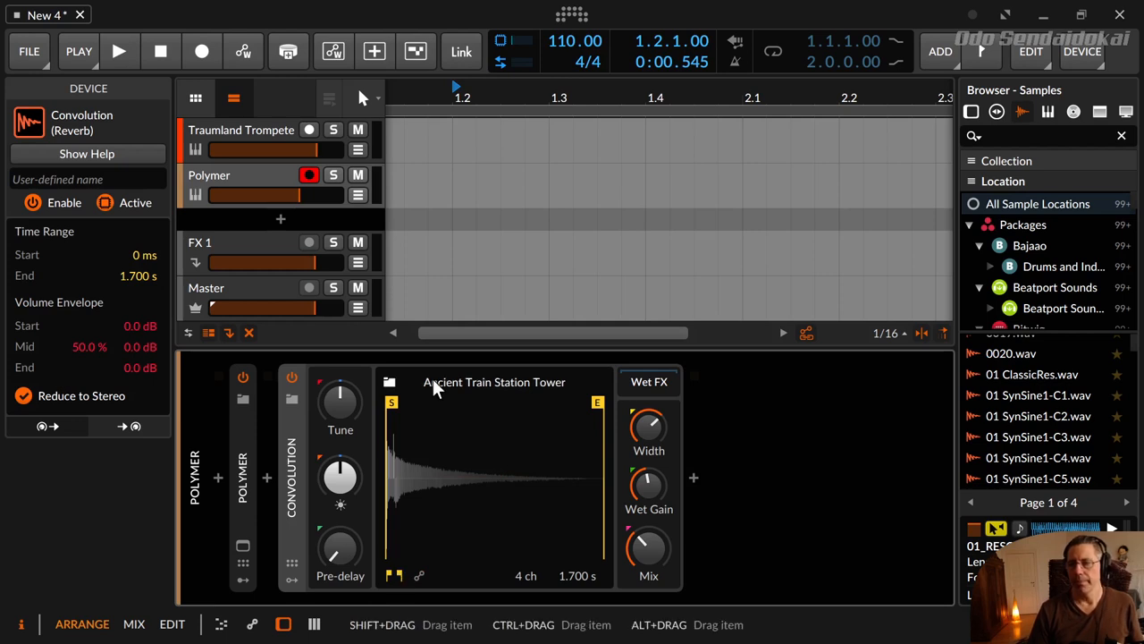
mouse_move(633, 411)
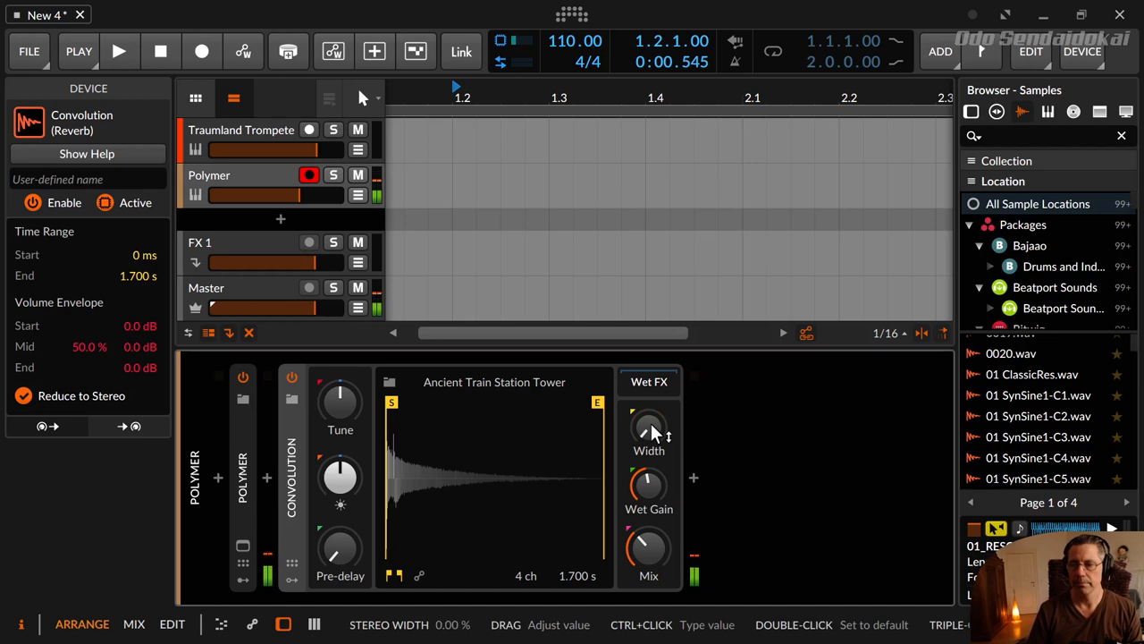
mouse_move(447, 587)
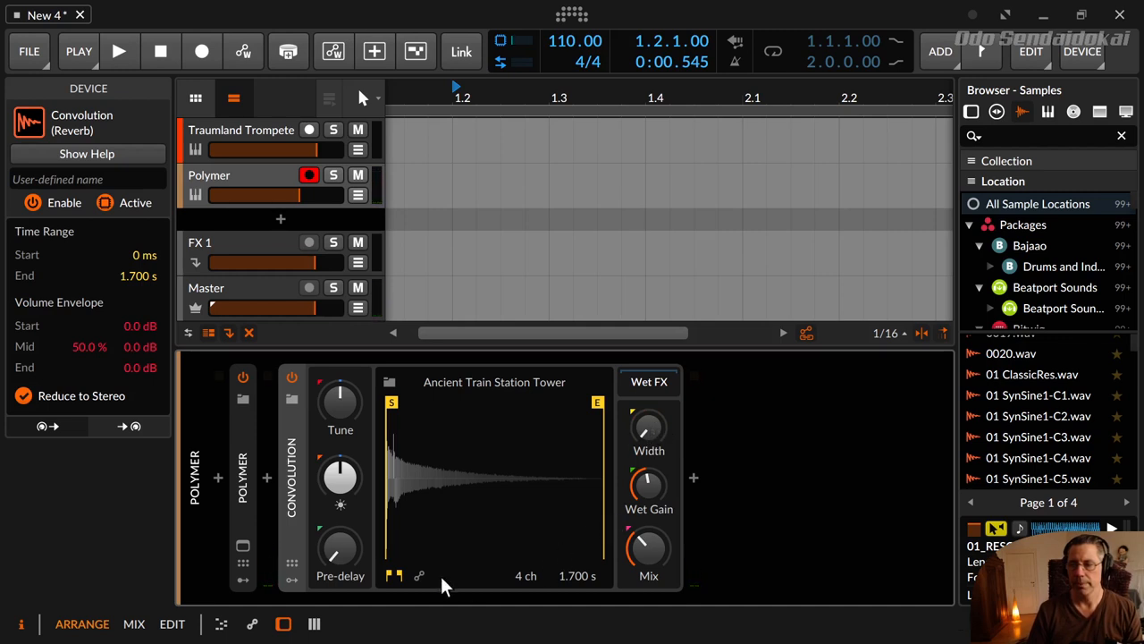
click(418, 575)
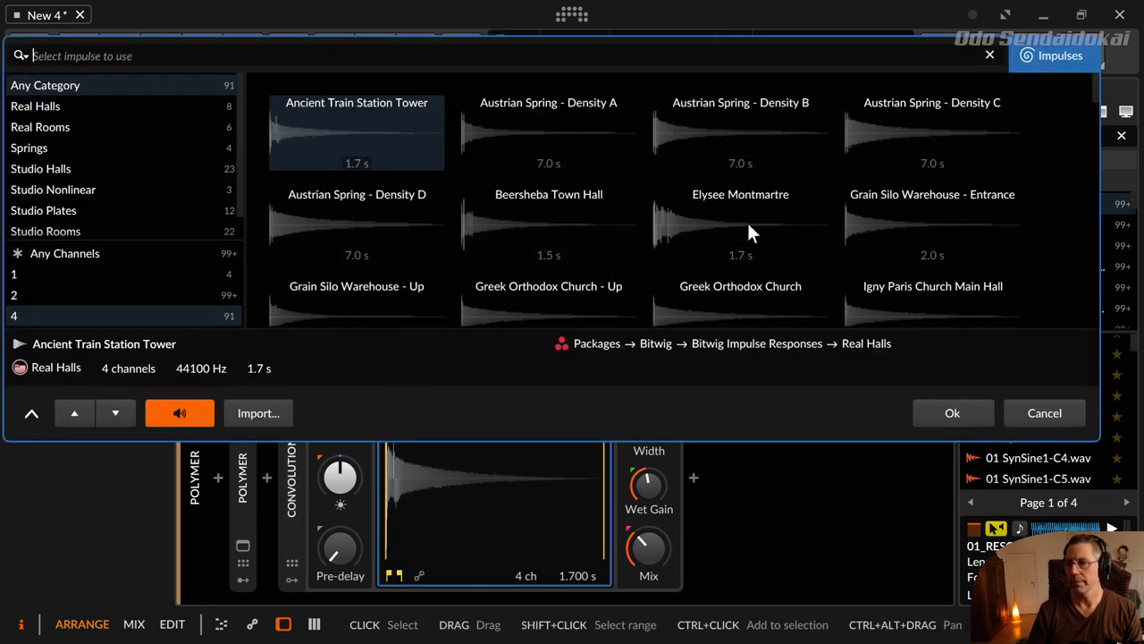
Audition Grain Silo Warehouse - Entrance, then load M5k - Church into Convolution and confirm with Ok.
click(933, 223)
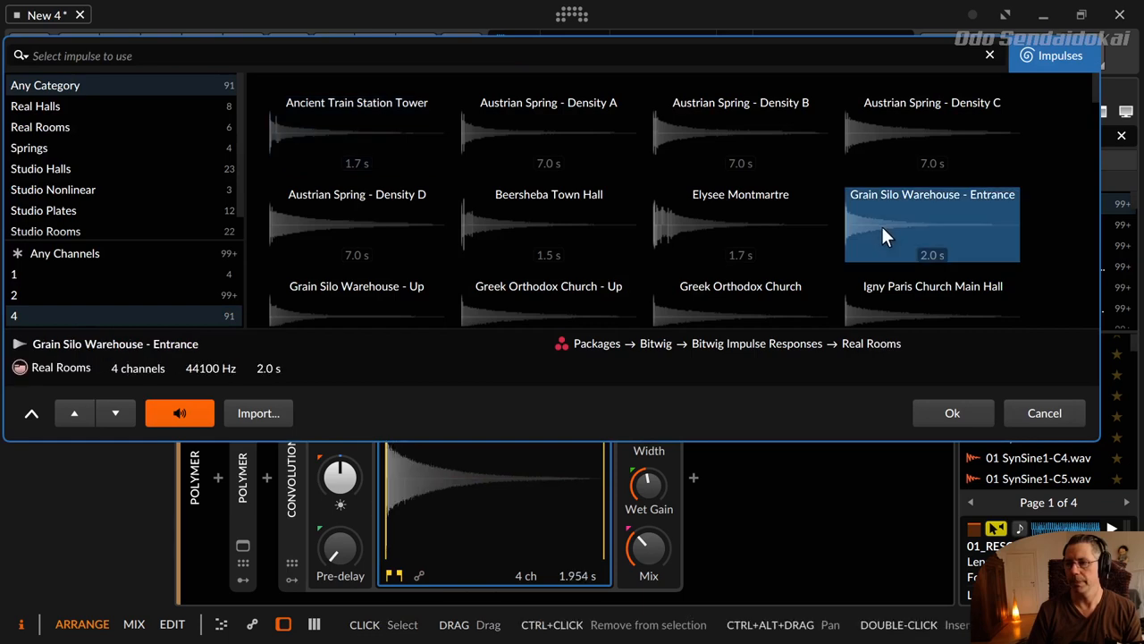
scroll(down, 3)
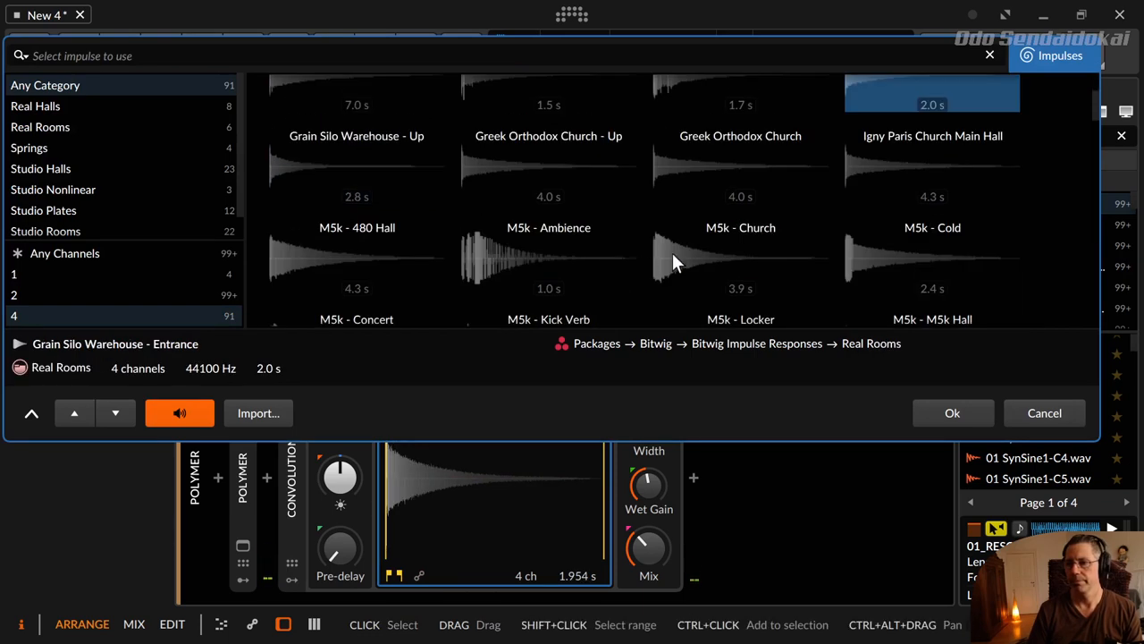
click(740, 258)
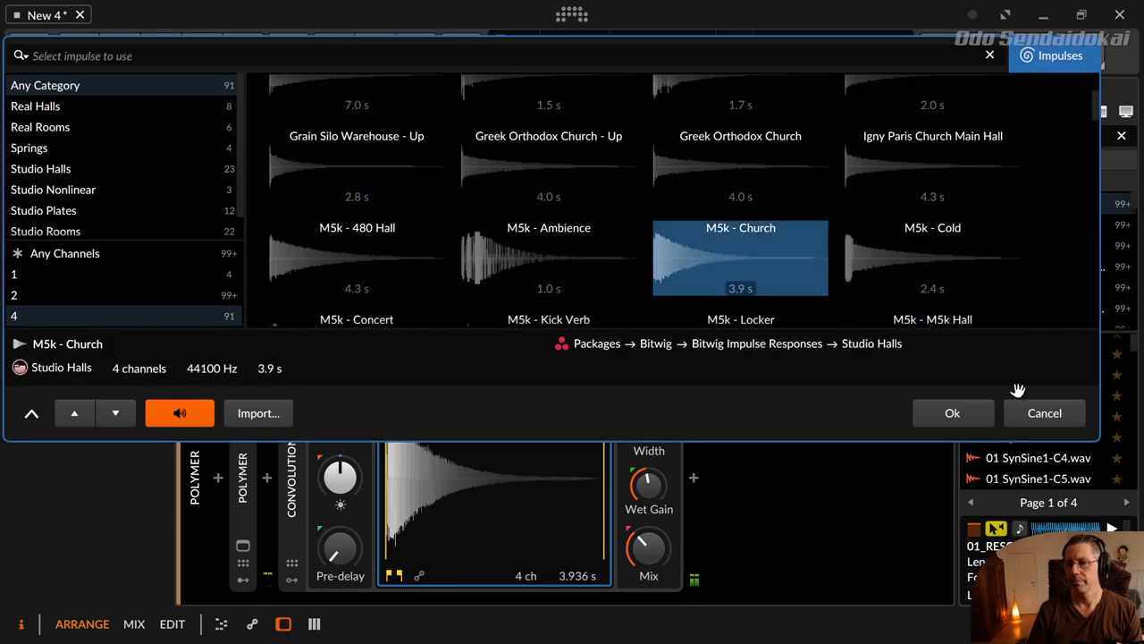
click(951, 411)
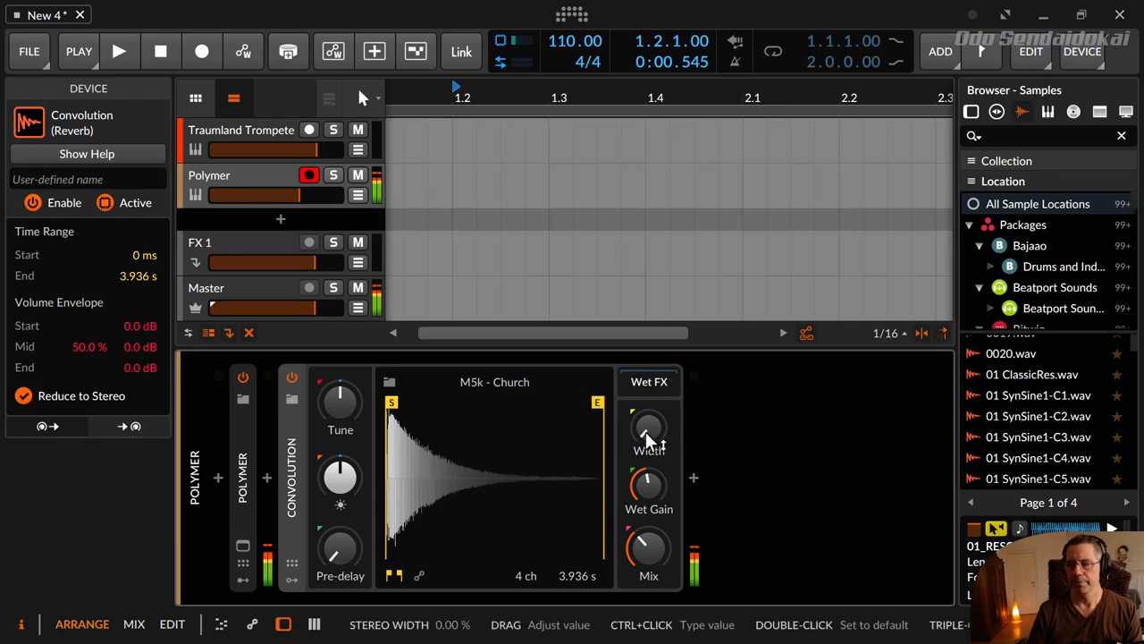
Try the Wet FX Width at 100%, 150%, default, half and about 65%, settling on a fine-tuned width.
drag(647, 438, 647, 429)
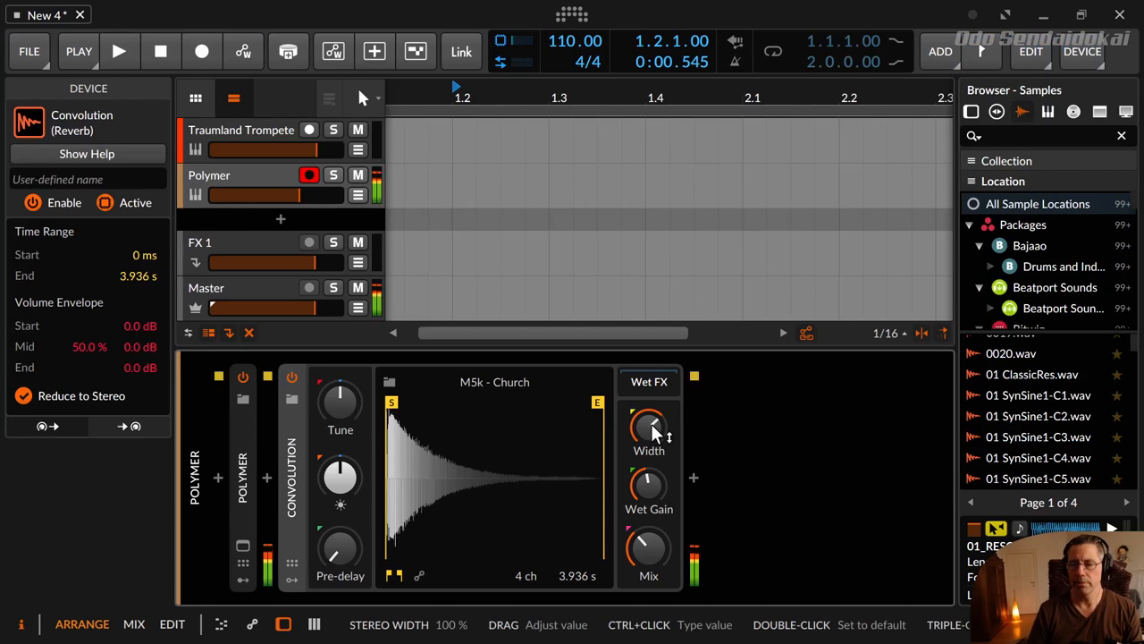
drag(649, 427, 649, 397)
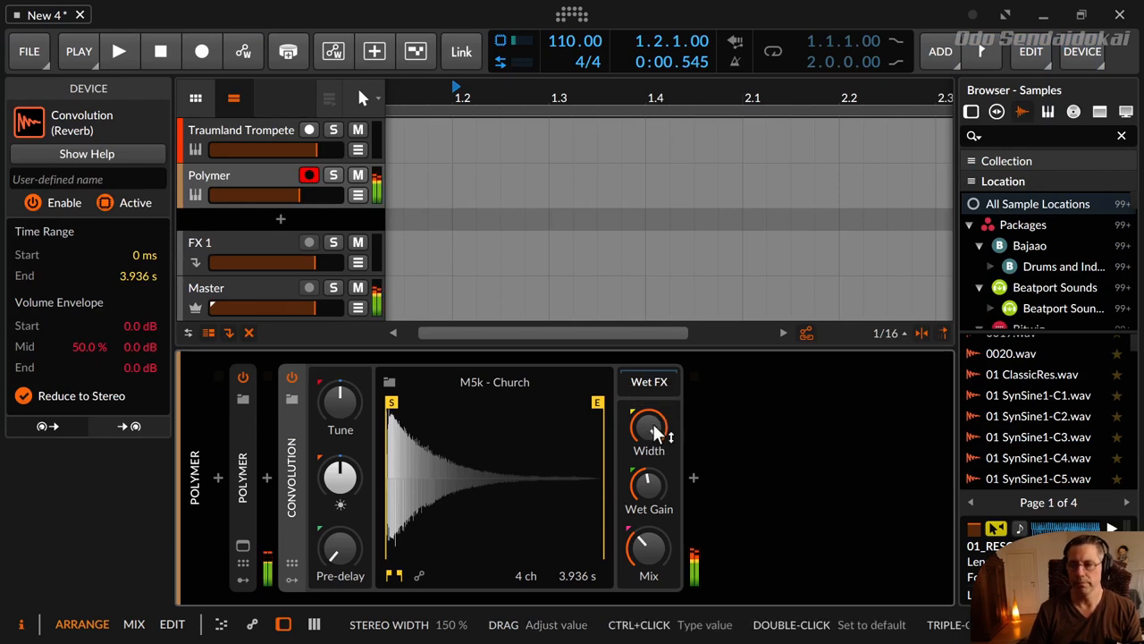
double_click(649, 425)
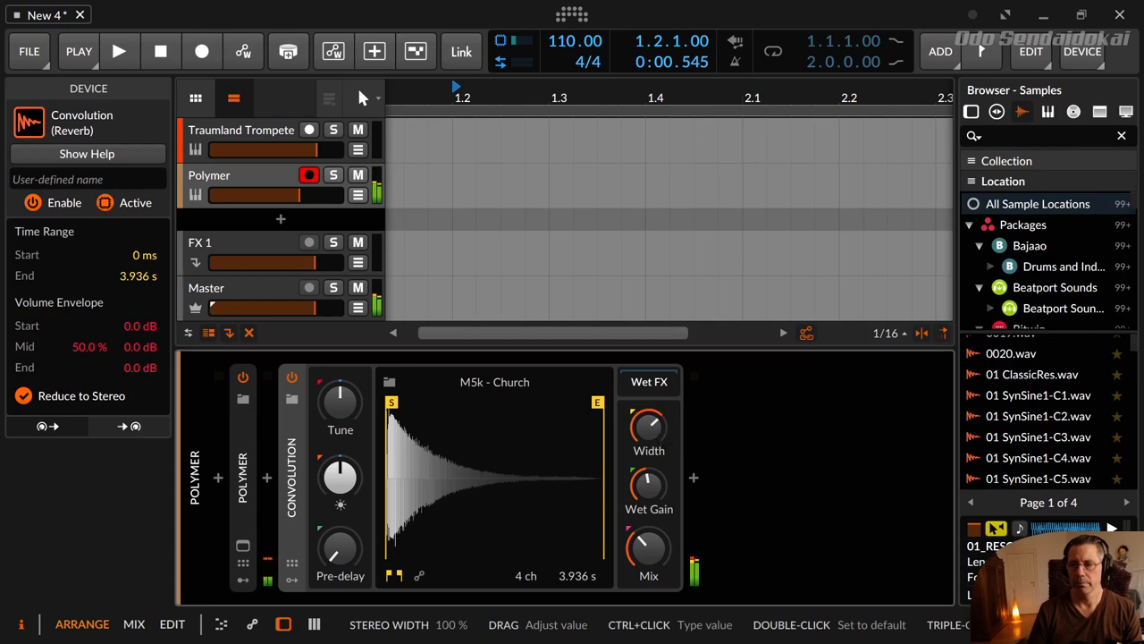
drag(649, 426, 649, 465)
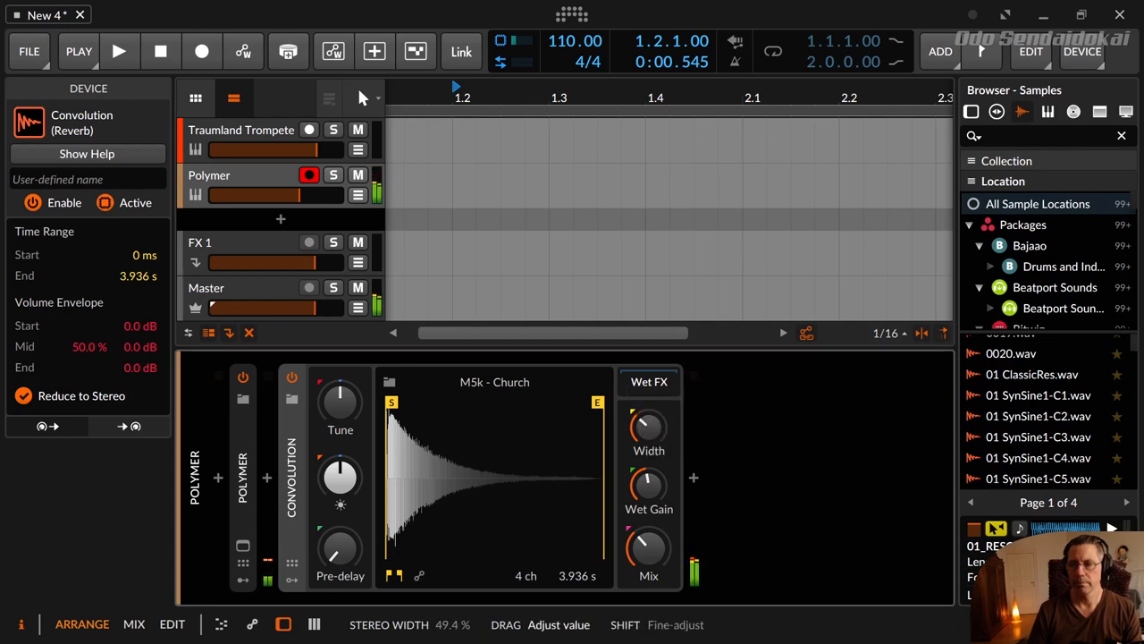
drag(647, 427, 647, 439)
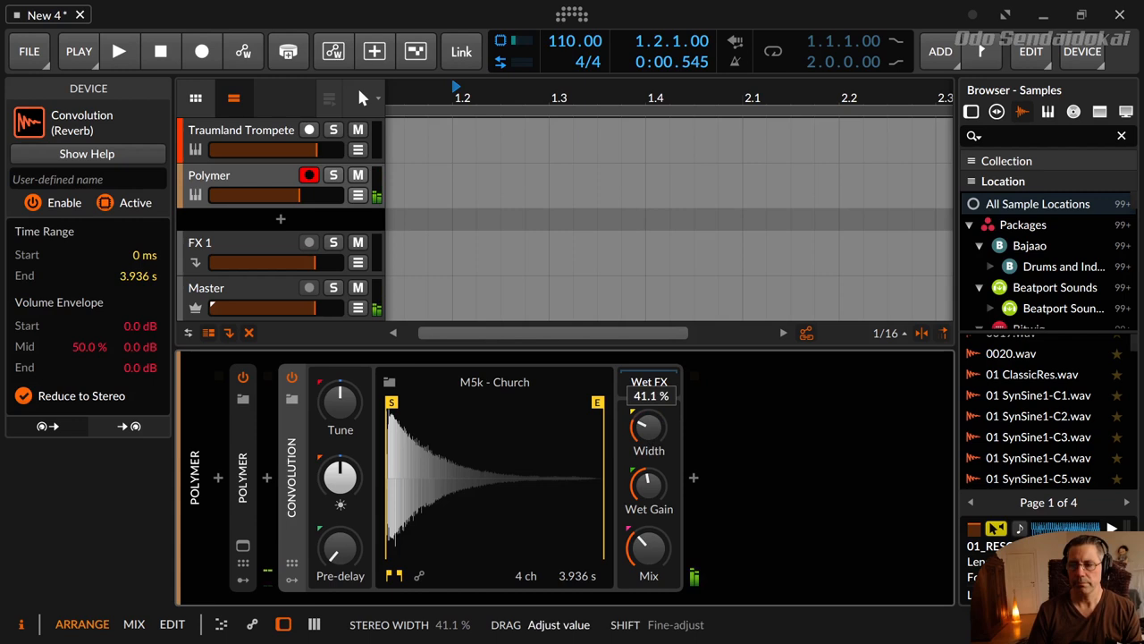
drag(647, 427, 647, 411)
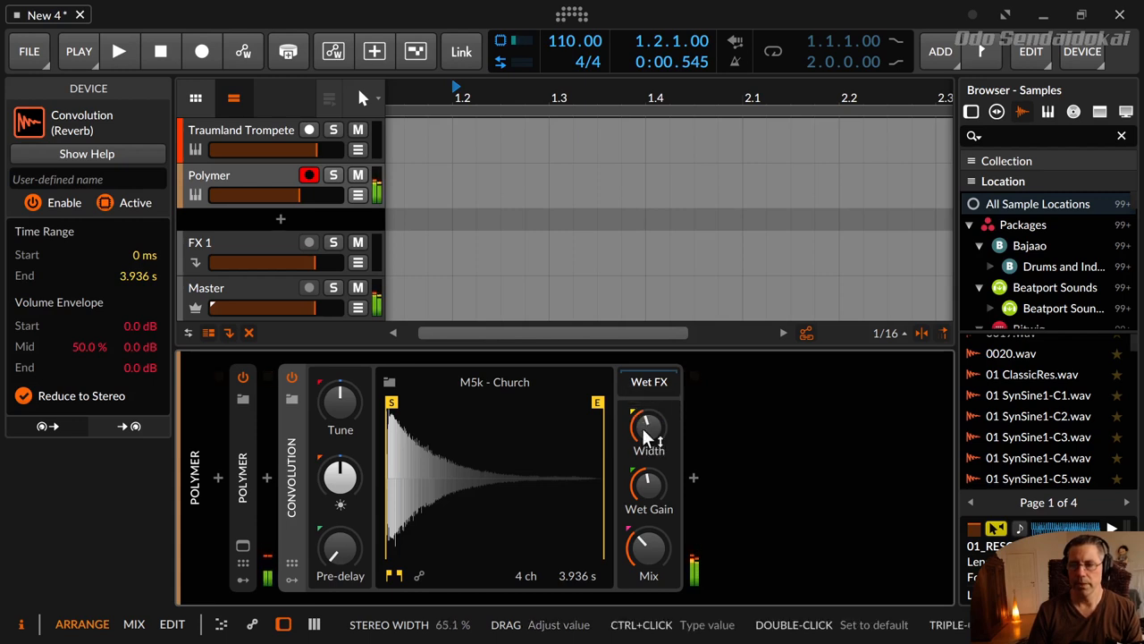
drag(647, 426, 647, 438)
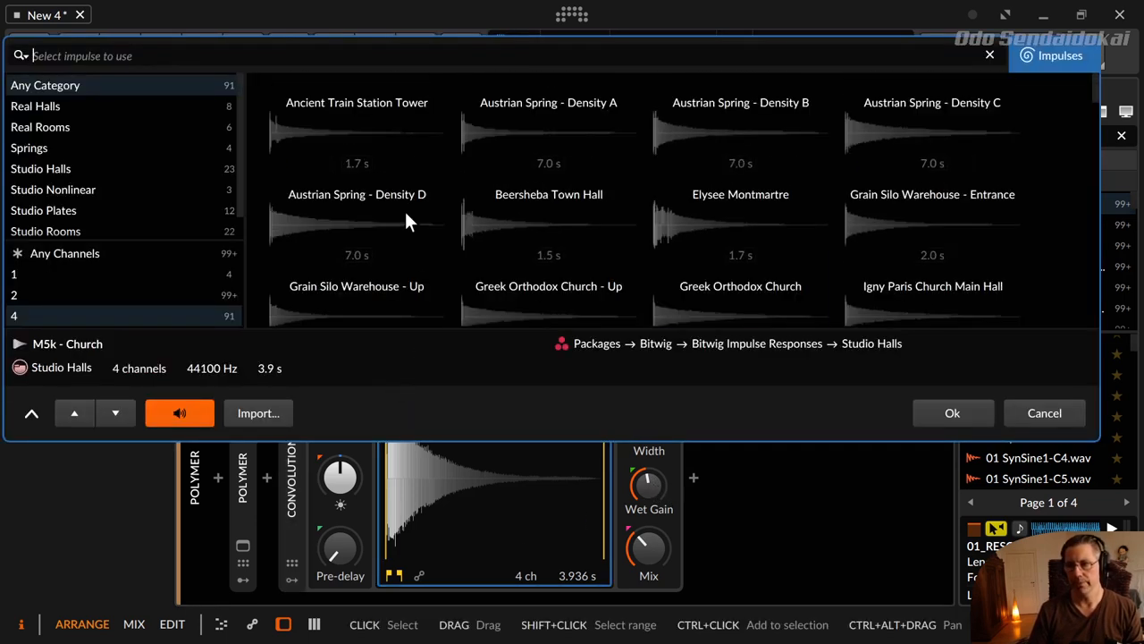
Load the Ancient Train Station Tower impulse into Convolution with the mix around 35%.
click(358, 133)
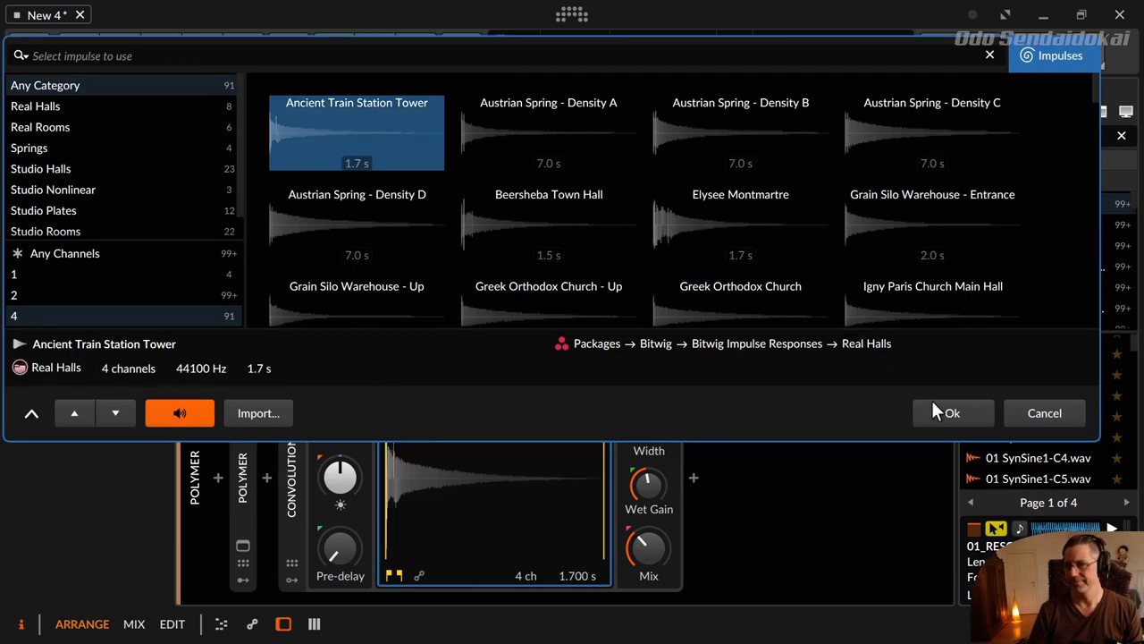
click(951, 411)
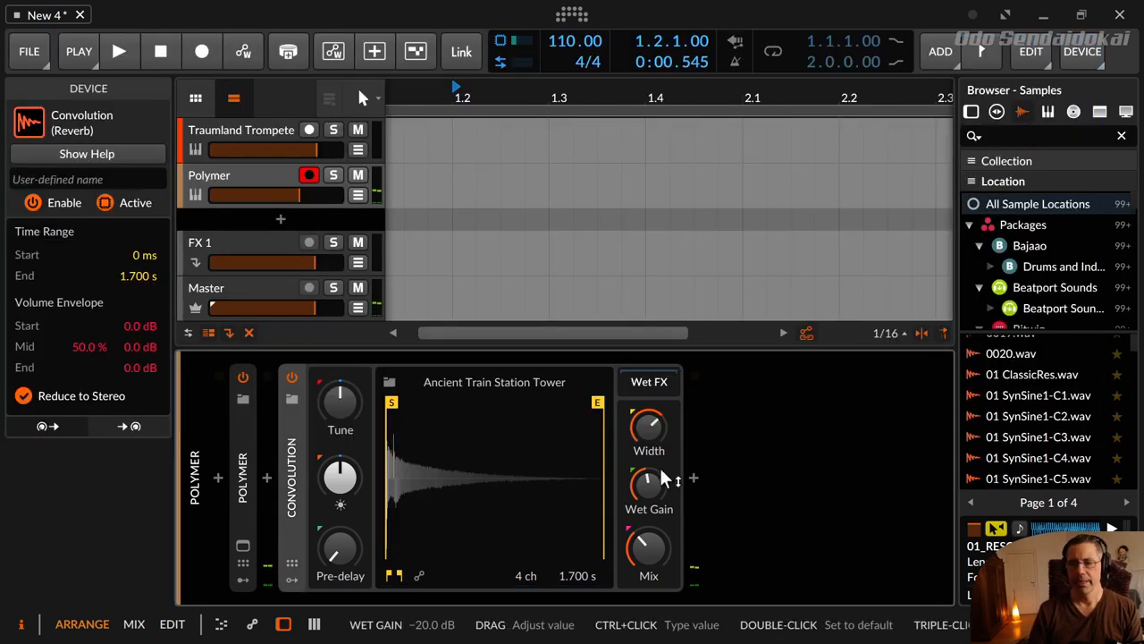
mouse_move(649, 486)
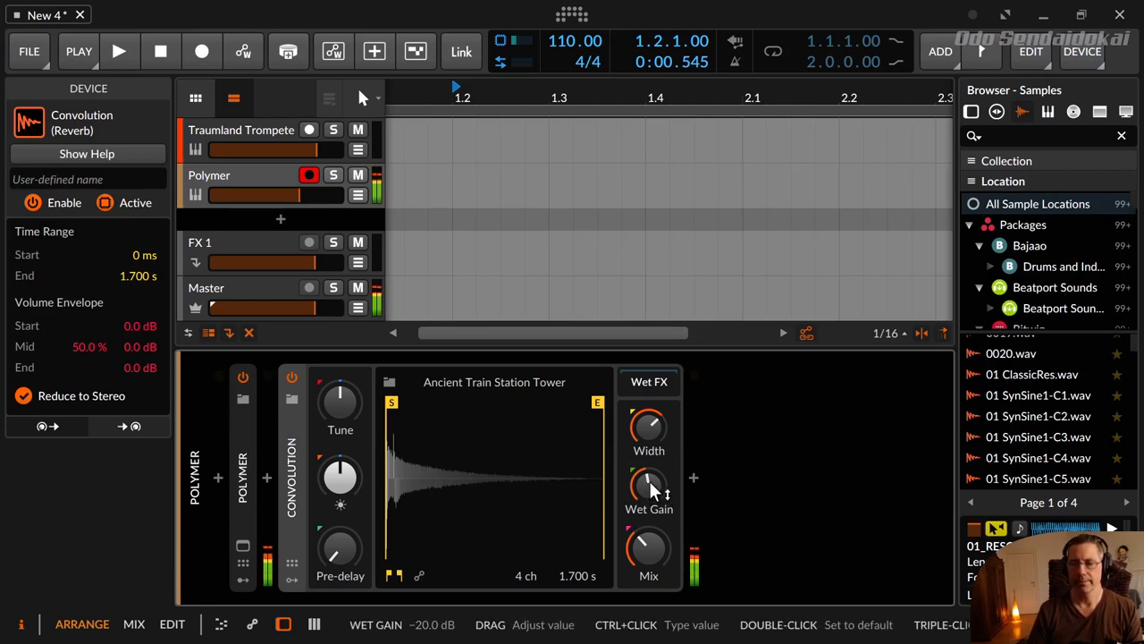
drag(649, 483, 649, 456)
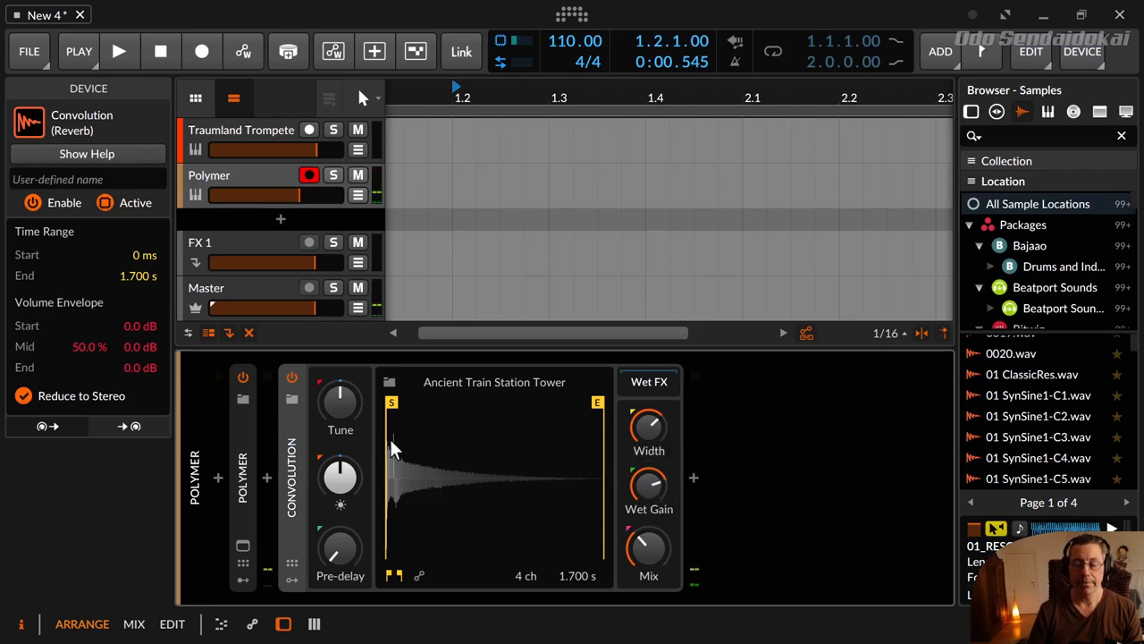
mouse_move(420, 599)
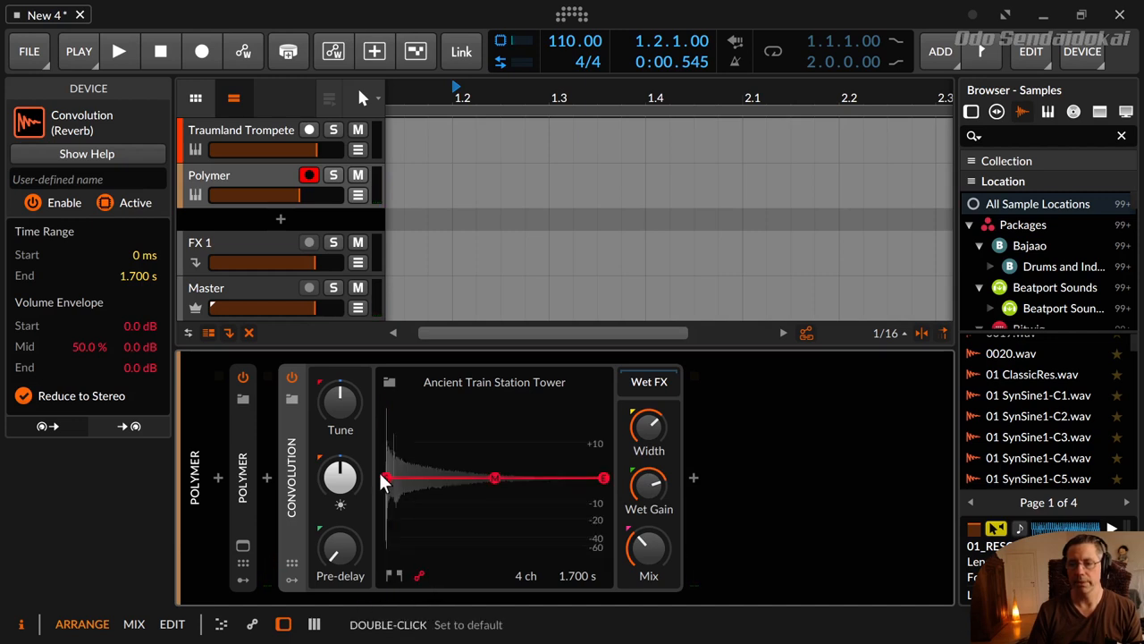
Reshape the impulse's volume envelope: lower start and mid levels, raise the end, then flatten it.
drag(384, 479, 384, 514)
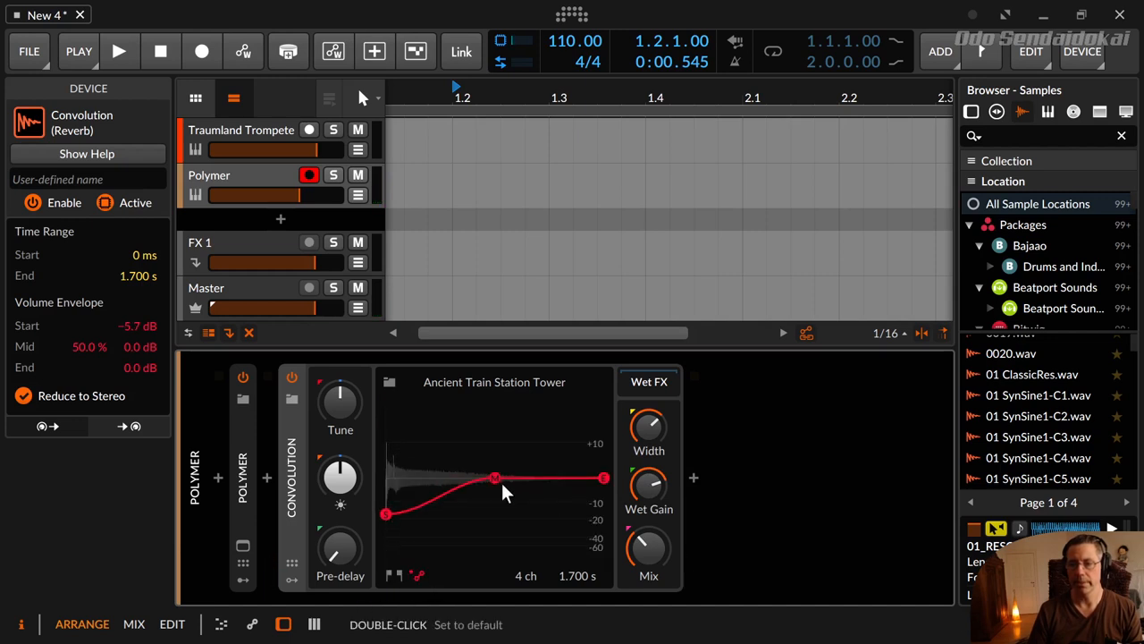
drag(497, 479, 497, 497)
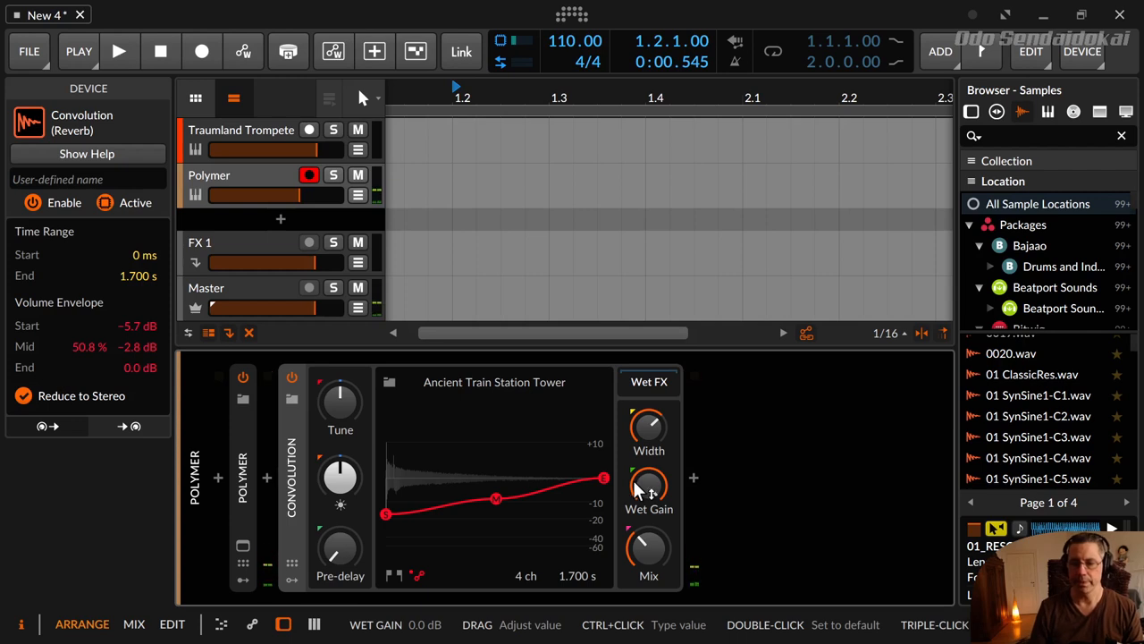
drag(604, 476, 605, 421)
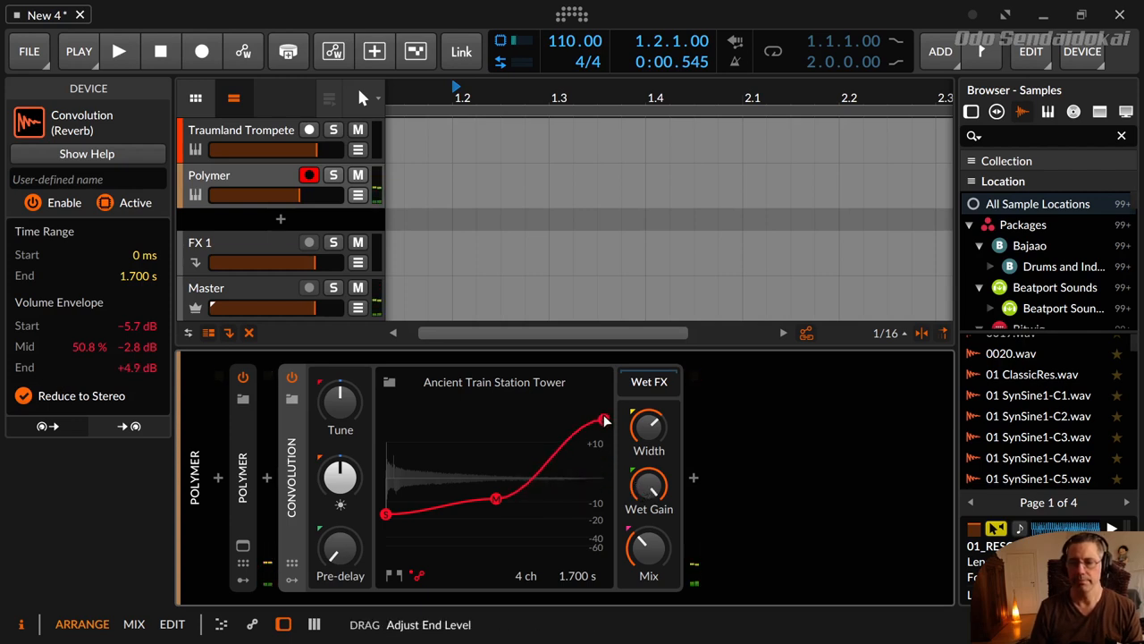
drag(497, 499, 499, 476)
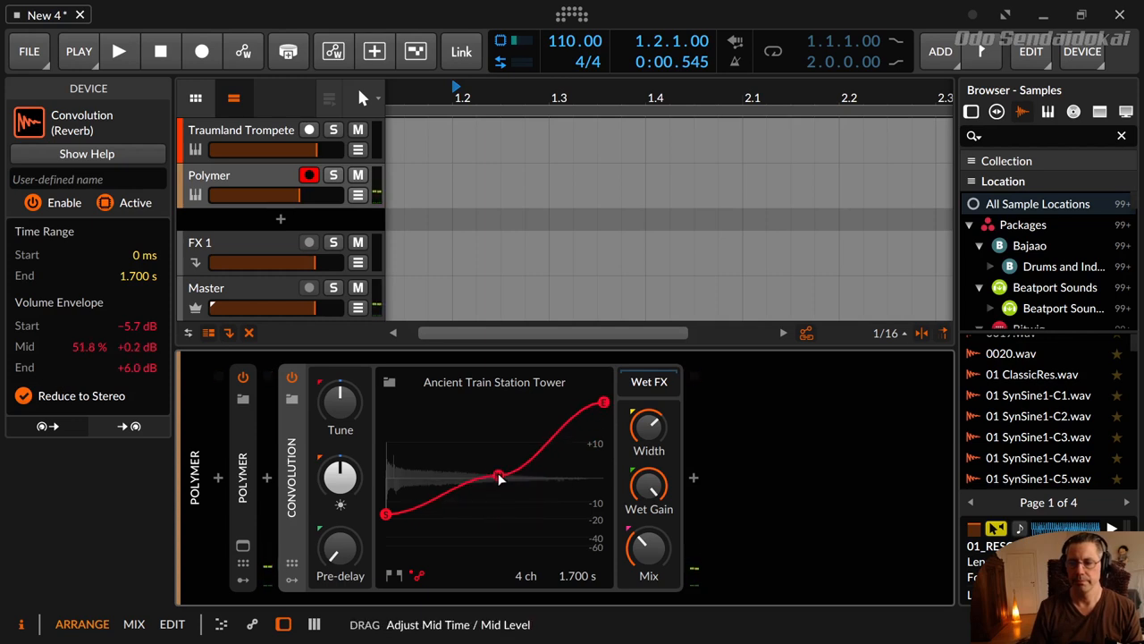
drag(499, 475, 532, 436)
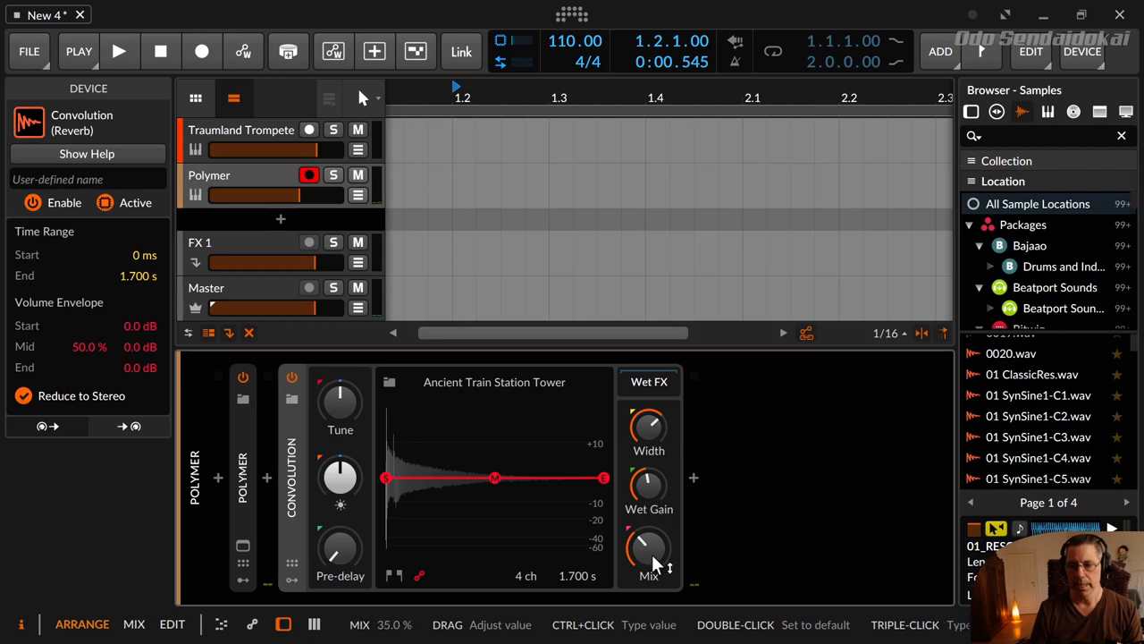
Move the Convolution mix up to 50% and back down to about 41%.
drag(649, 549, 649, 537)
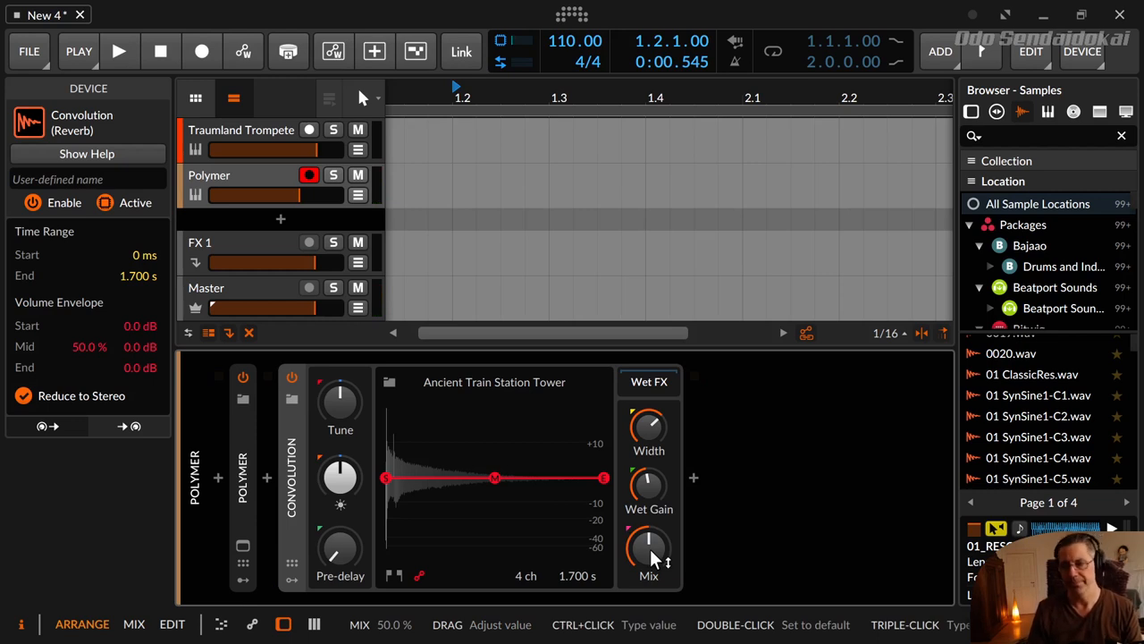
drag(648, 547, 647, 558)
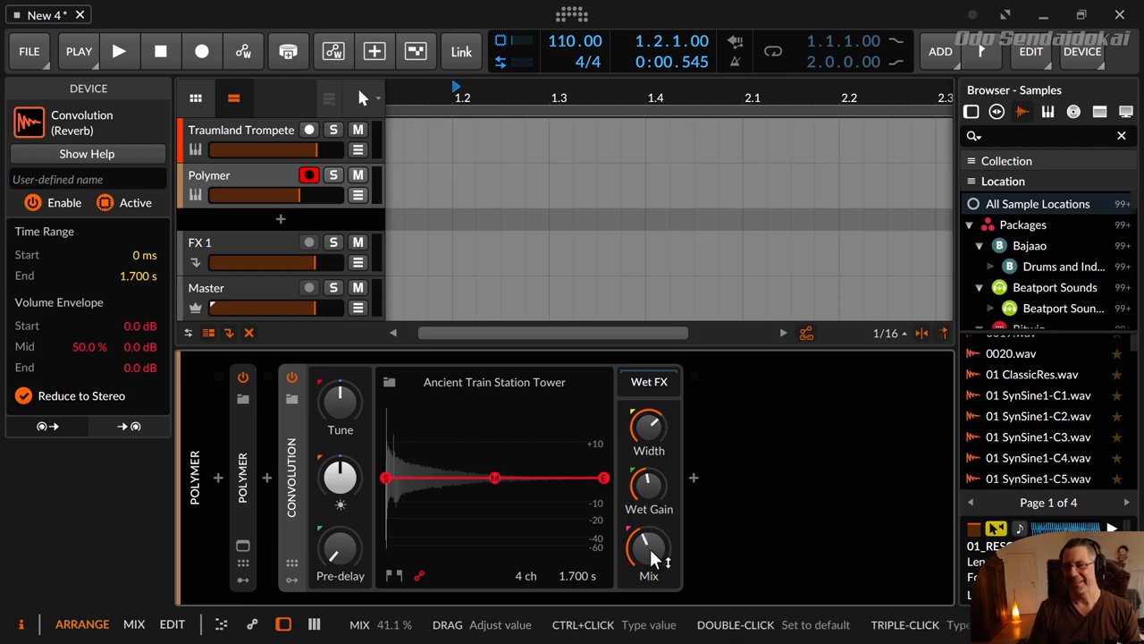
mouse_move(472, 400)
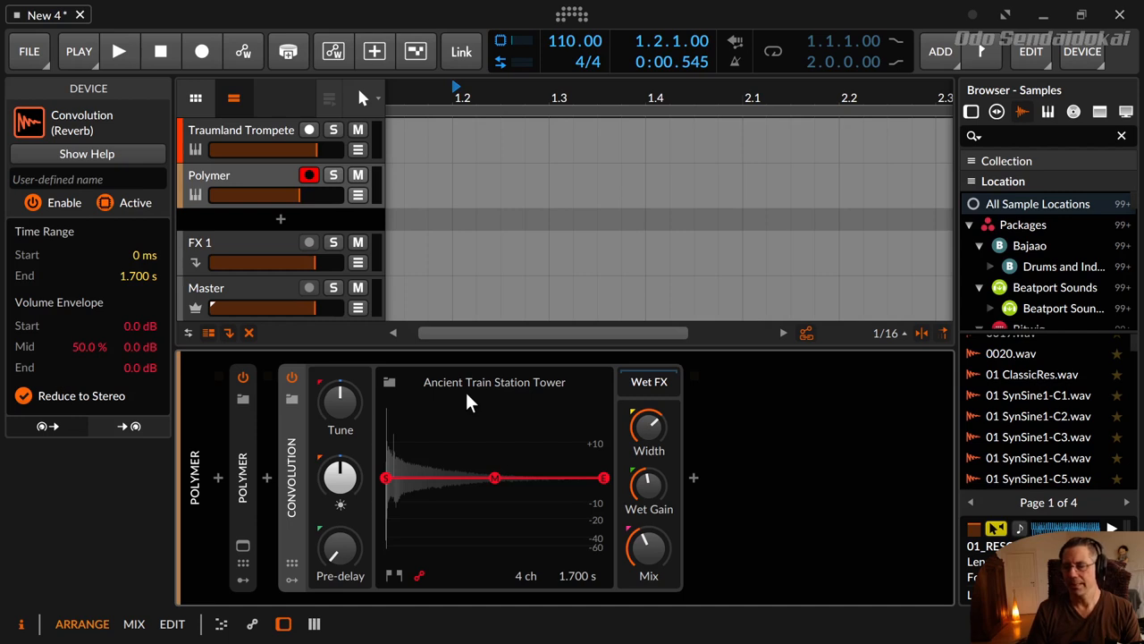
mouse_move(468, 393)
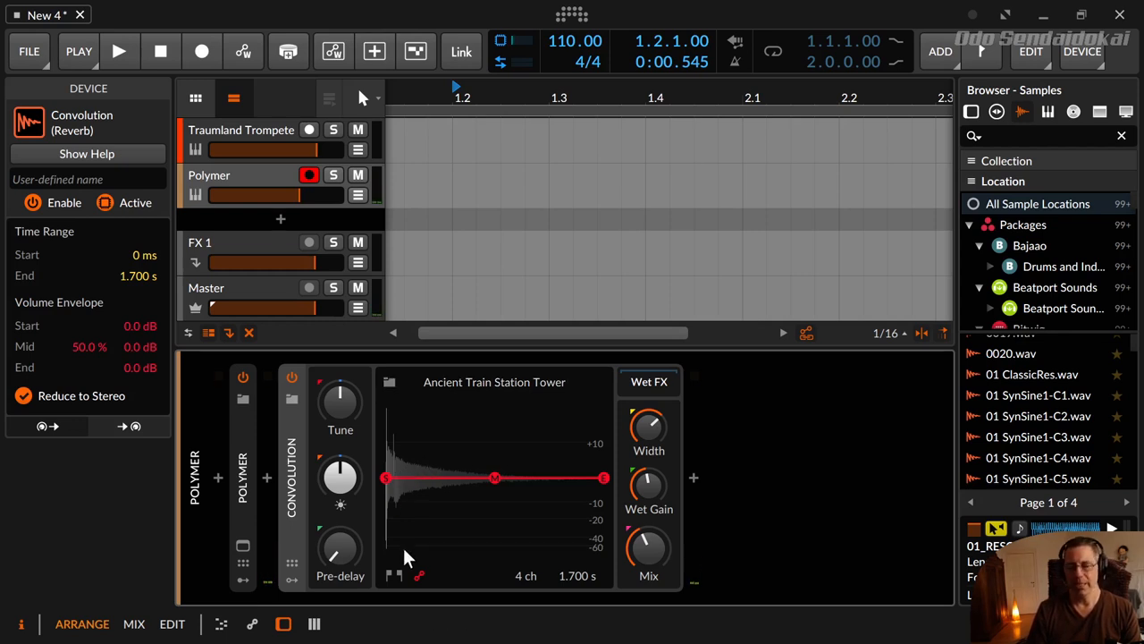
mouse_move(450, 472)
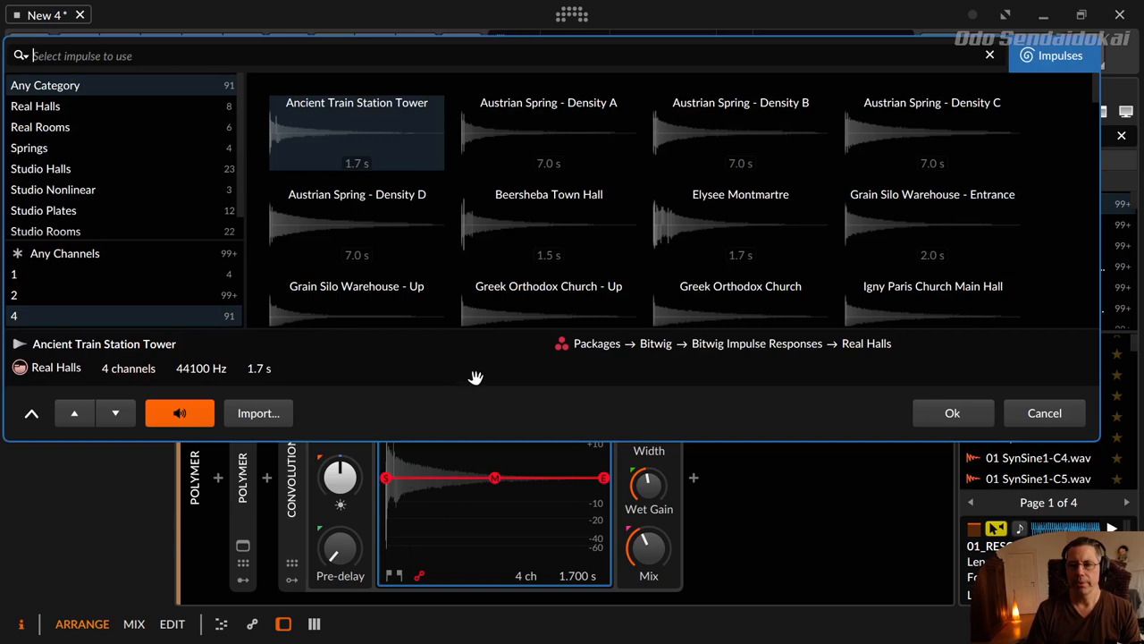
Drag the Ancient Train Station Tower impulse from the list onto the timeline as a new audio clip.
click(951, 412)
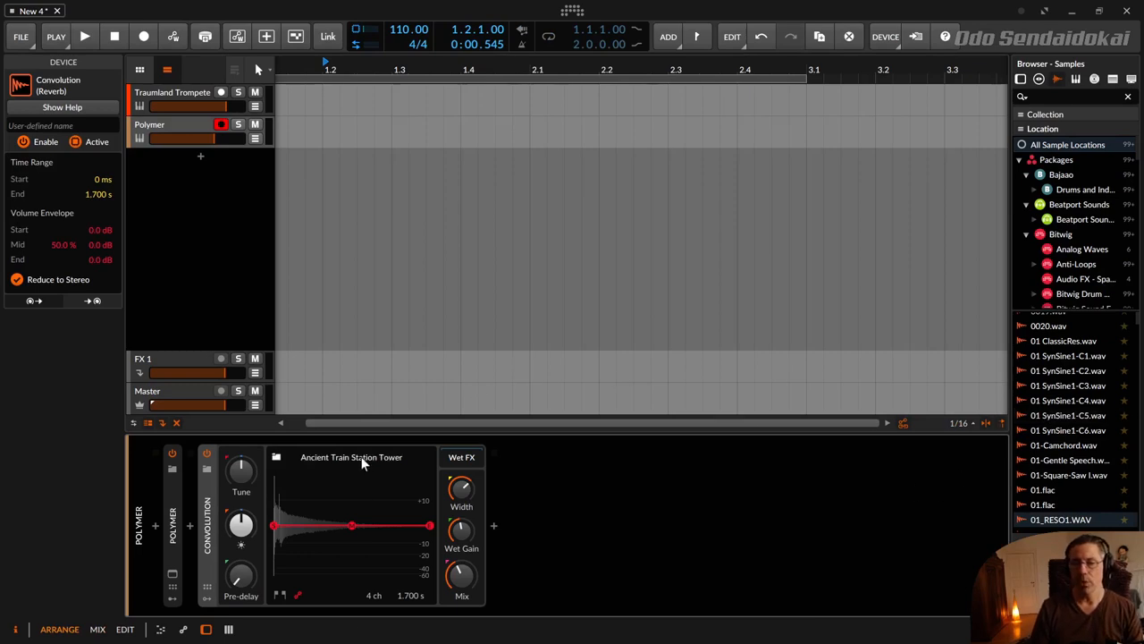
click(350, 457)
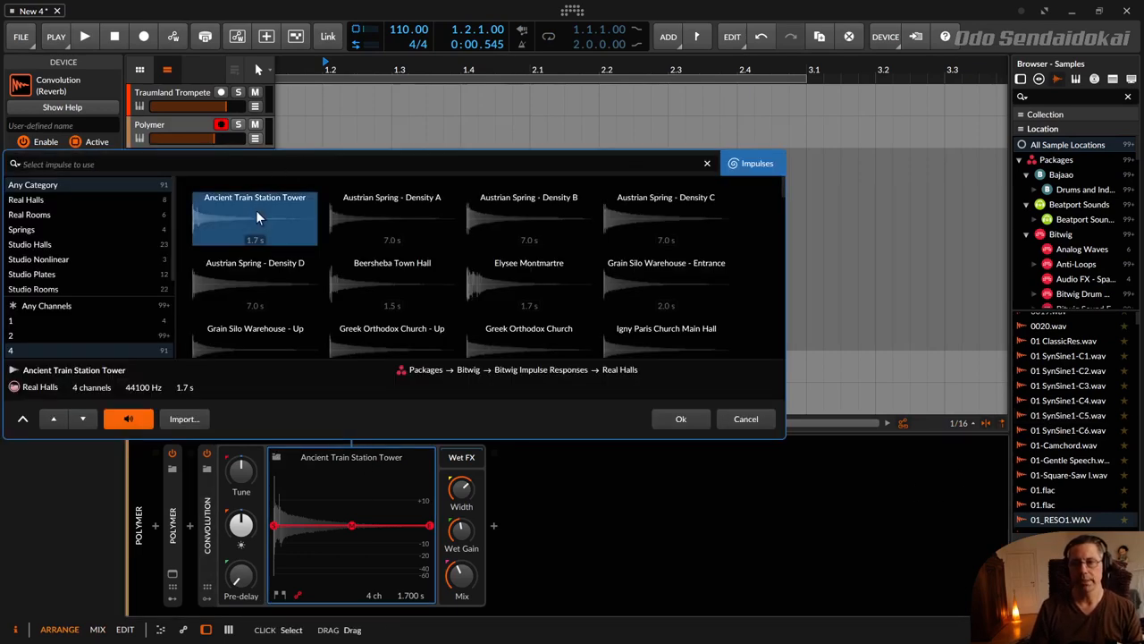
drag(254, 218, 805, 100)
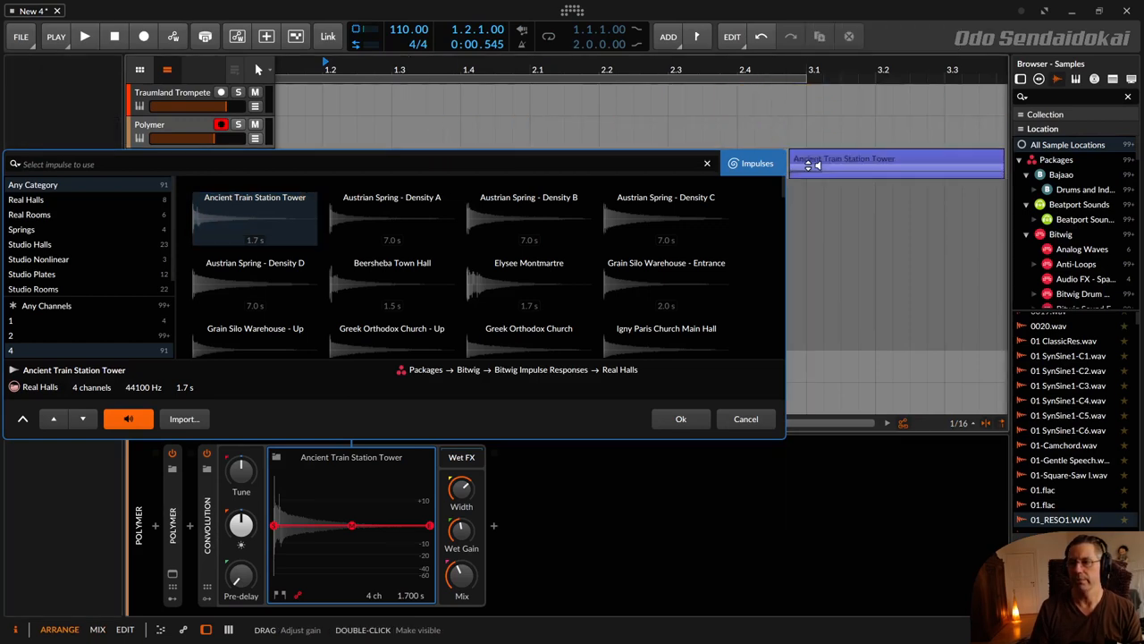
click(680, 418)
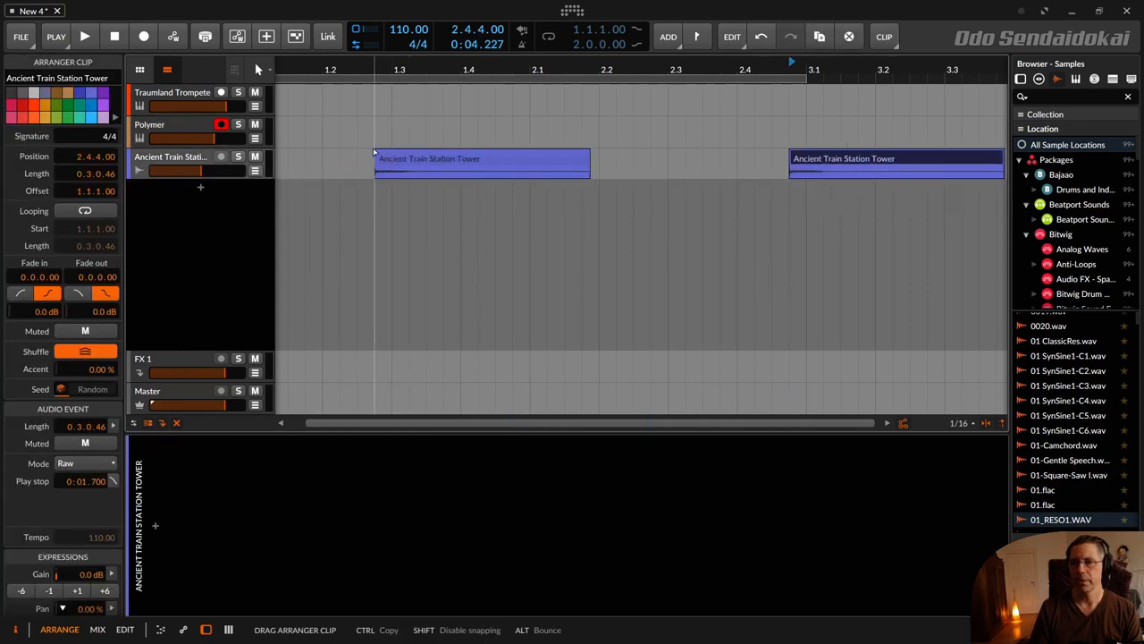
Open the new Ancient Train Station Tower clip in the detail editor.
scroll(left, 3)
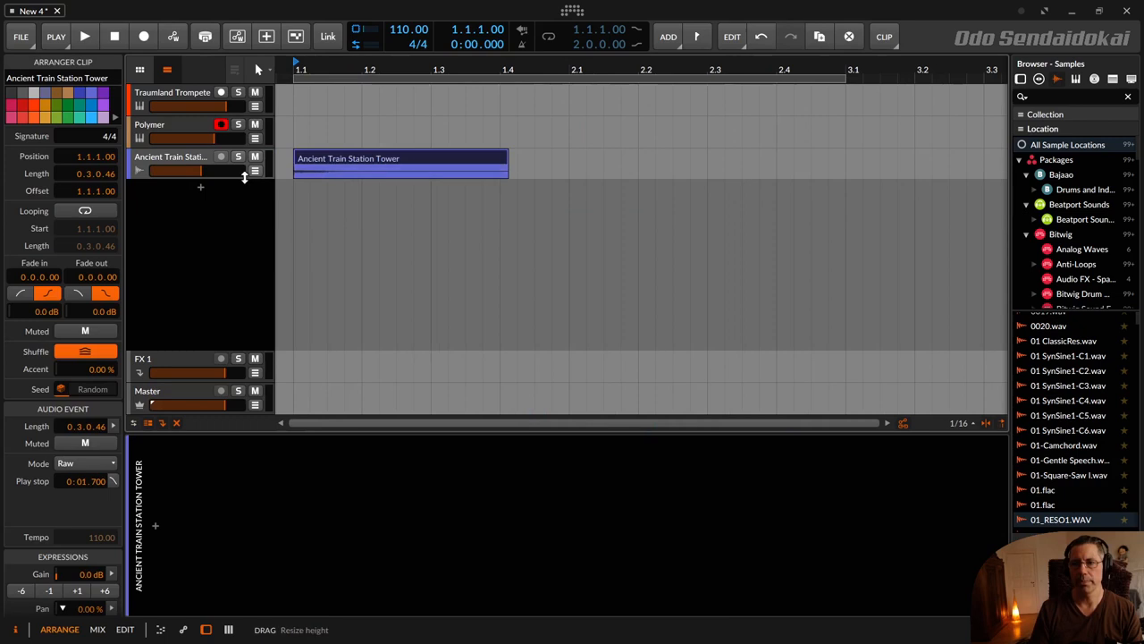
mouse_move(205, 186)
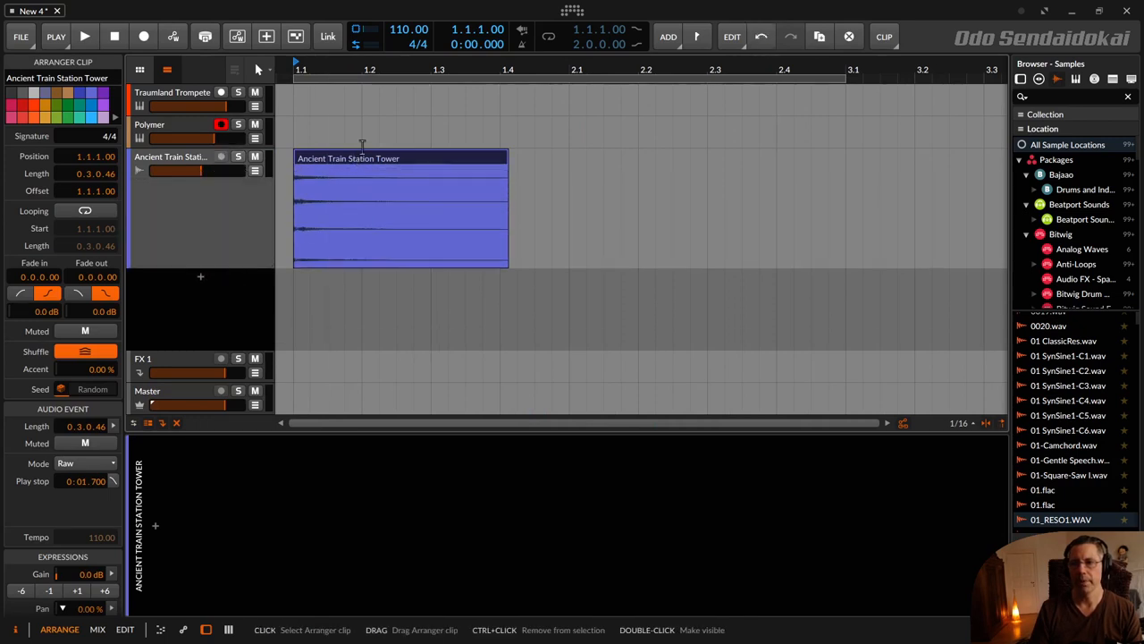
double_click(401, 206)
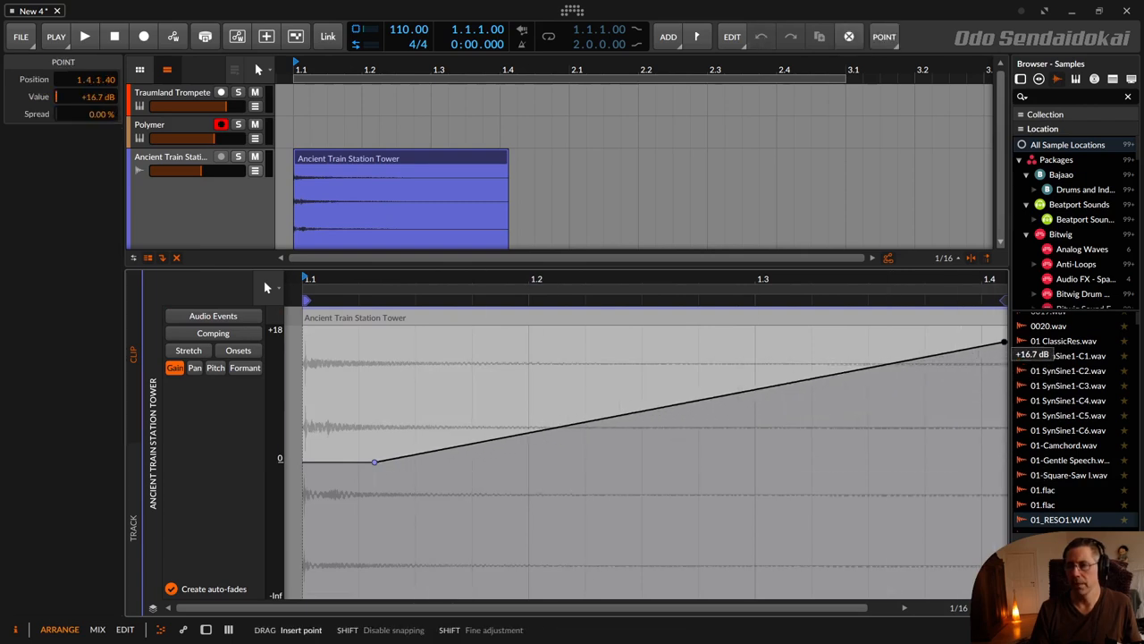
Draw a gain swell rising steeply to about +17.7 dB on the clip and play it back.
drag(1003, 343, 994, 340)
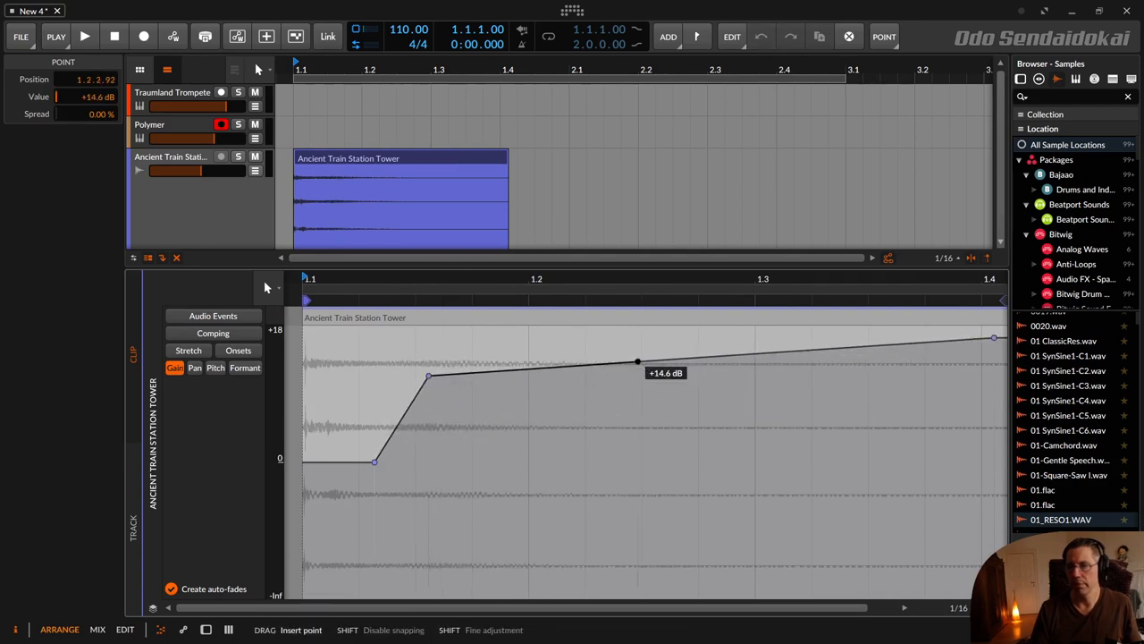
drag(637, 361, 715, 332)
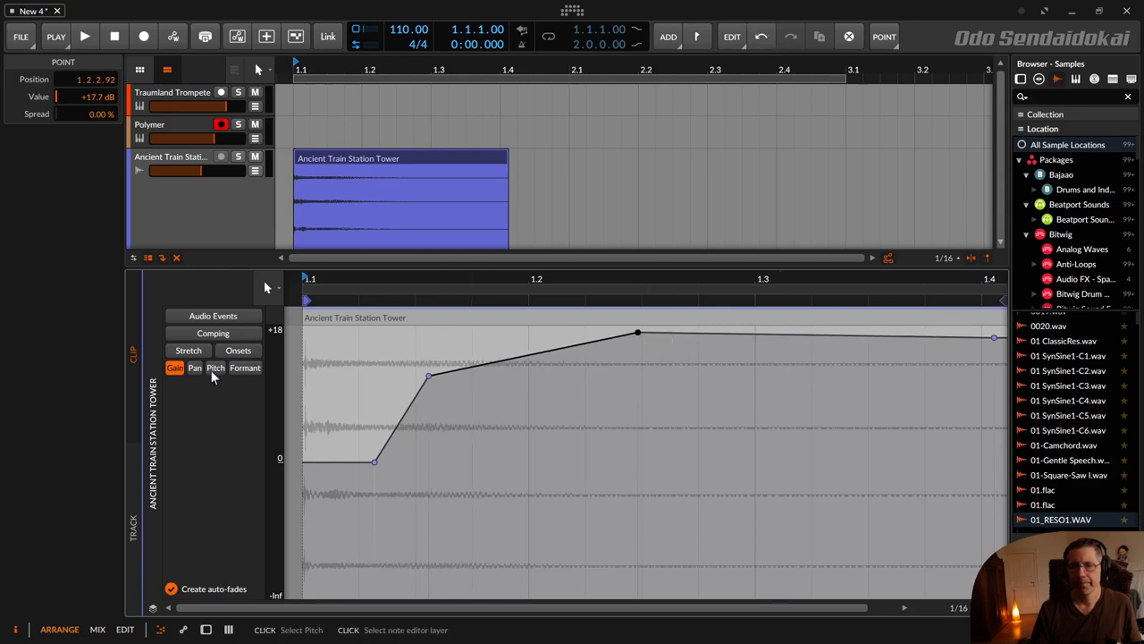
click(215, 368)
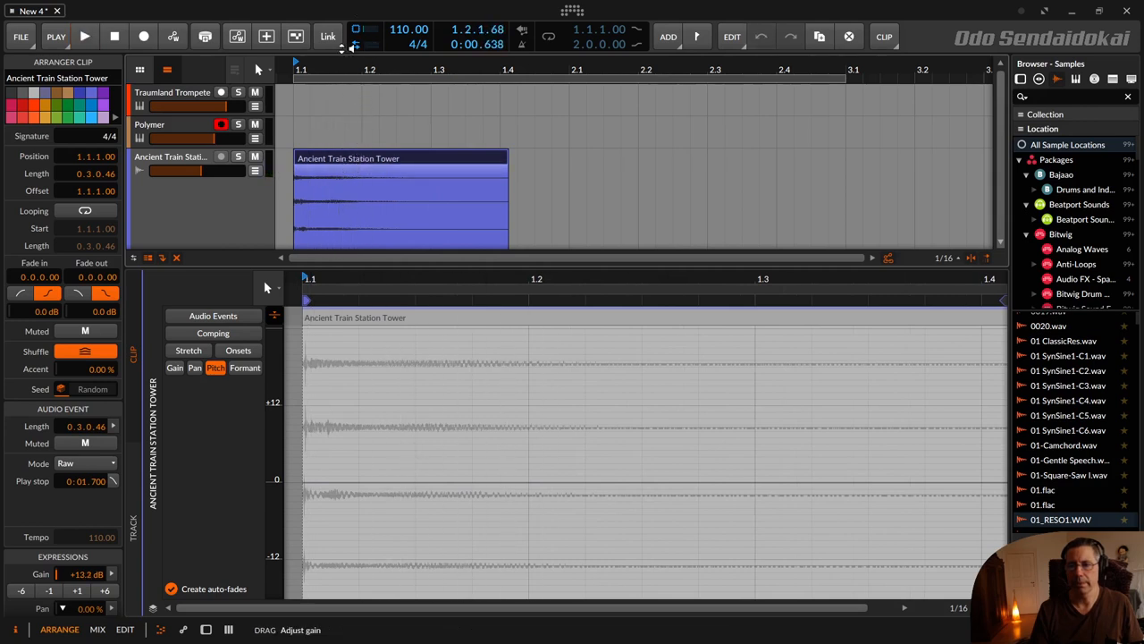
click(84, 36)
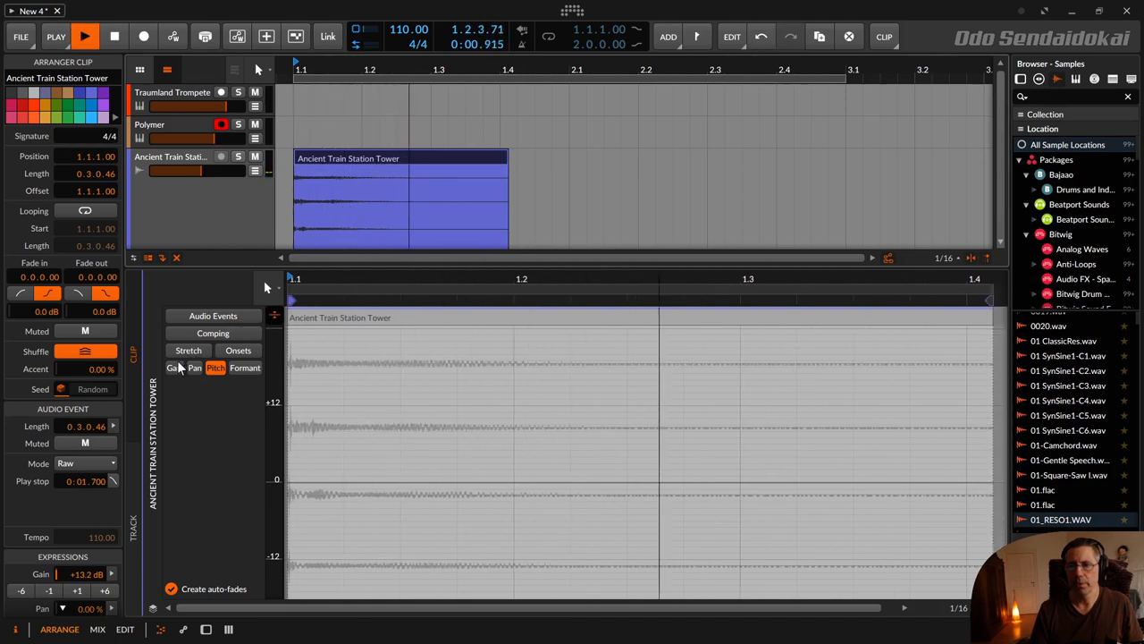
click(176, 368)
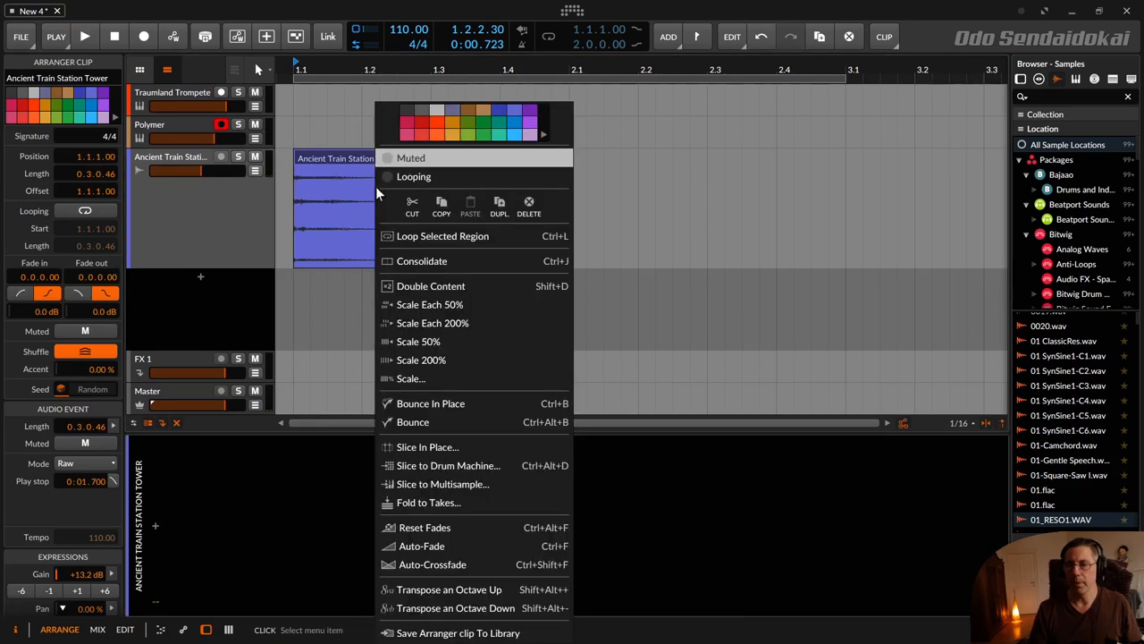
Bounce the swelled clip in place and open the bounce's Gain expression lane.
click(430, 404)
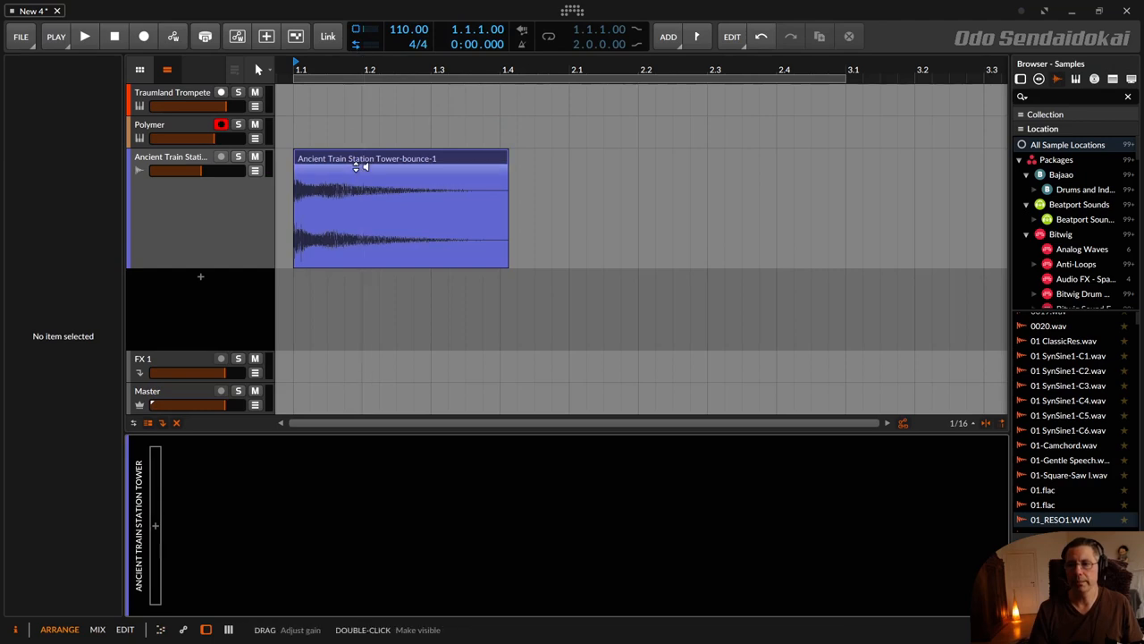
click(84, 36)
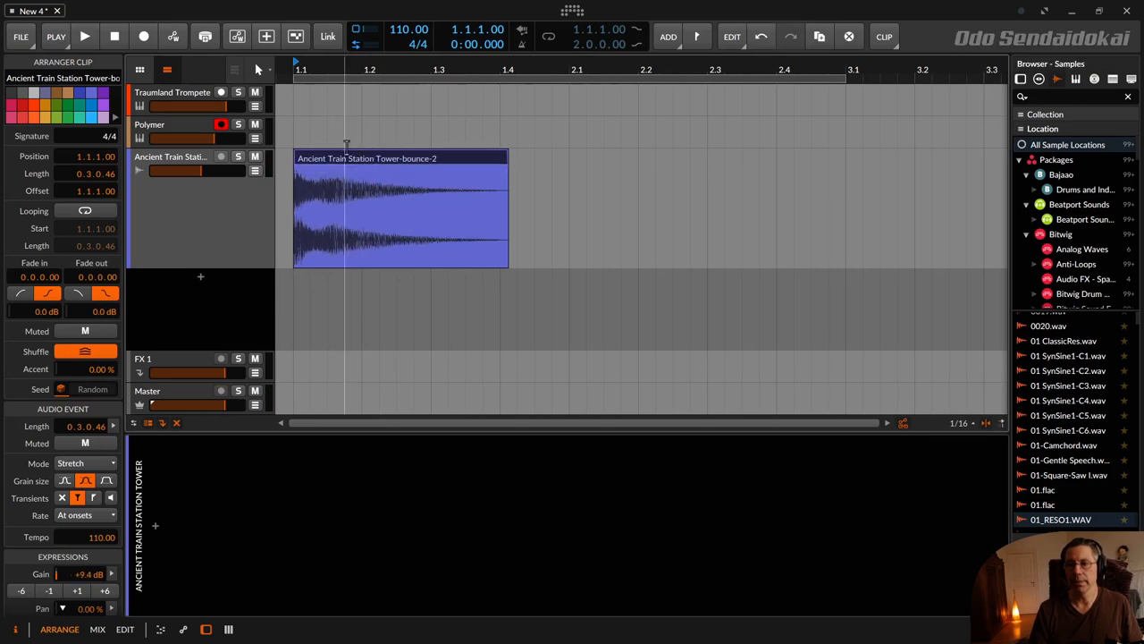
double_click(400, 206)
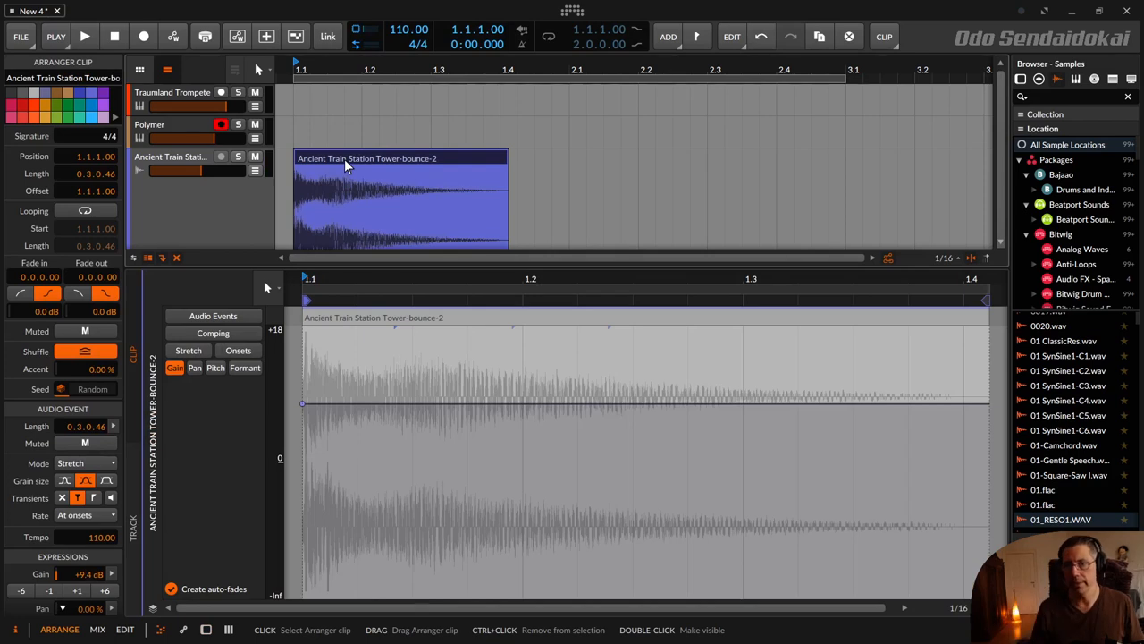
click(212, 315)
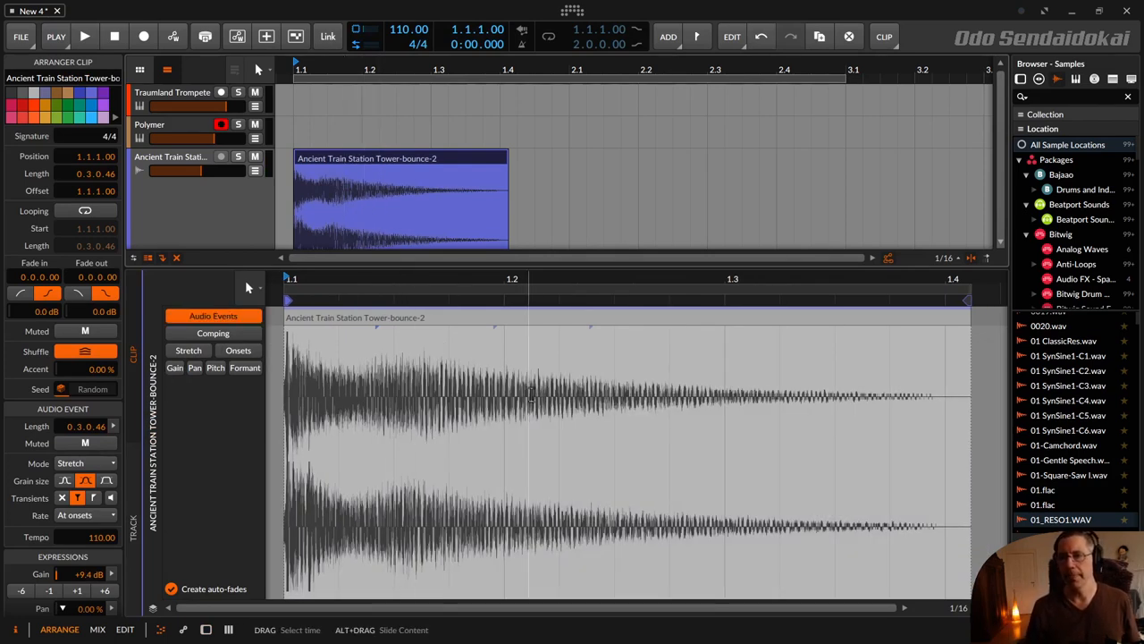
click(175, 368)
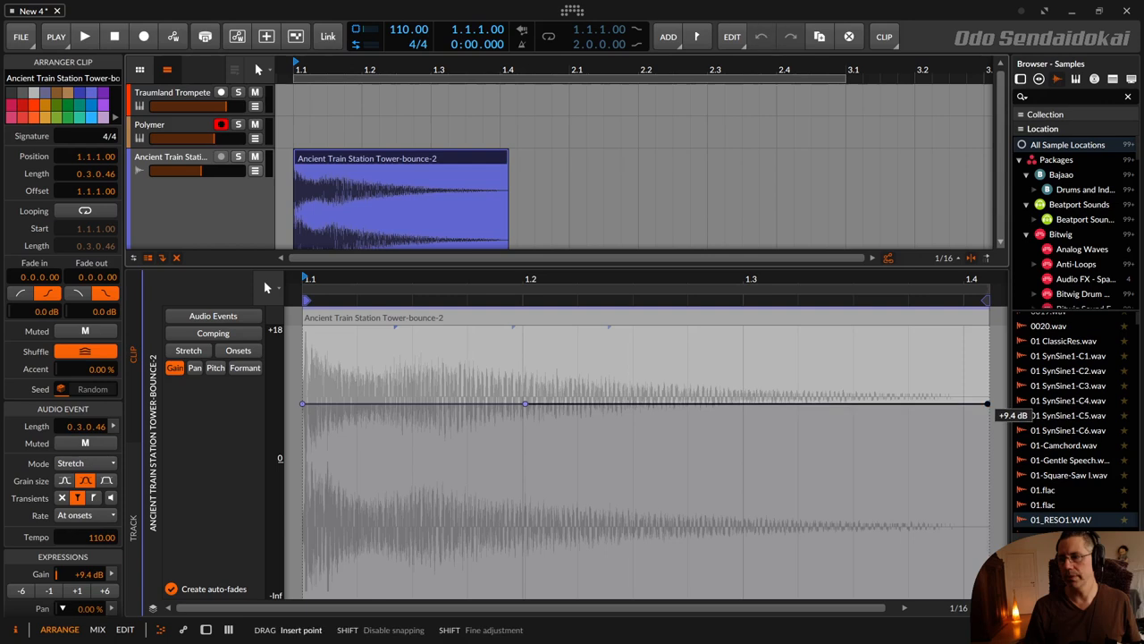
Give the bounce a gain ramp from mid-clip up to about +18 dB, dropping sharply at its end.
drag(987, 403, 987, 329)
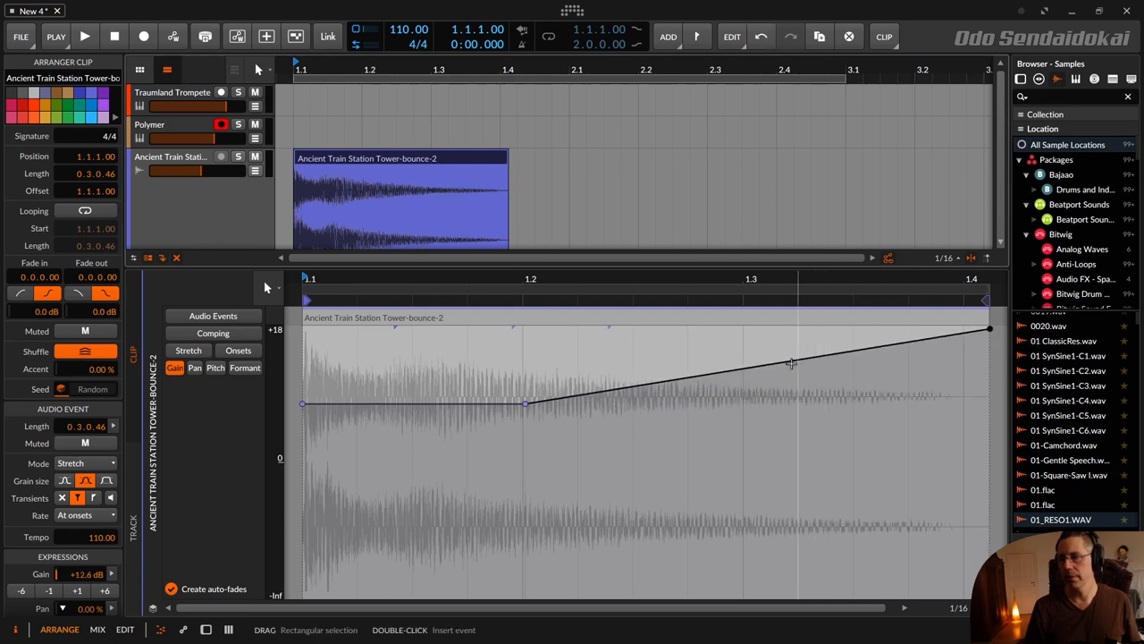
drag(966, 329, 743, 329)
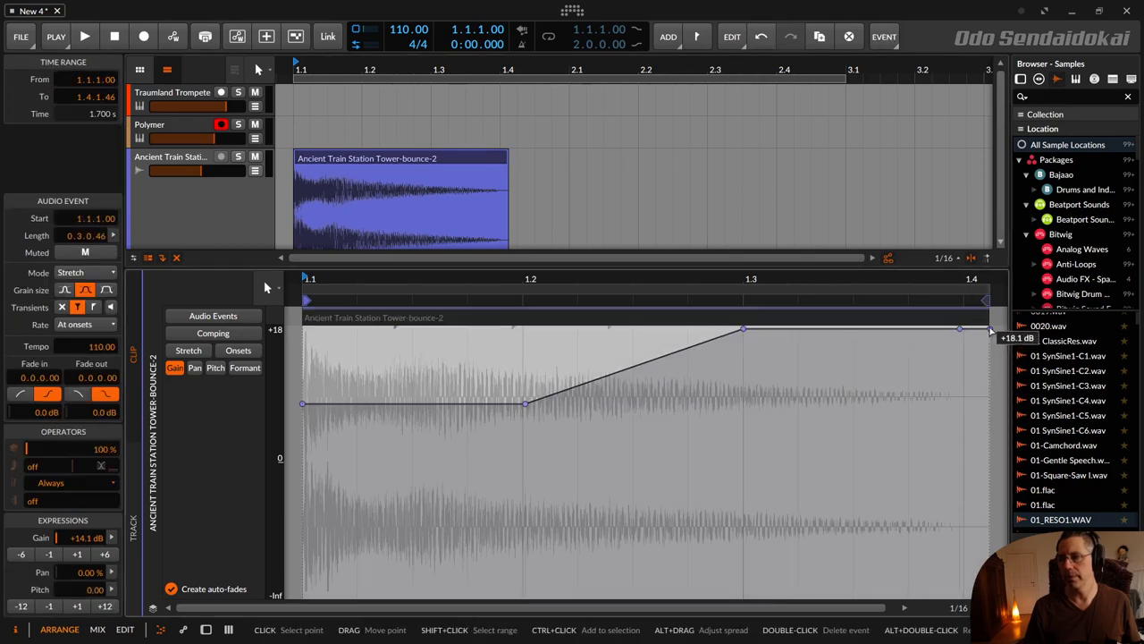
click(962, 336)
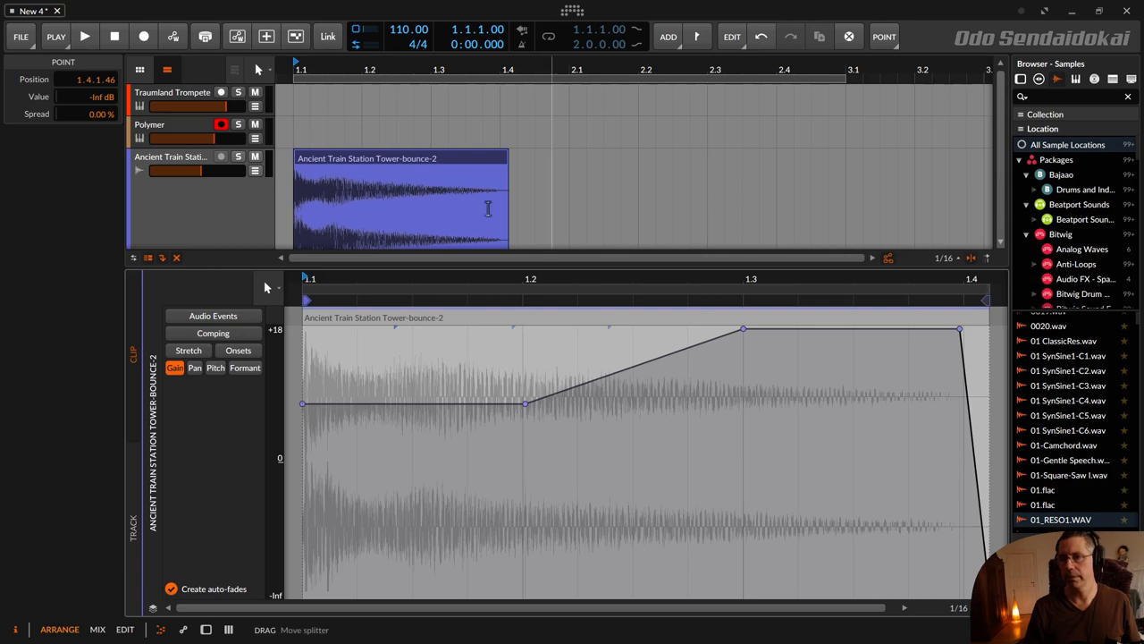
click(401, 158)
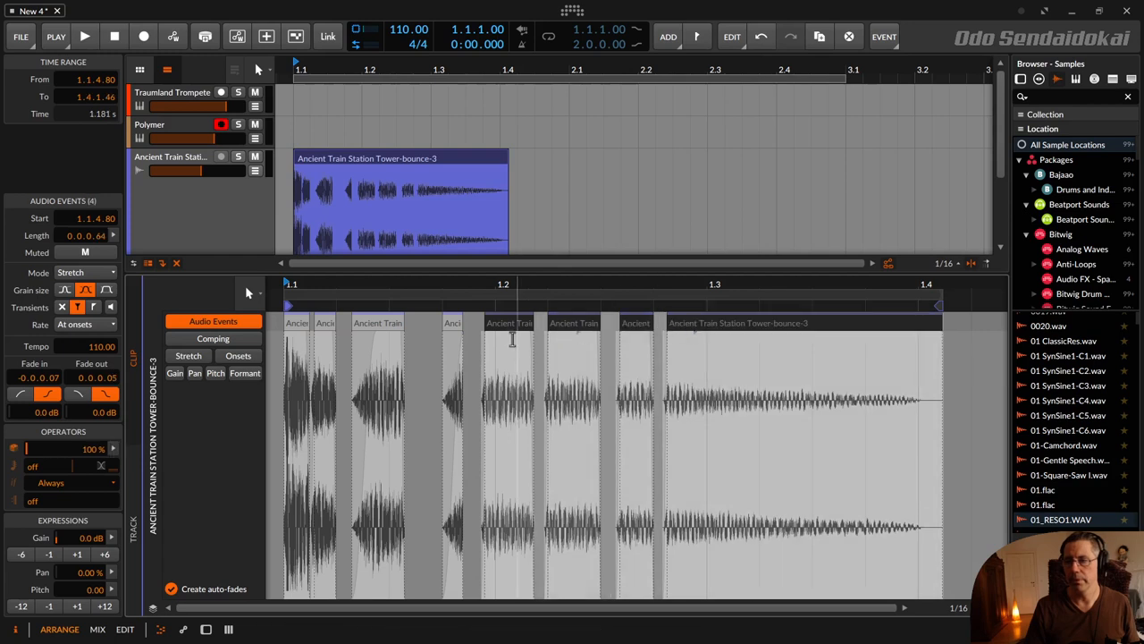
mouse_move(504, 343)
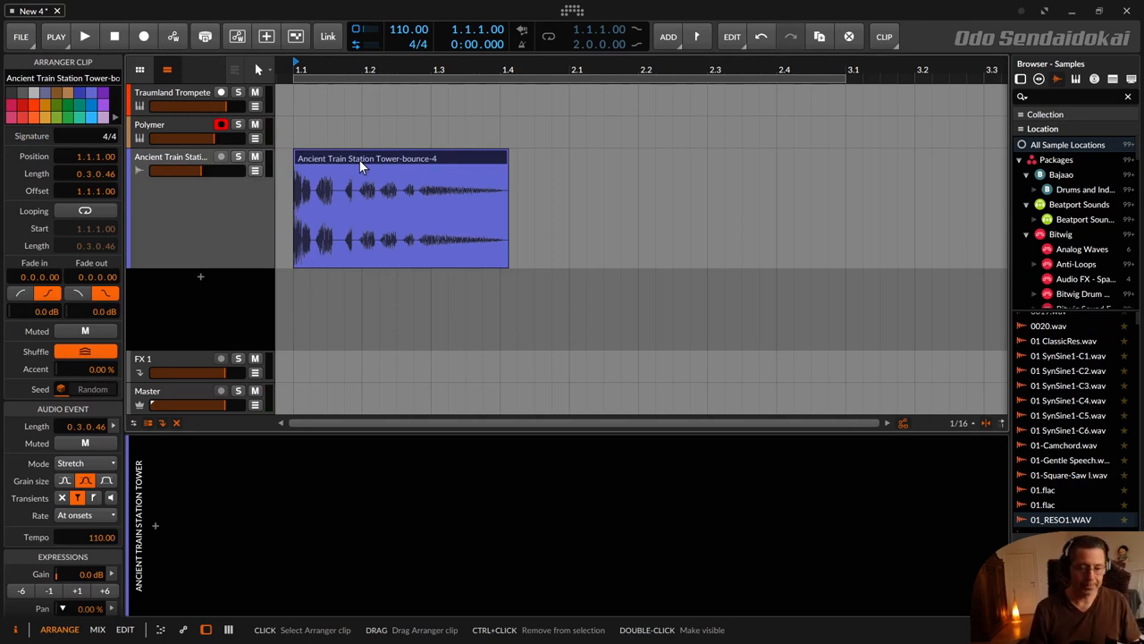
Rename the bounced clip to 'Meins' and lower the Convolution impulse's starting volume.
double_click(367, 158)
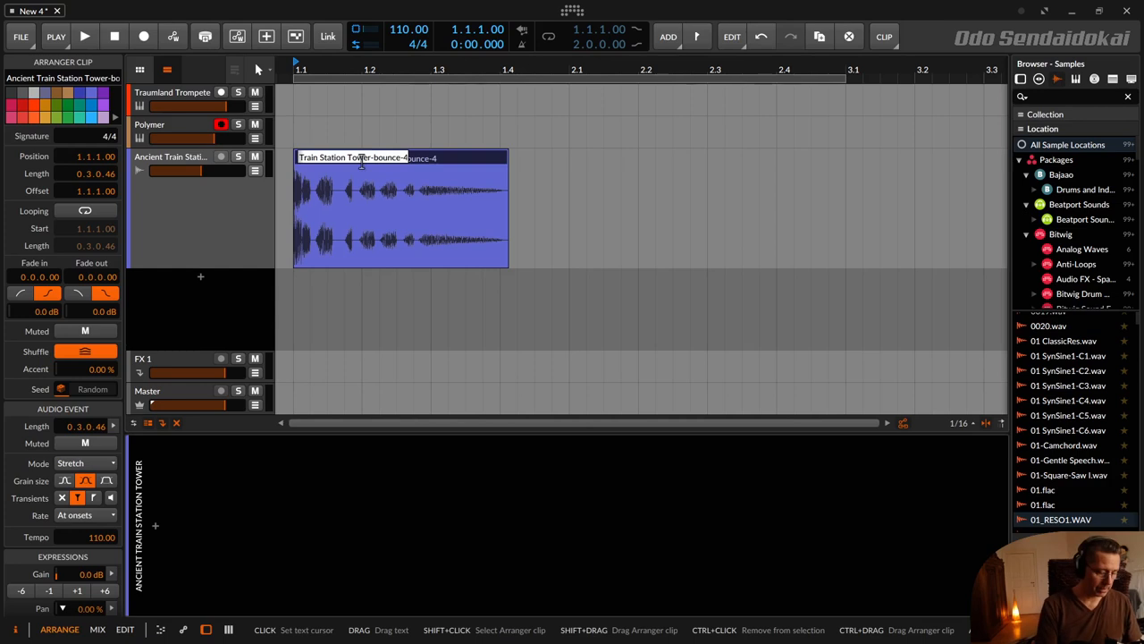
text(Meins)
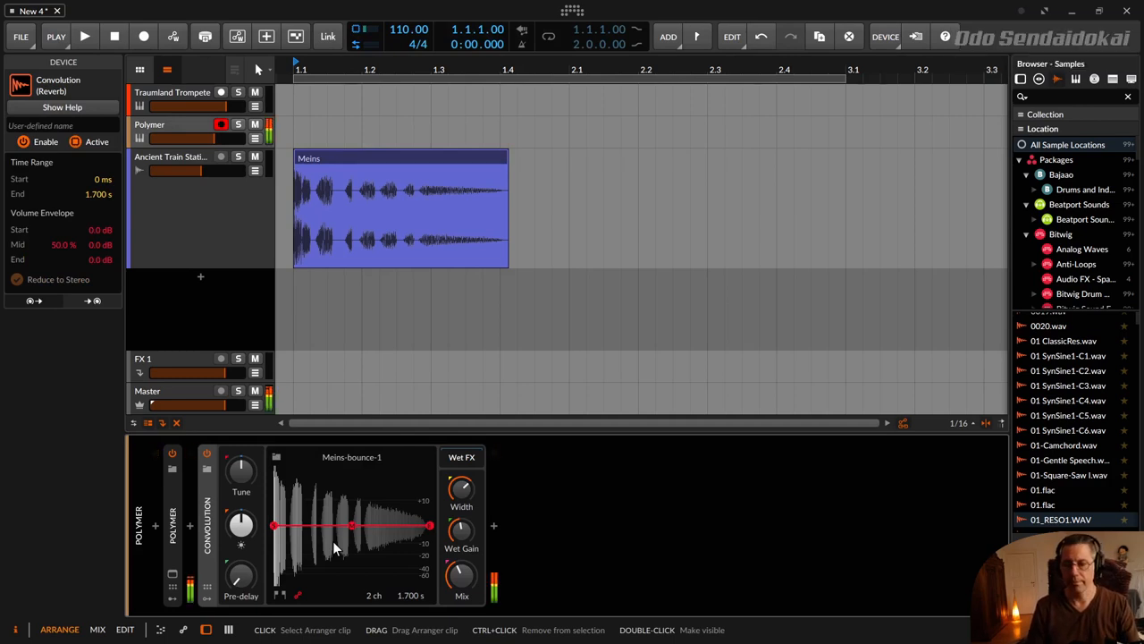
mouse_move(356, 504)
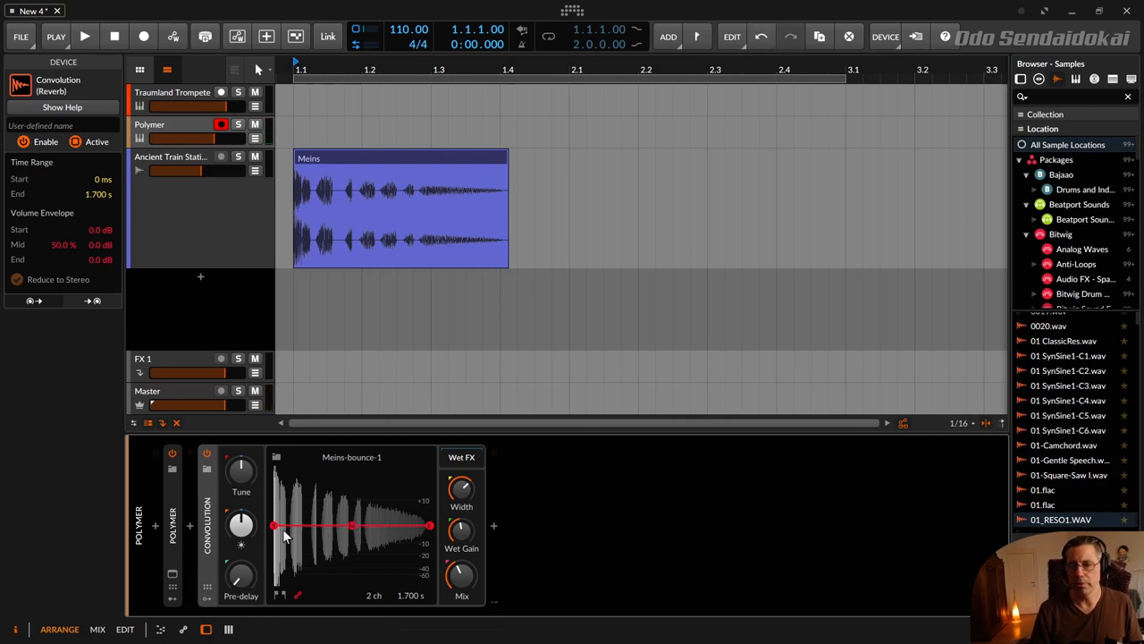
drag(275, 526, 276, 558)
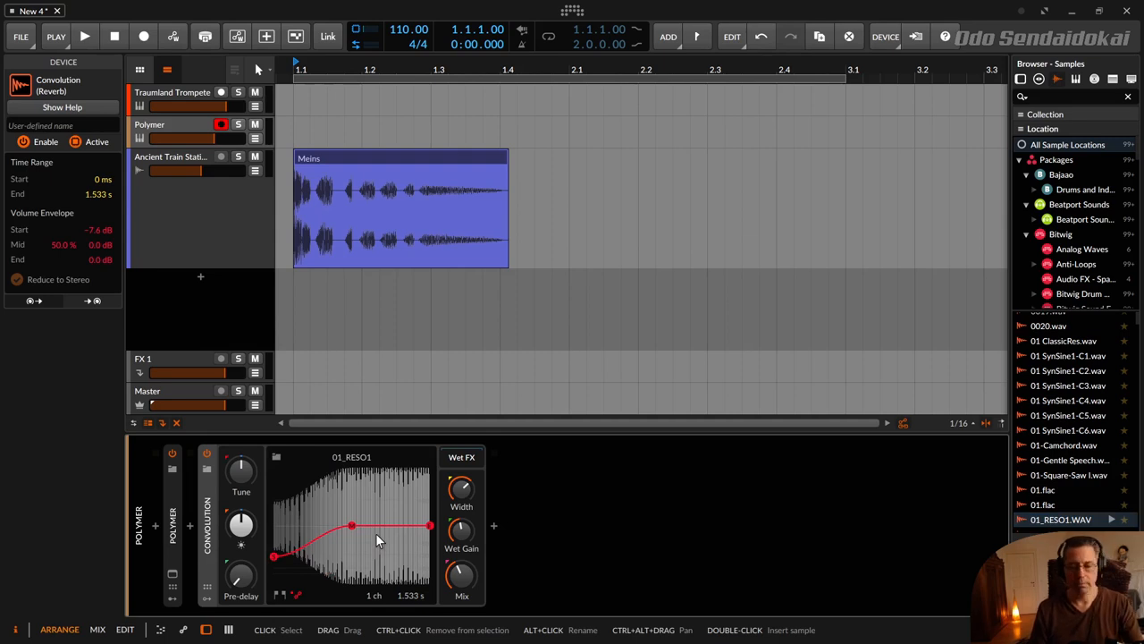
Swap in the 01_RESO1 and 01 impulse samples and dip the middle of the 01 impulse's volume envelope.
drag(272, 556, 271, 526)
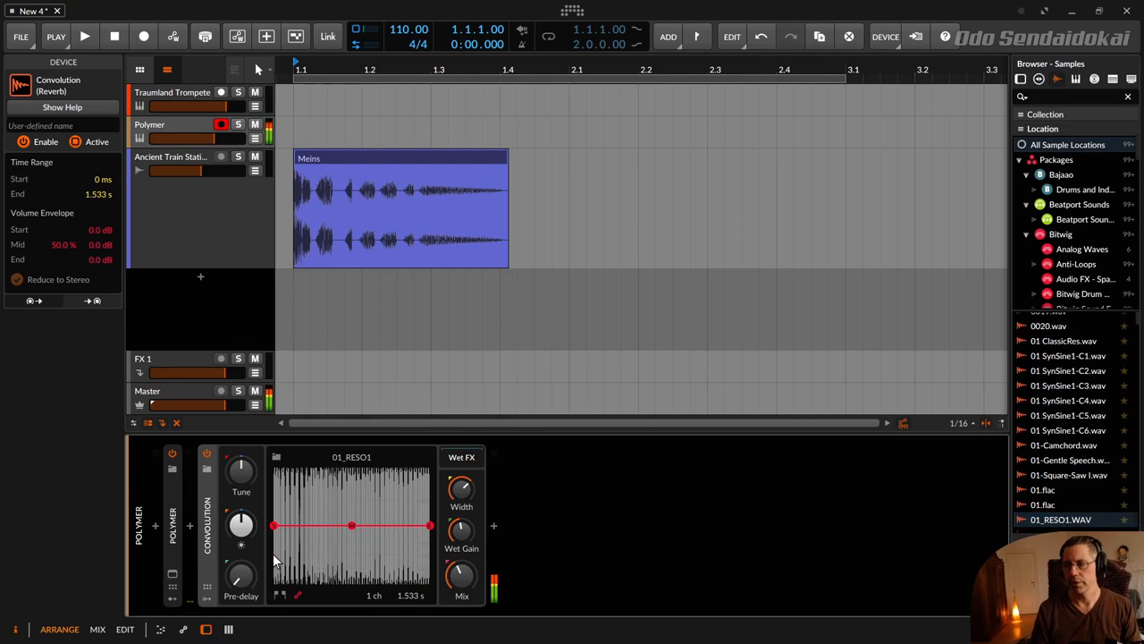
click(1059, 489)
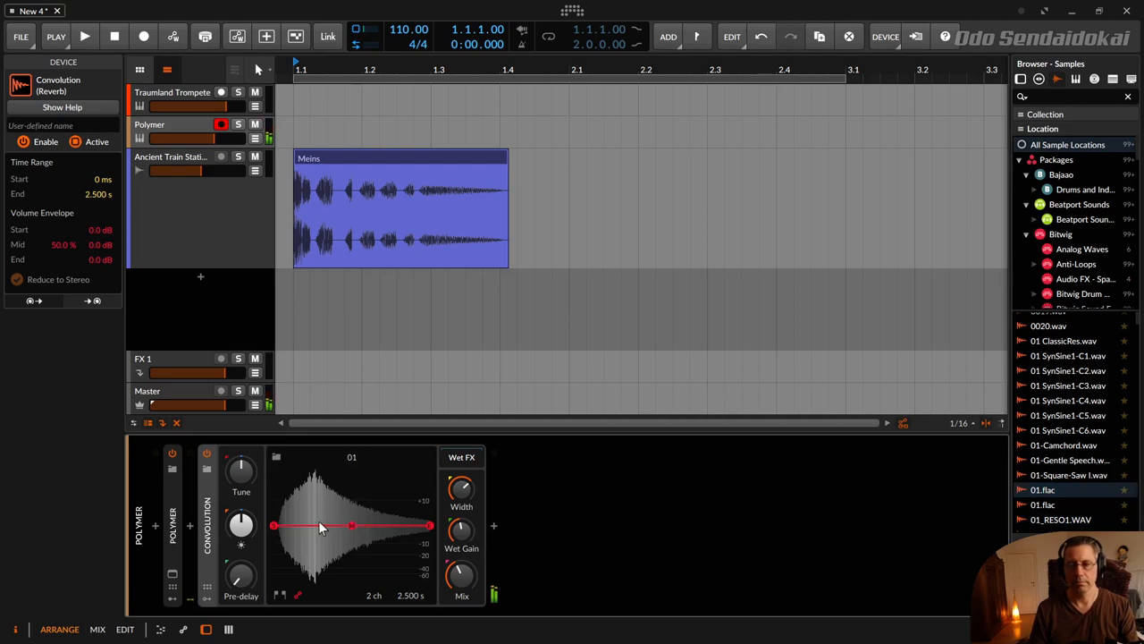
drag(350, 525, 325, 551)
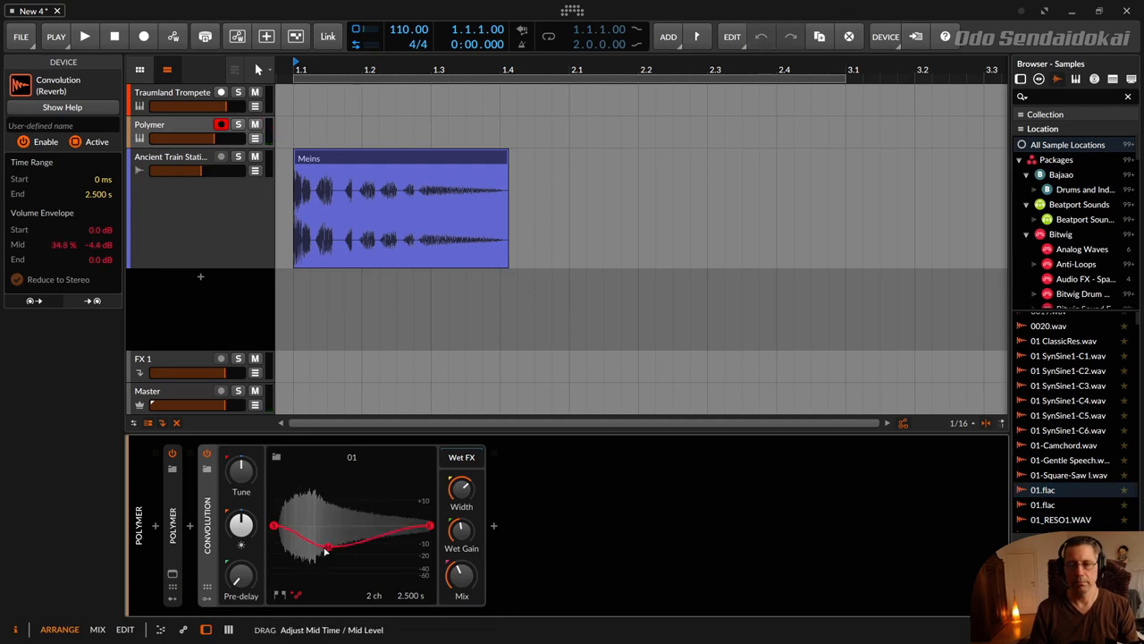
drag(325, 553, 313, 544)
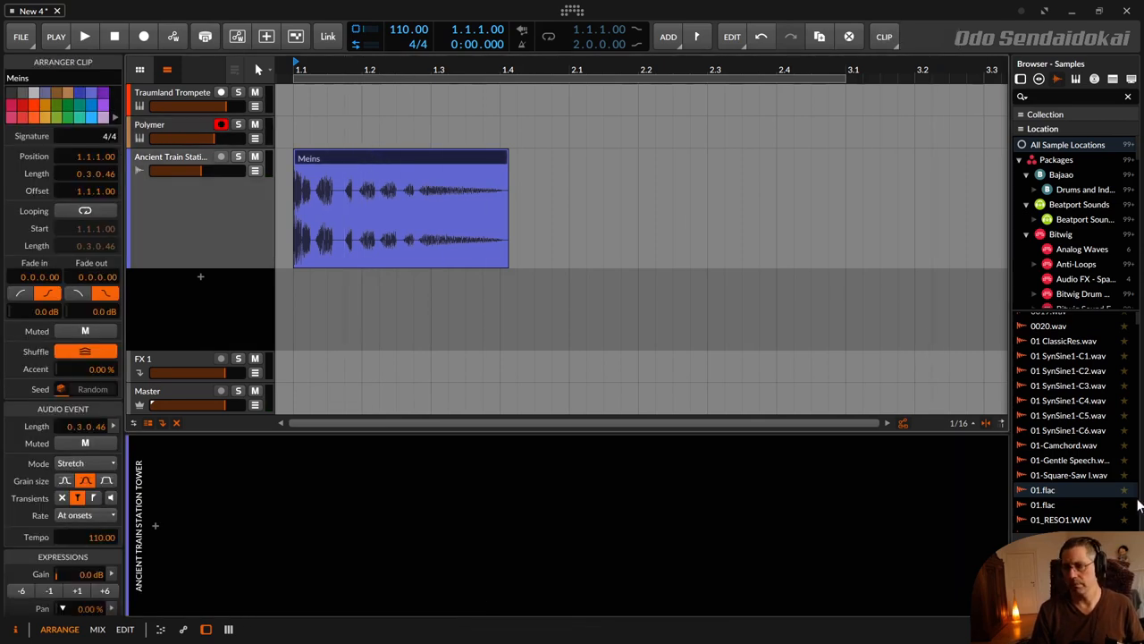
click(1069, 490)
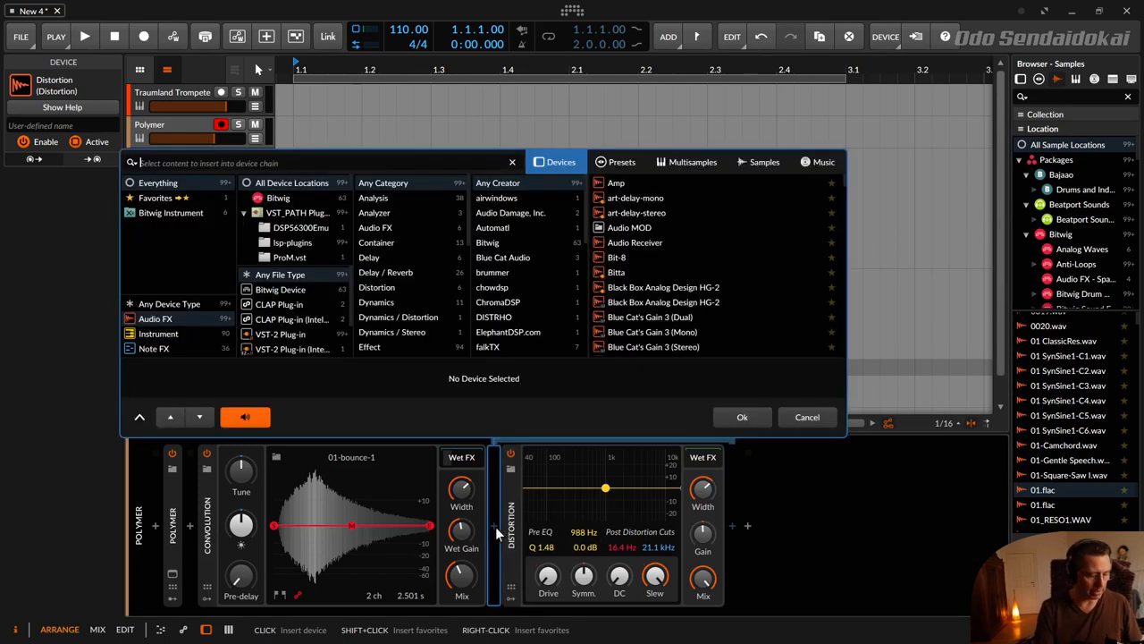
Pick the next effect to insert after Distortion in the Wet FX chain.
click(740, 416)
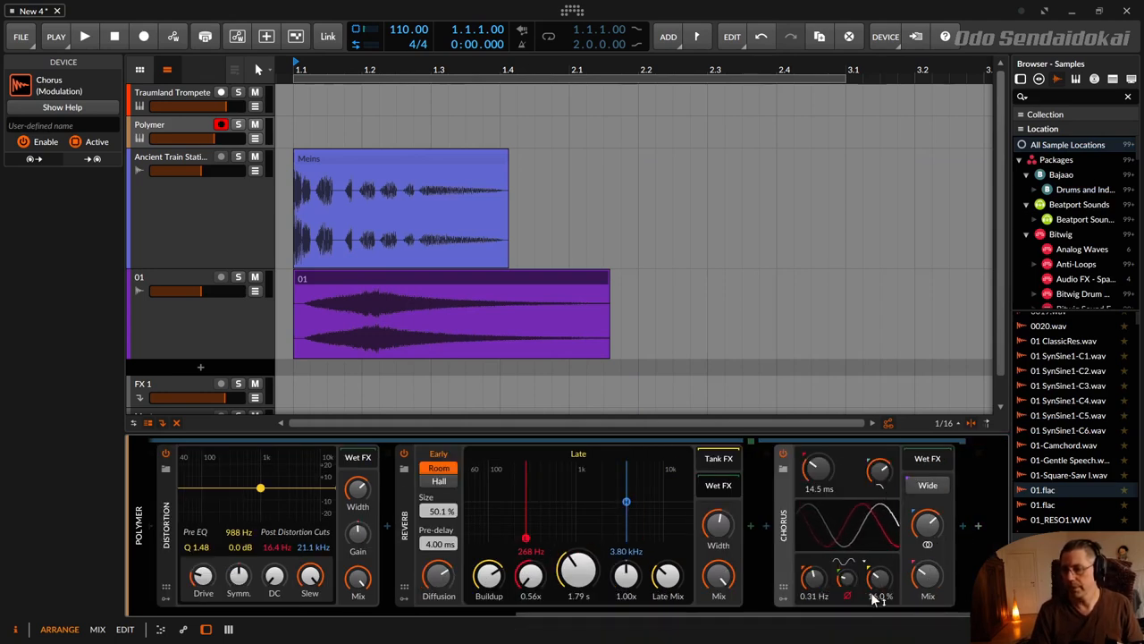
Set a Chorus parameter in the Wet FX chain to 50%.
drag(880, 575, 879, 563)
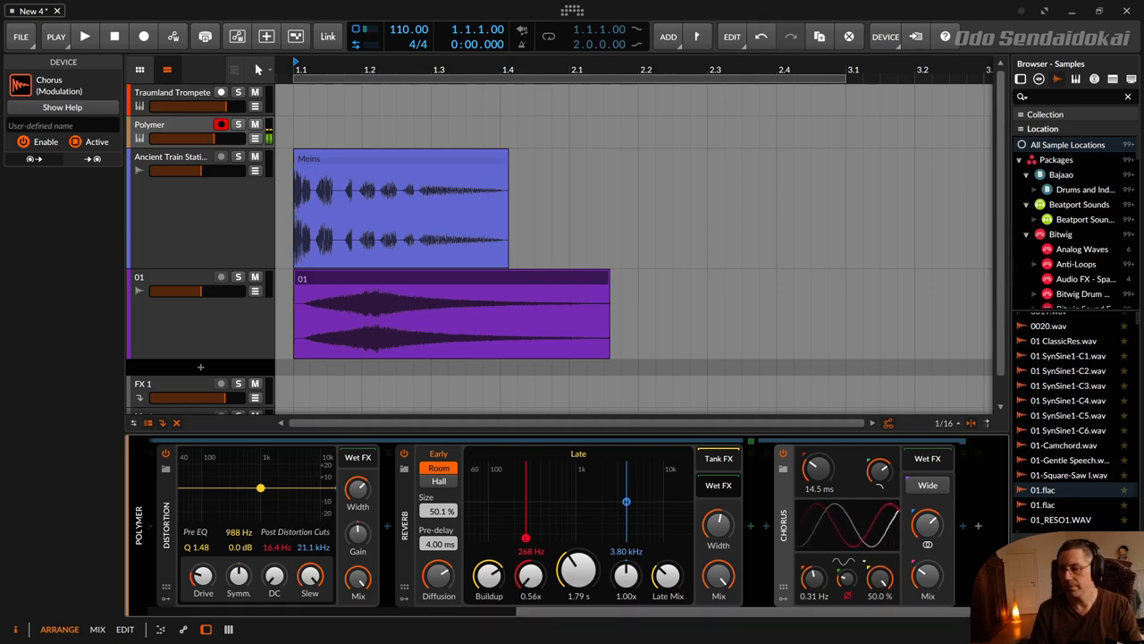